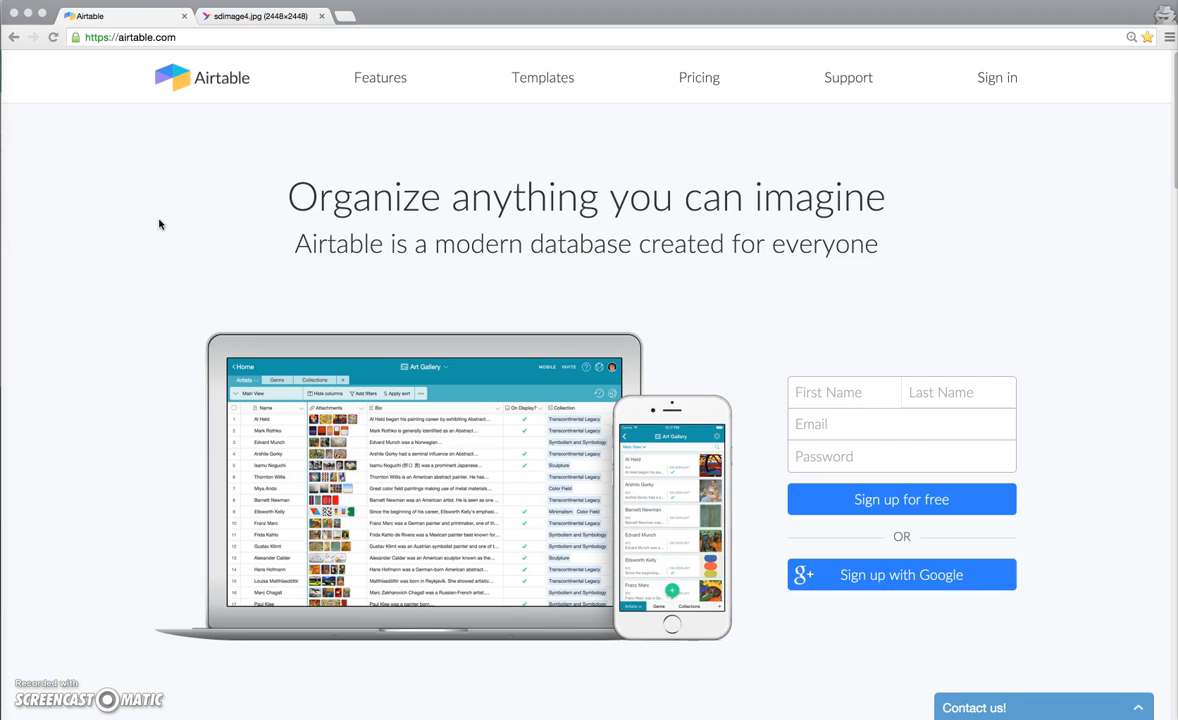
Bring up the Silent Disco Headphone Tracker spreadsheet in Google Sheets.
left_click(260, 16)
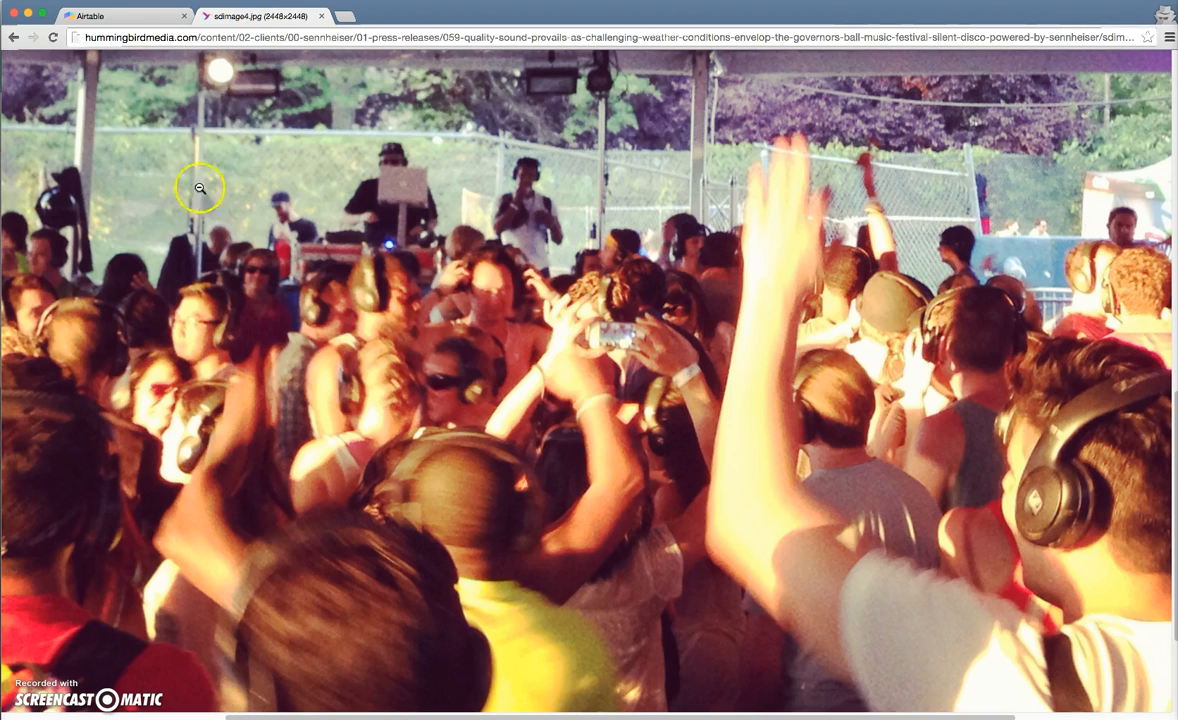
mouse_move(152, 382)
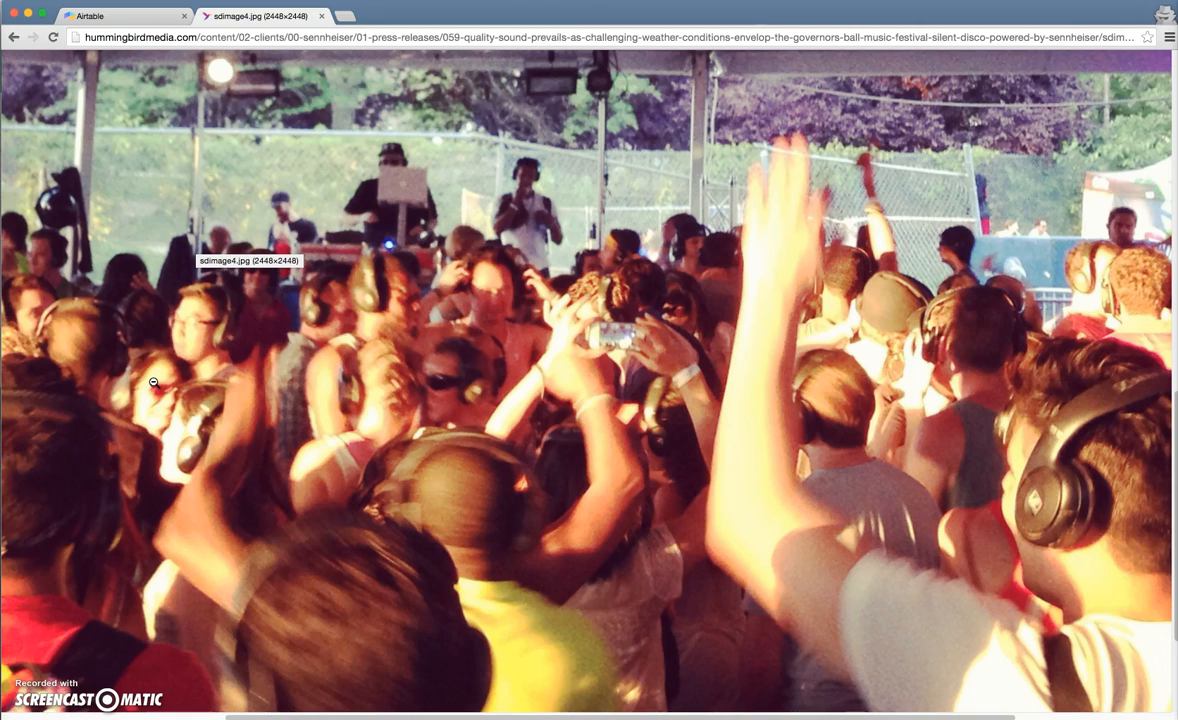
left_click(120, 16)
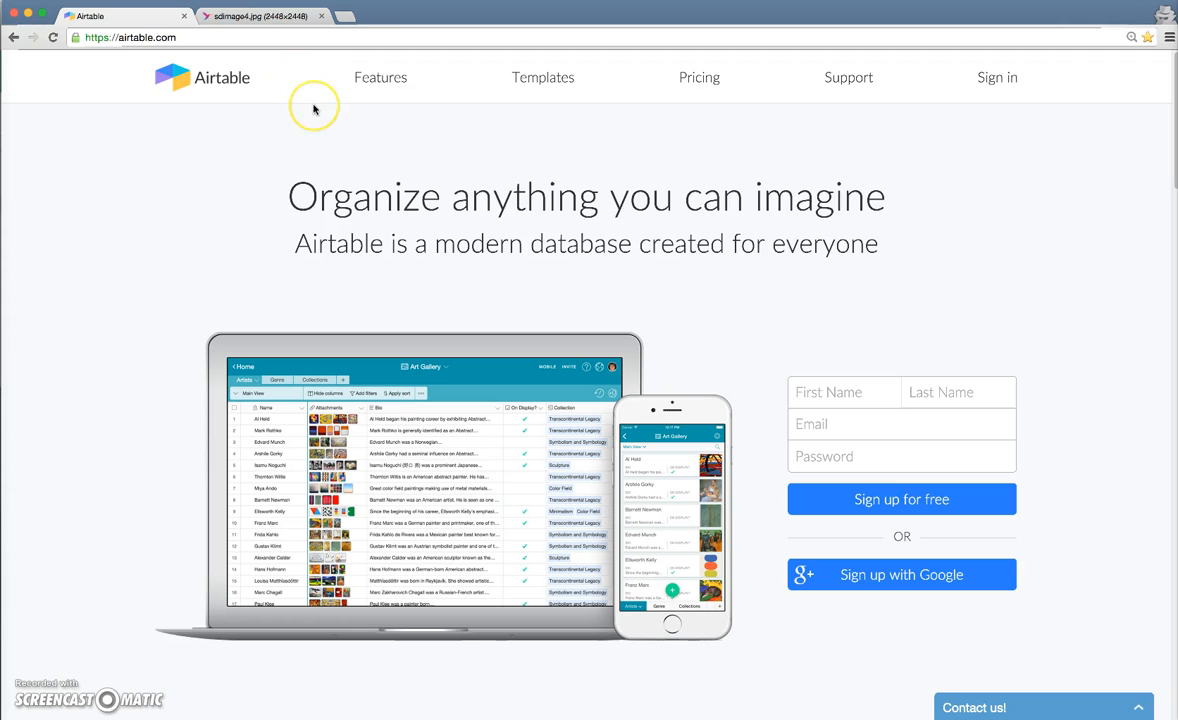
left_click(260, 16)
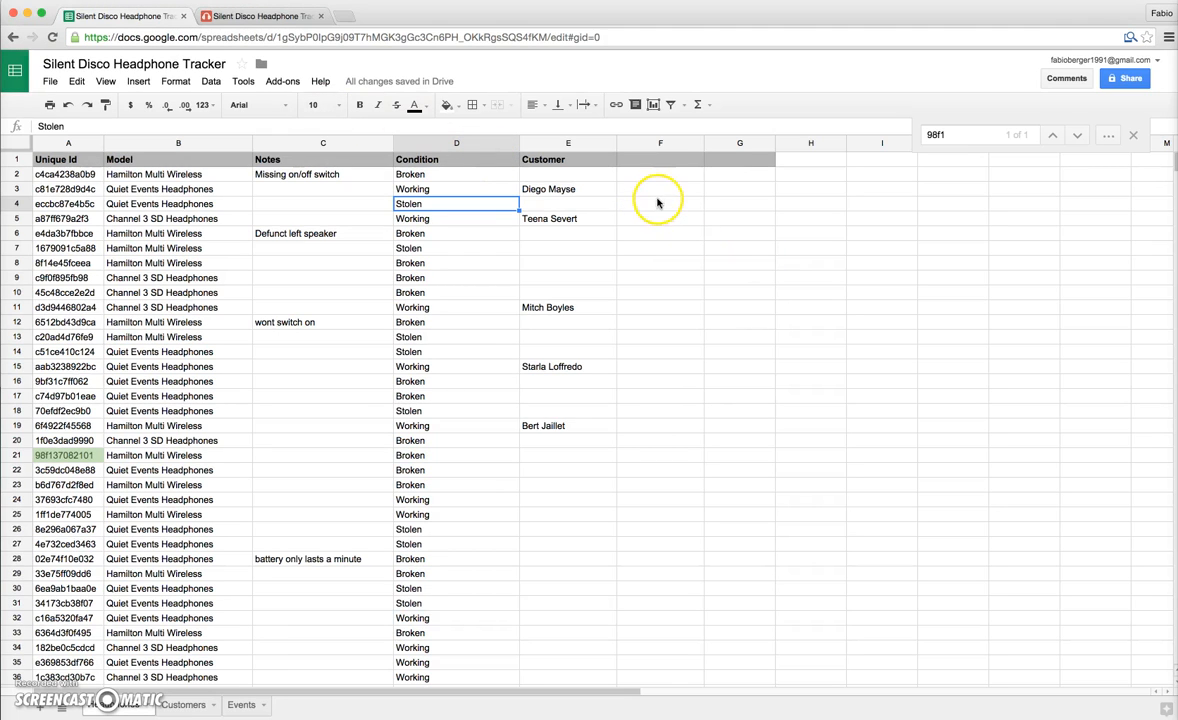
mouse_move(680, 182)
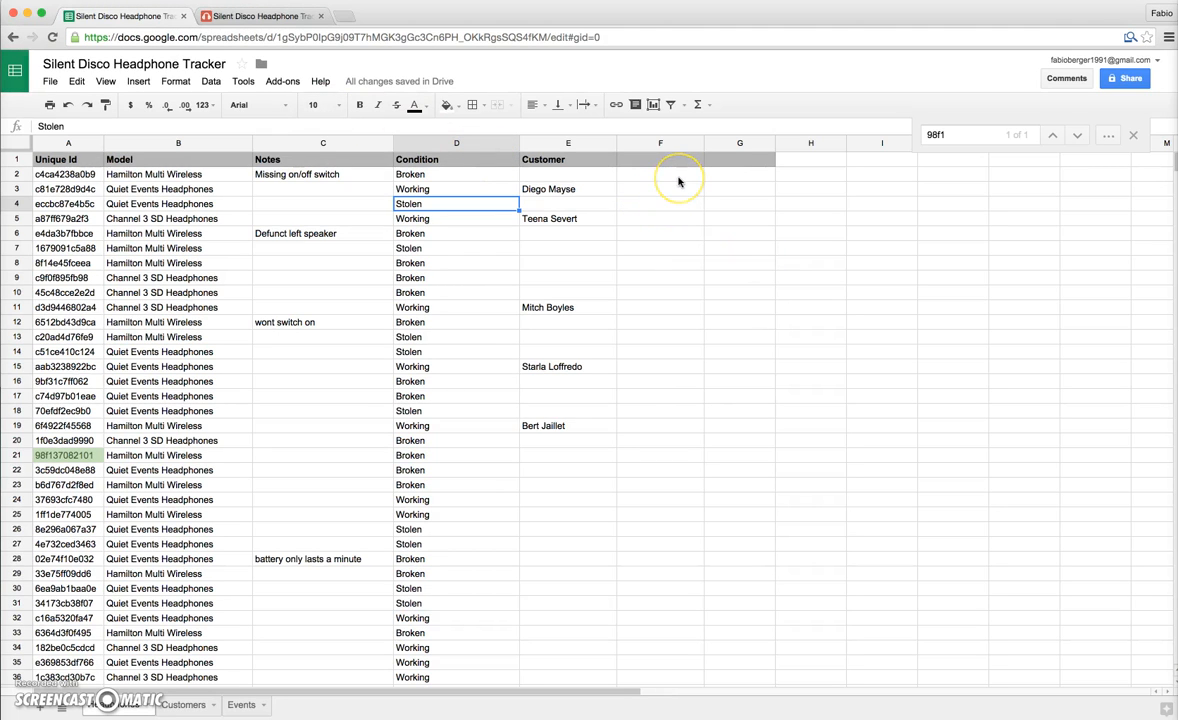
left_click(660, 174)
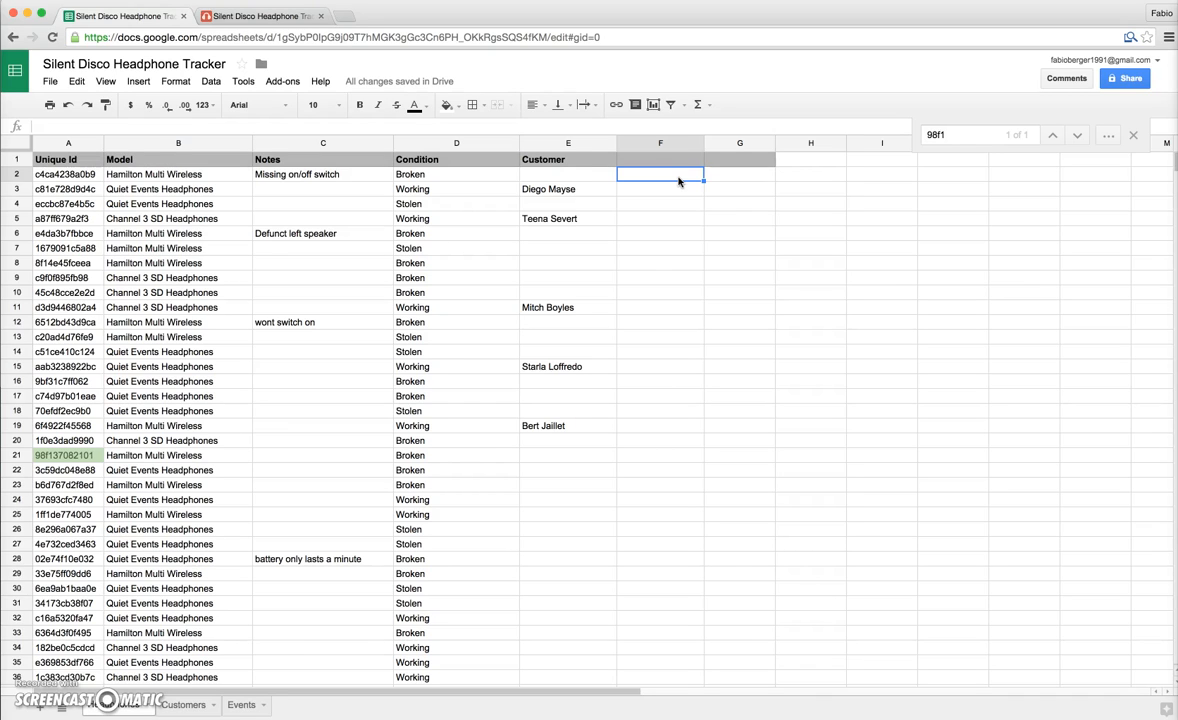
mouse_move(688, 548)
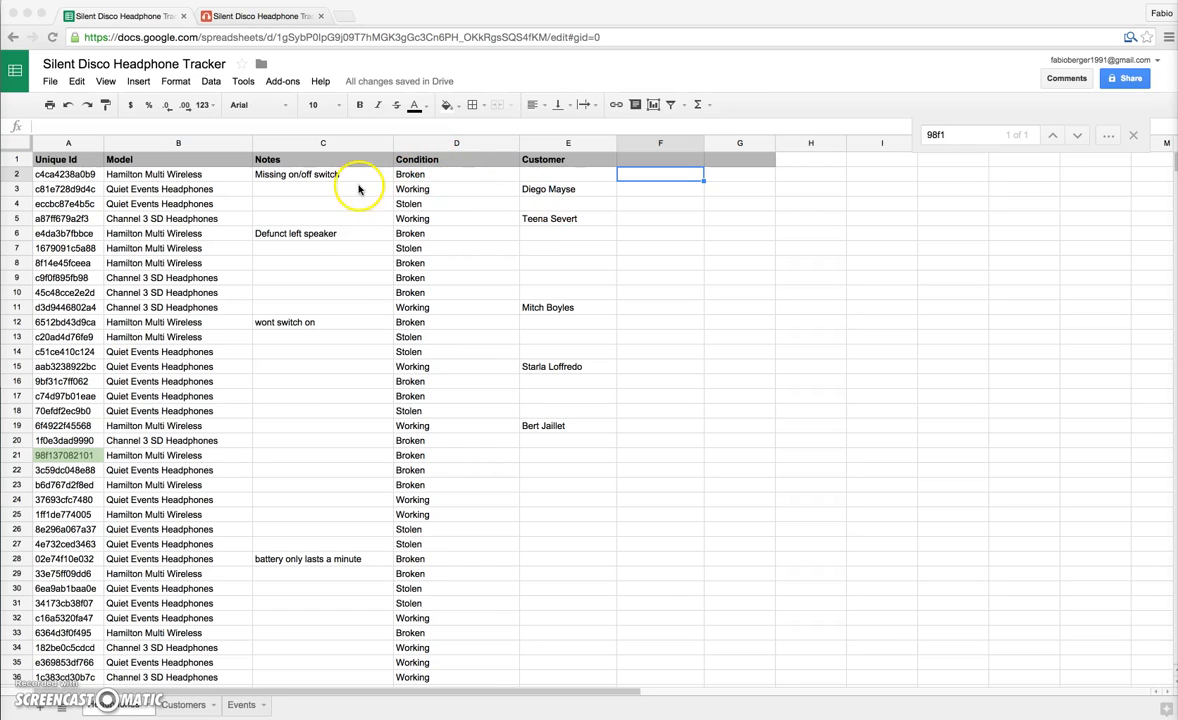
Re-enter Working in the row 3 Condition cell (D3).
left_click(456, 188)
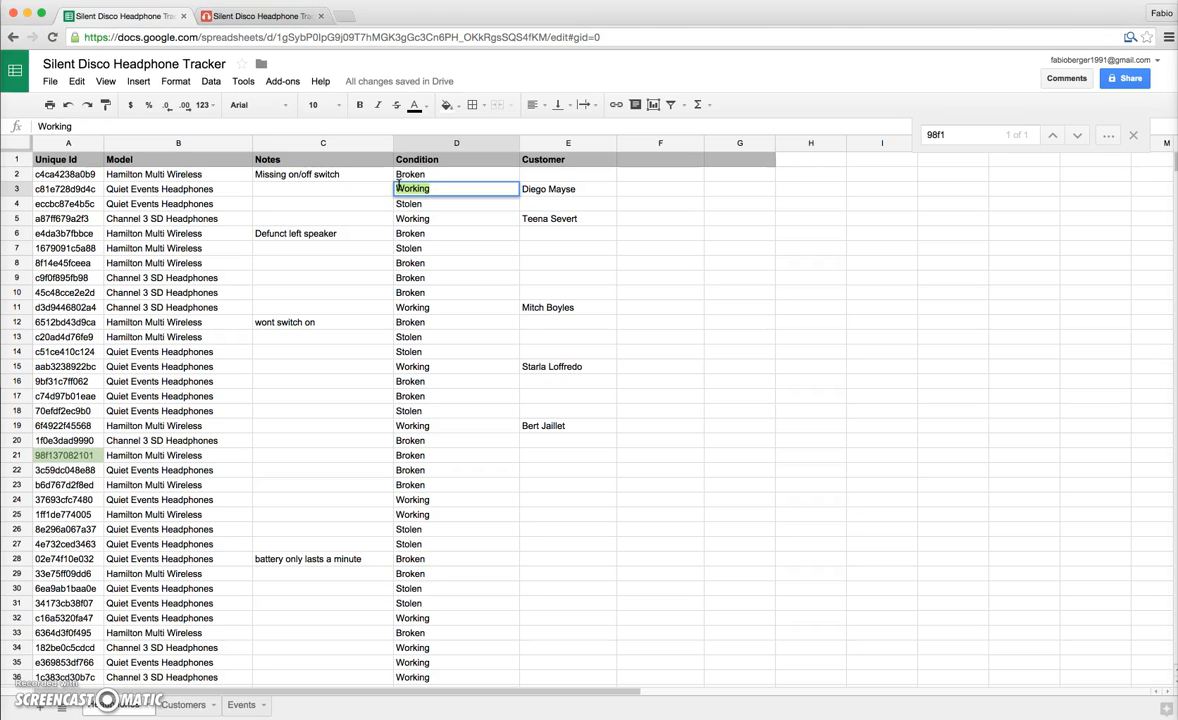
type("woor")
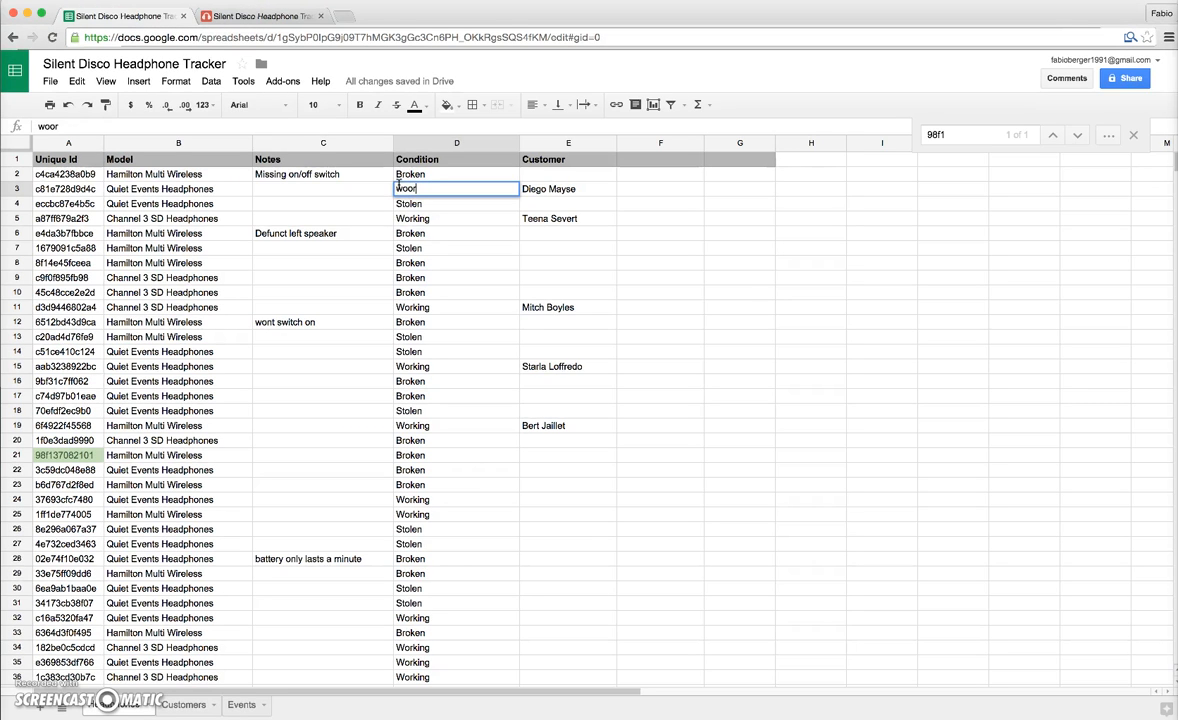
type("king")
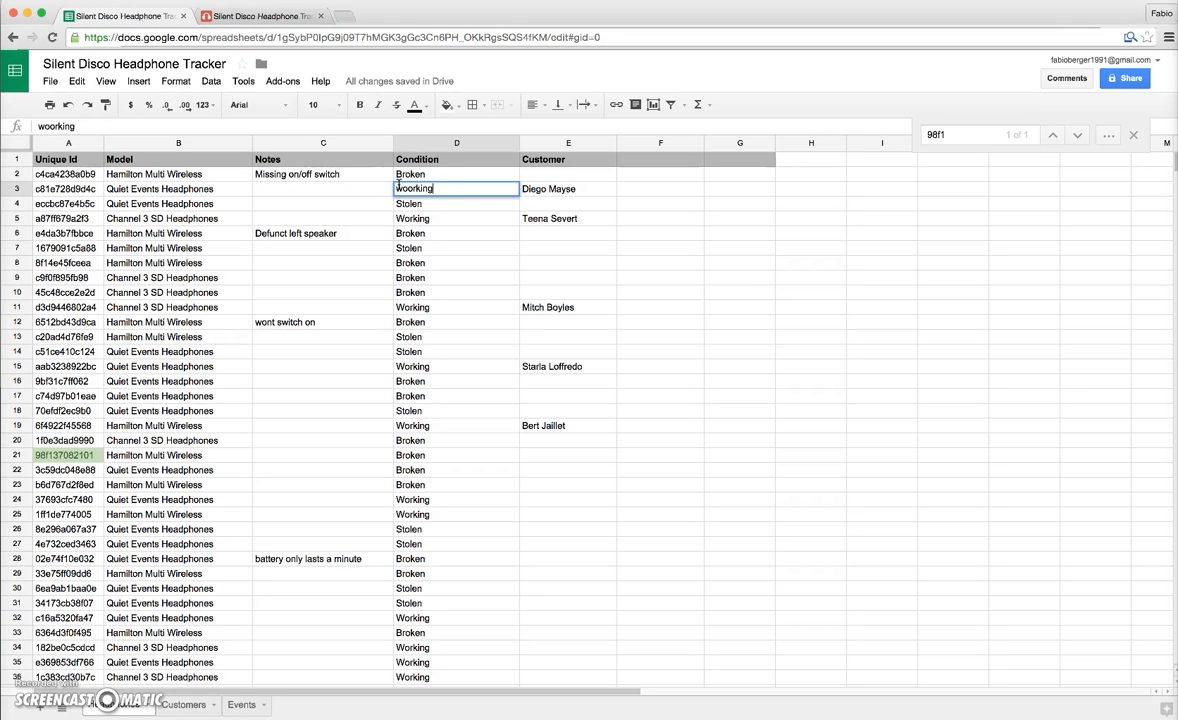
type("Working")
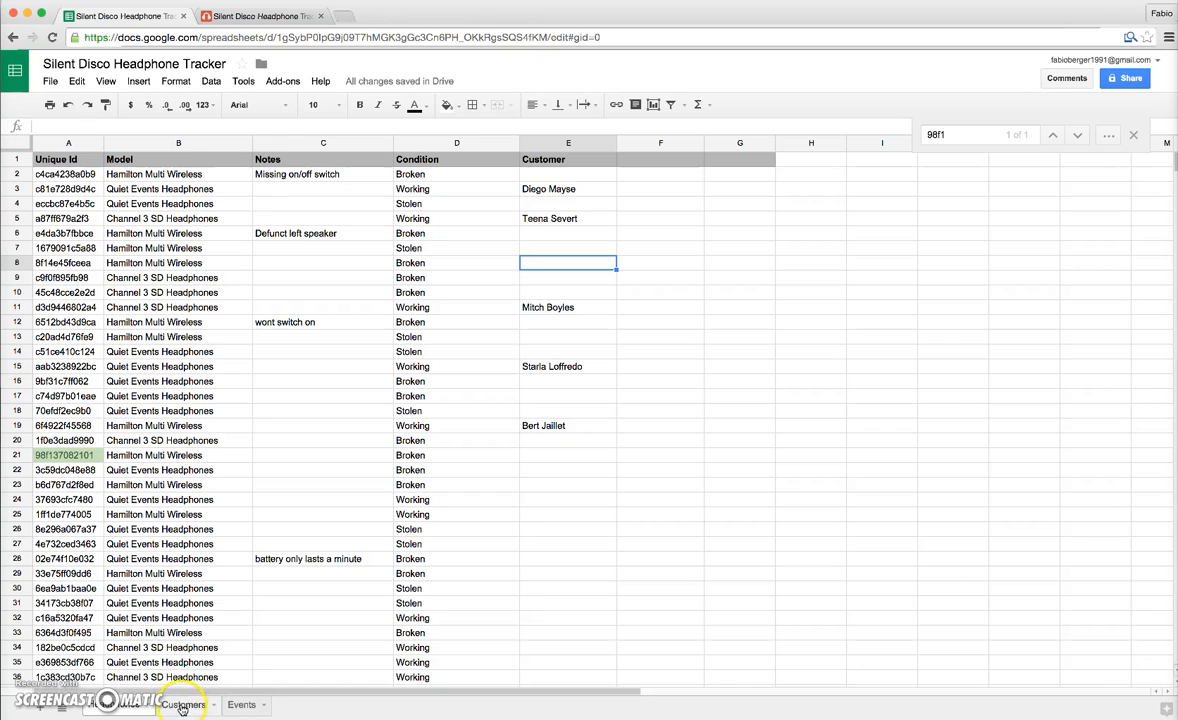
left_click(182, 704)
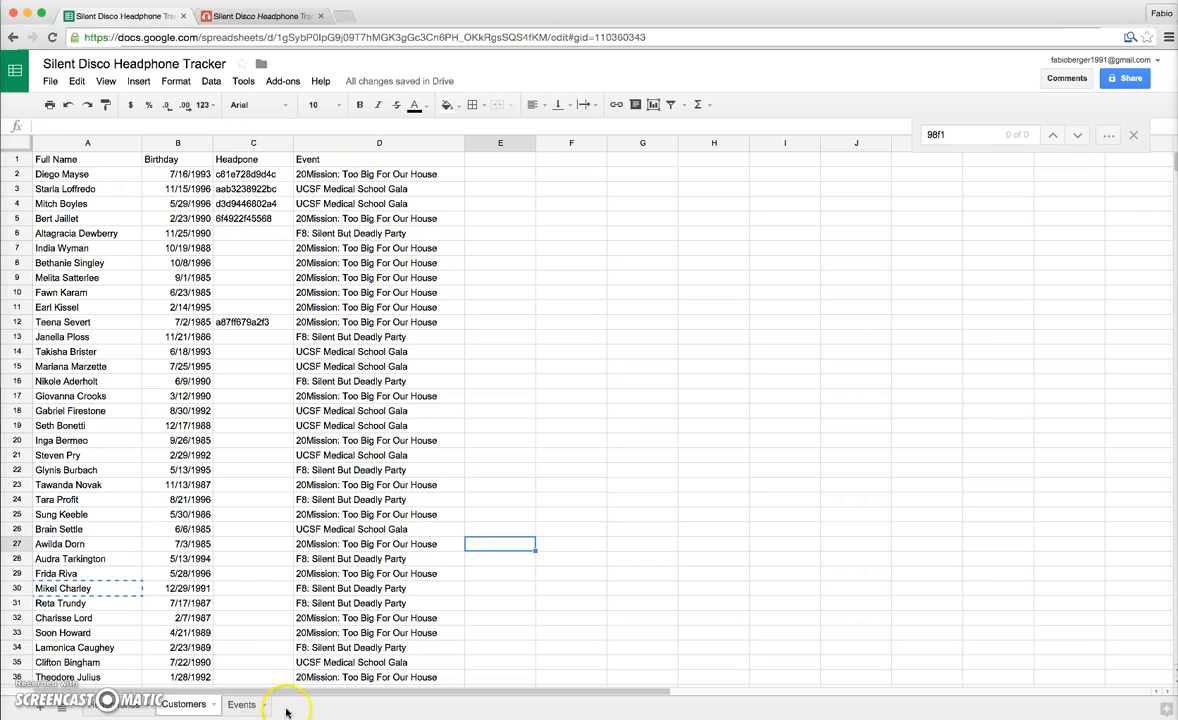
left_click(240, 704)
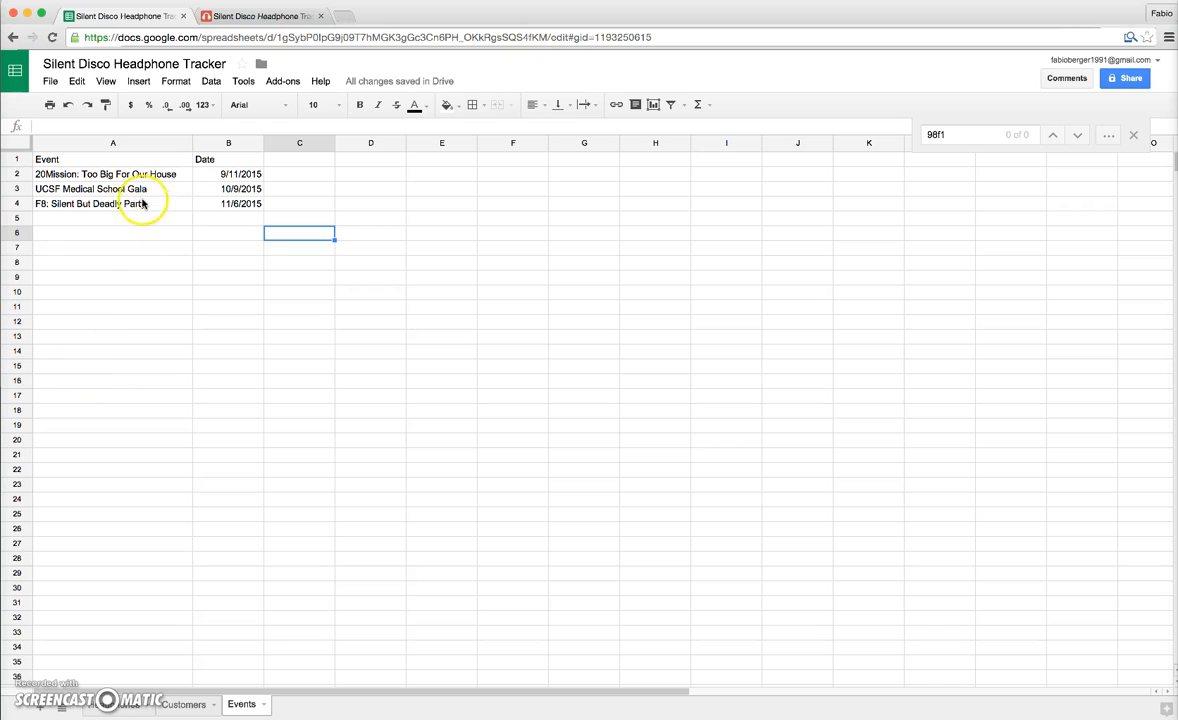
mouse_move(168, 696)
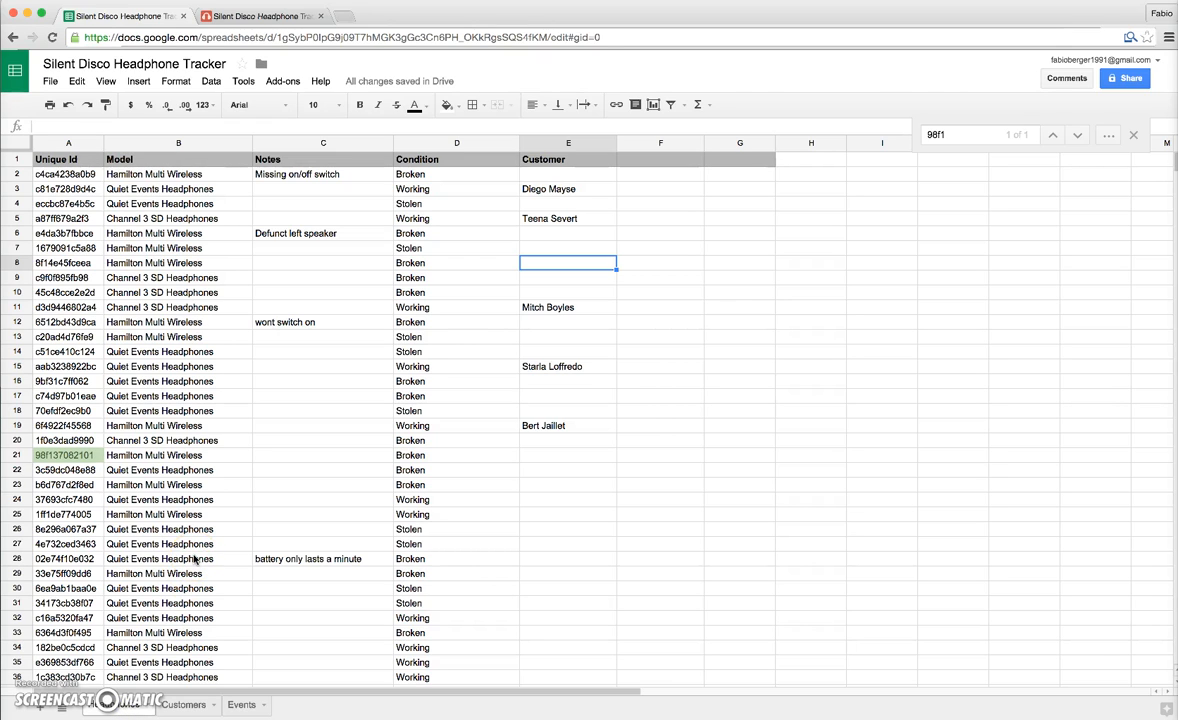
mouse_move(288, 494)
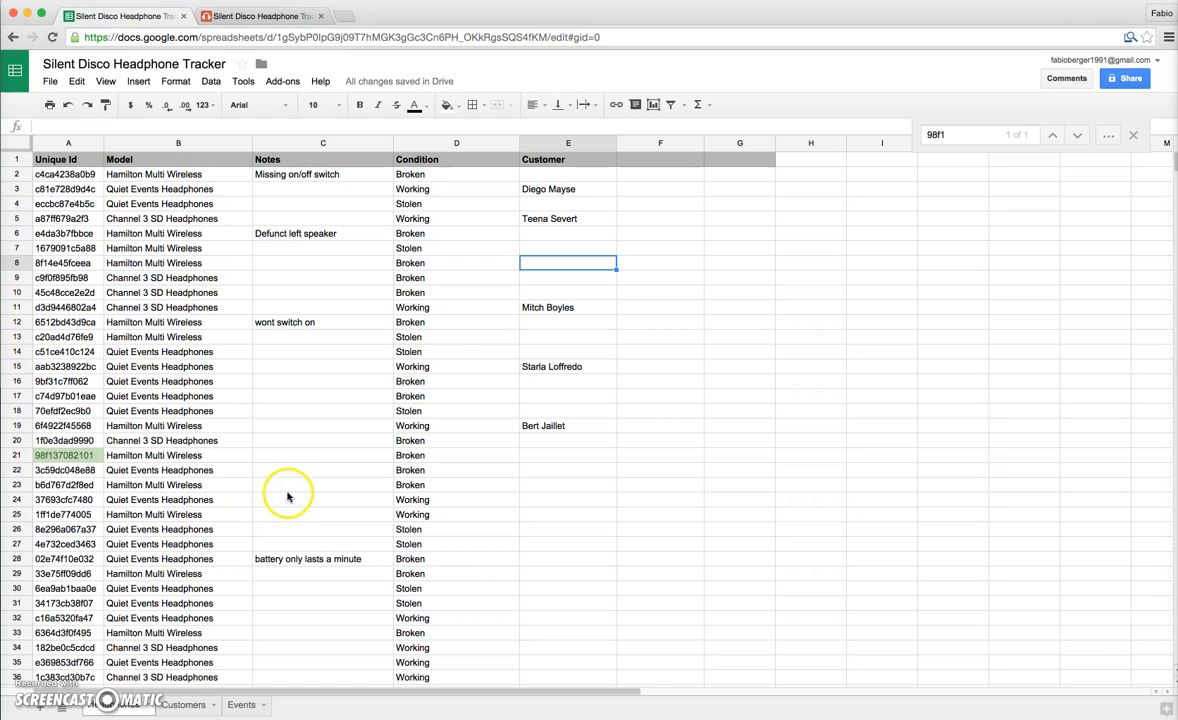
mouse_move(198, 700)
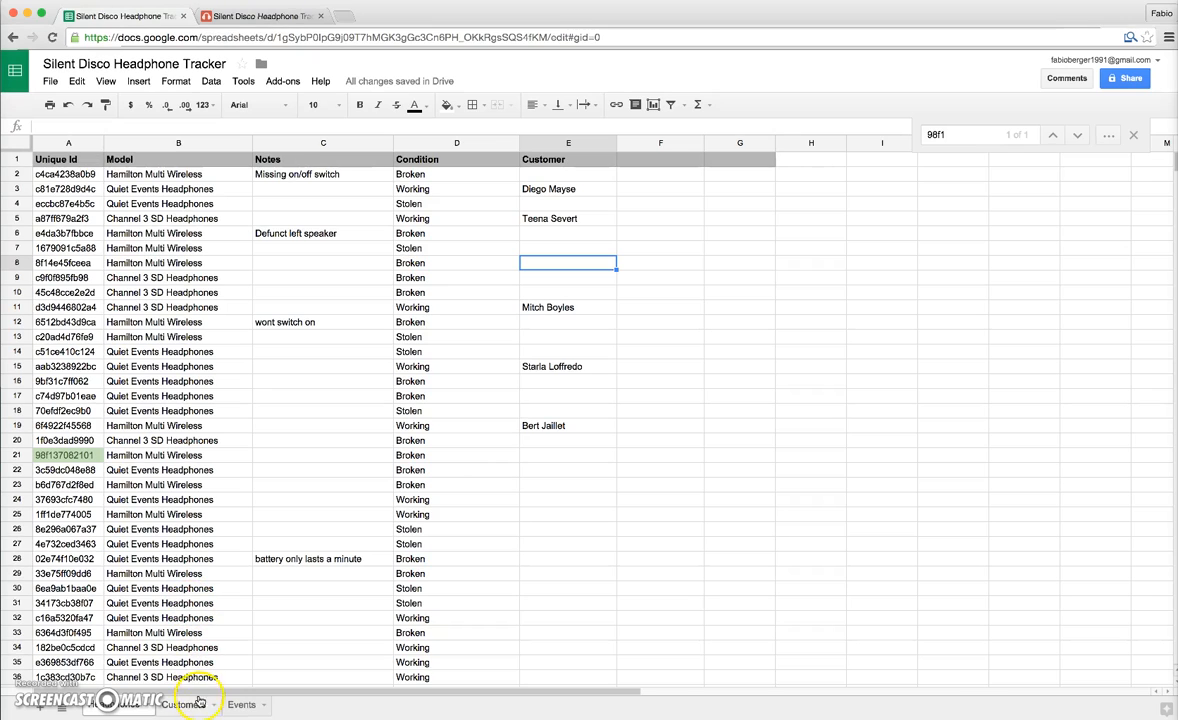
left_click(184, 704)
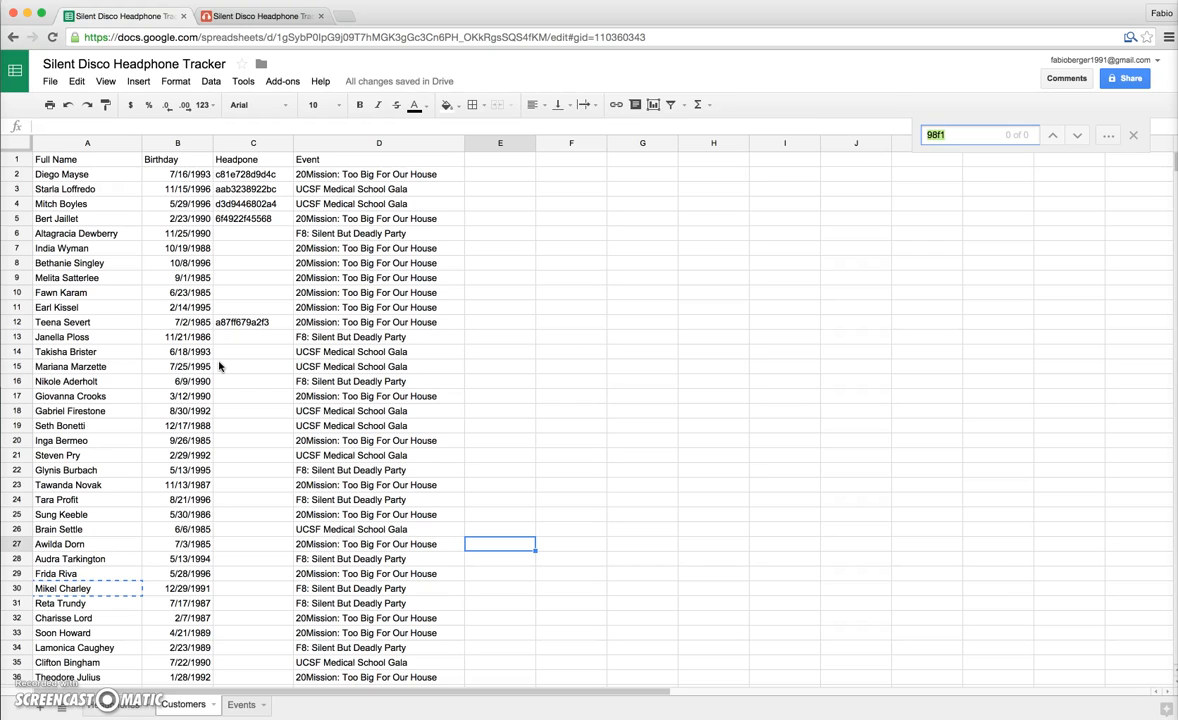
type("lamonic")
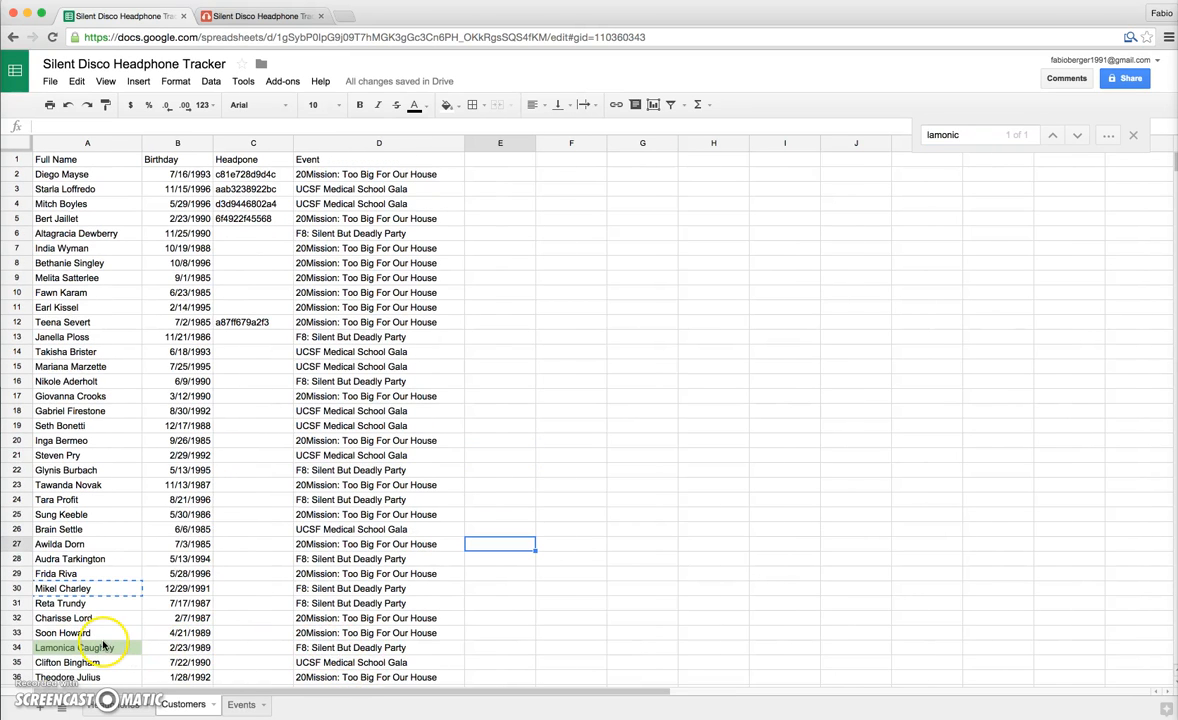
left_click(88, 648)
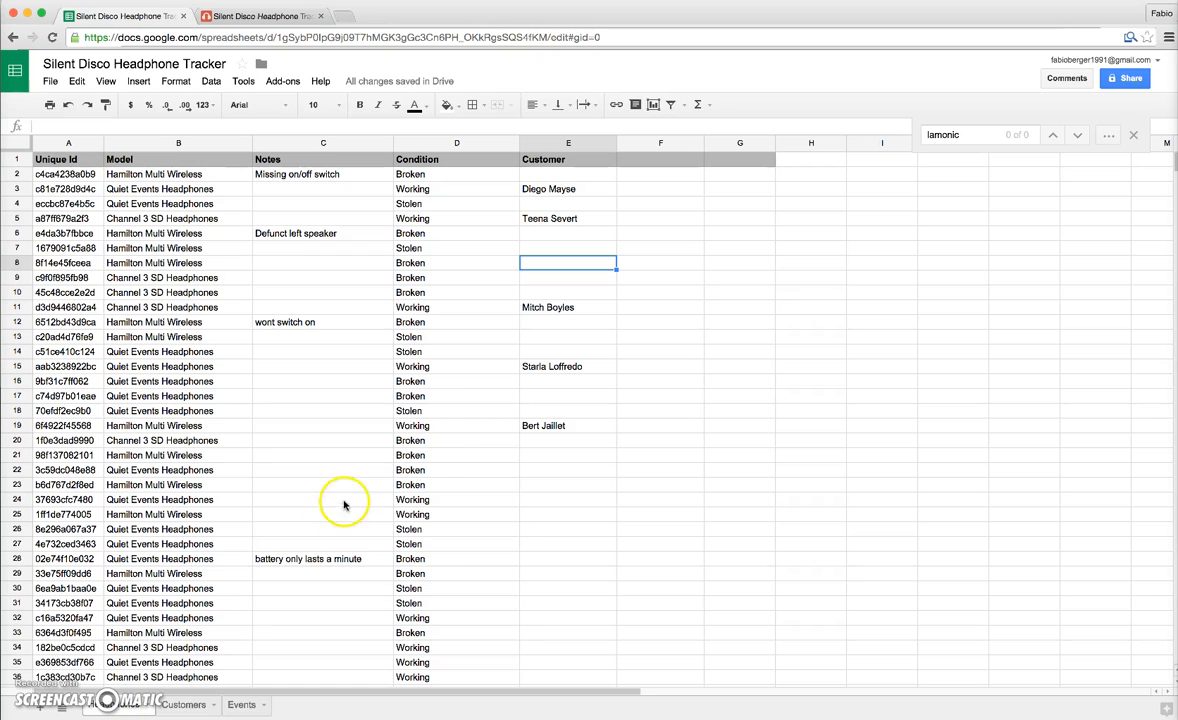
mouse_move(432, 388)
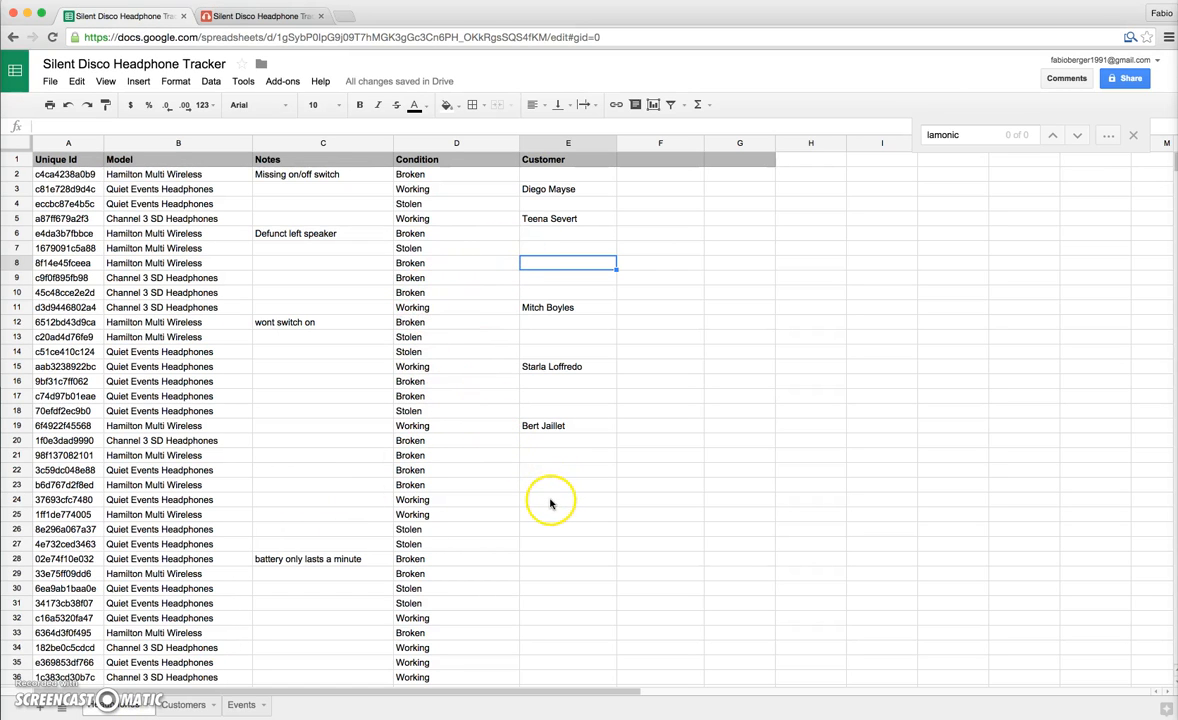
type("Lamonica Caughey")
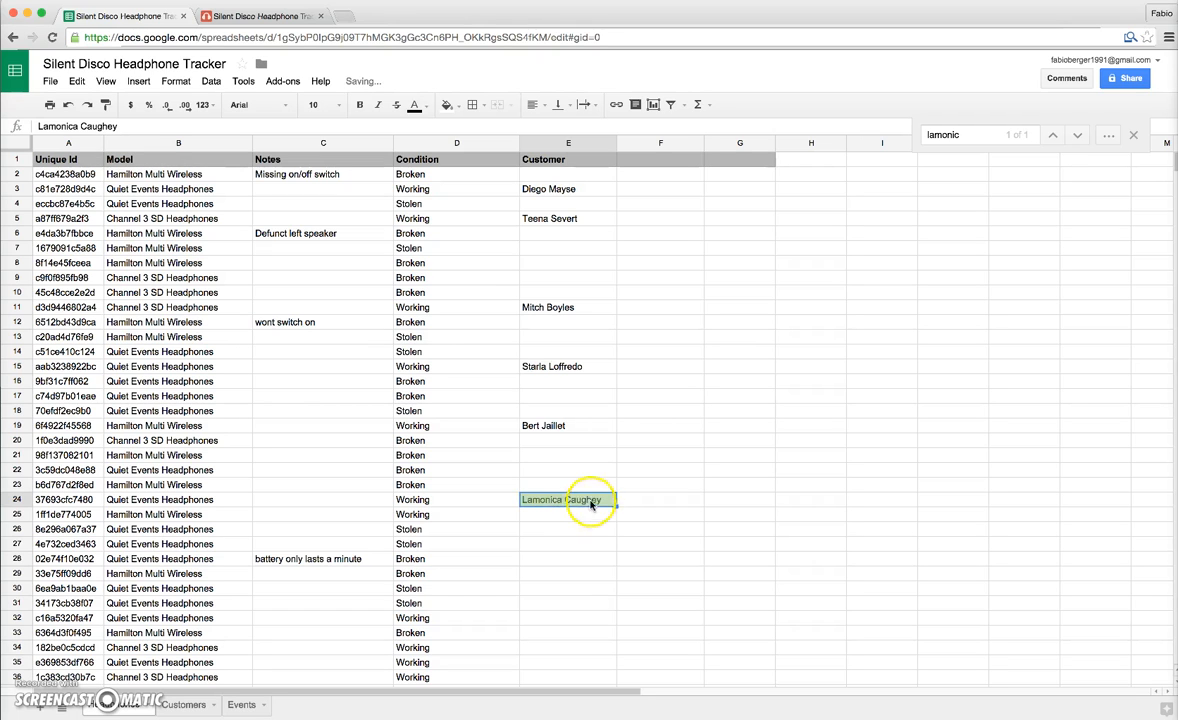
left_click(68, 500)
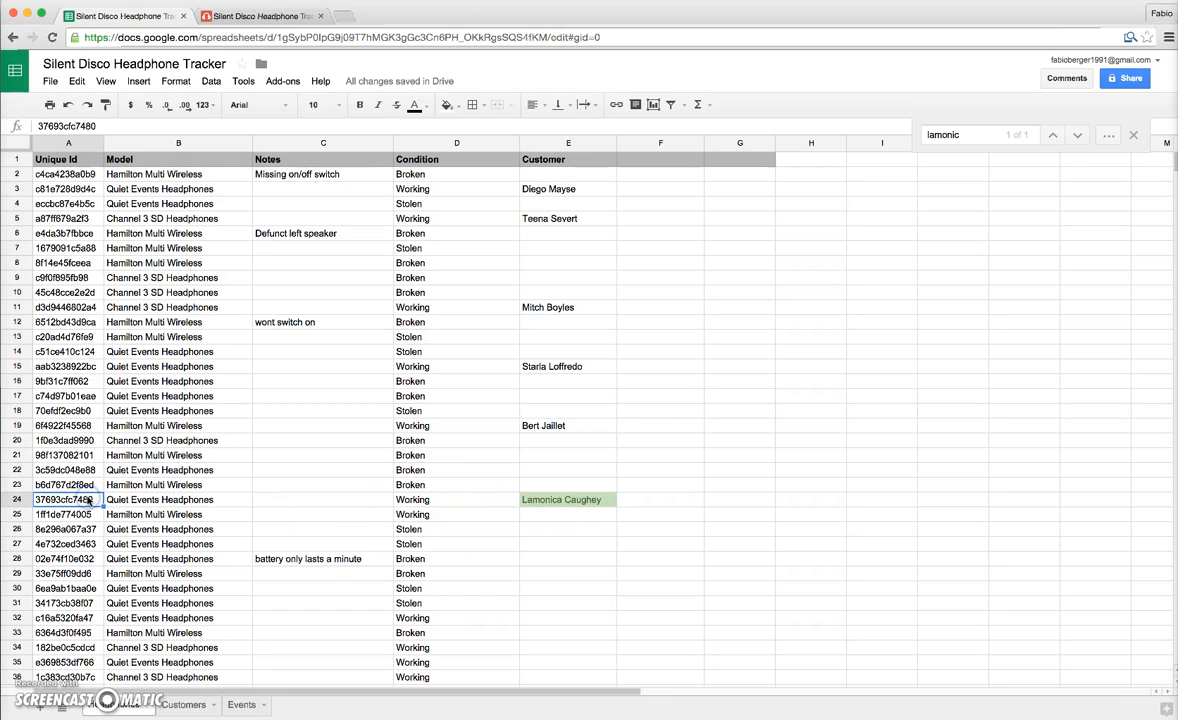
left_click(184, 704)
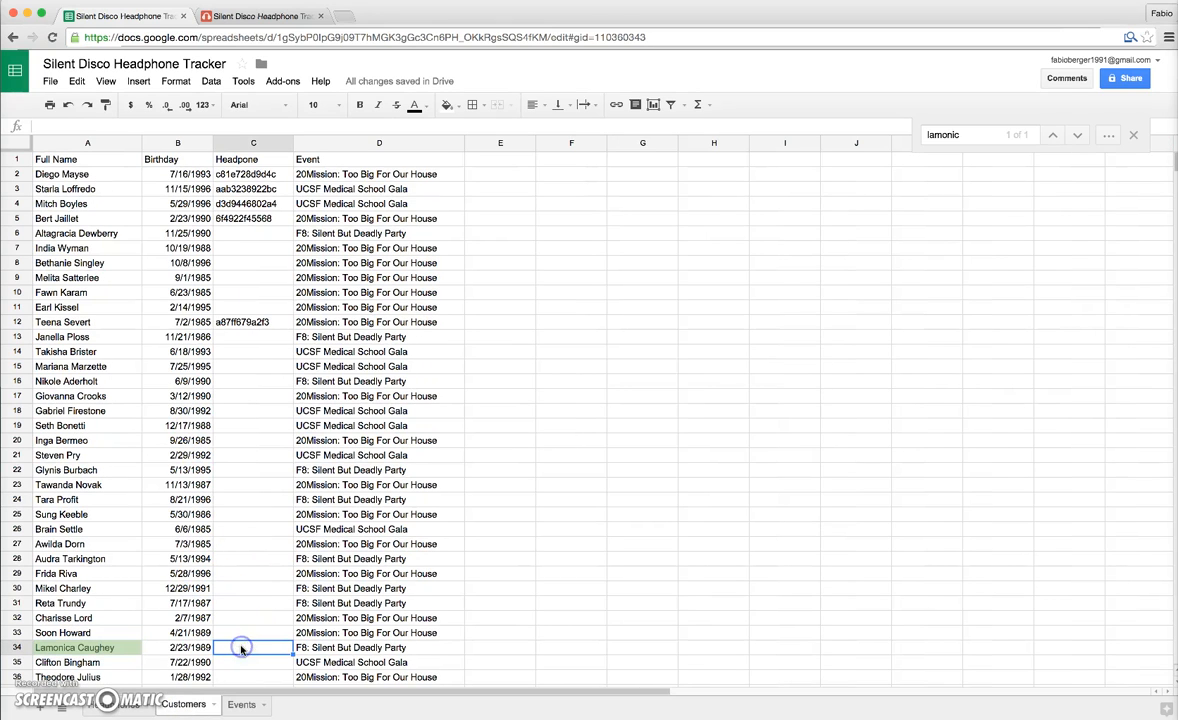
type("37693cfc7480")
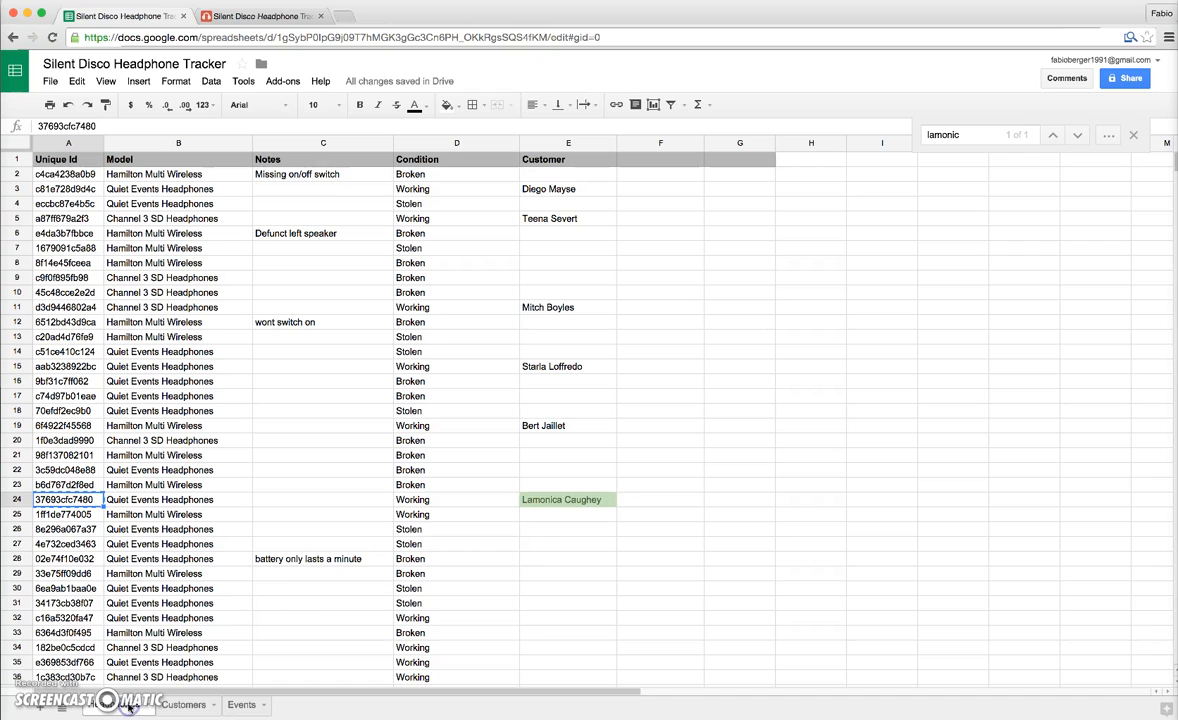
mouse_move(548, 536)
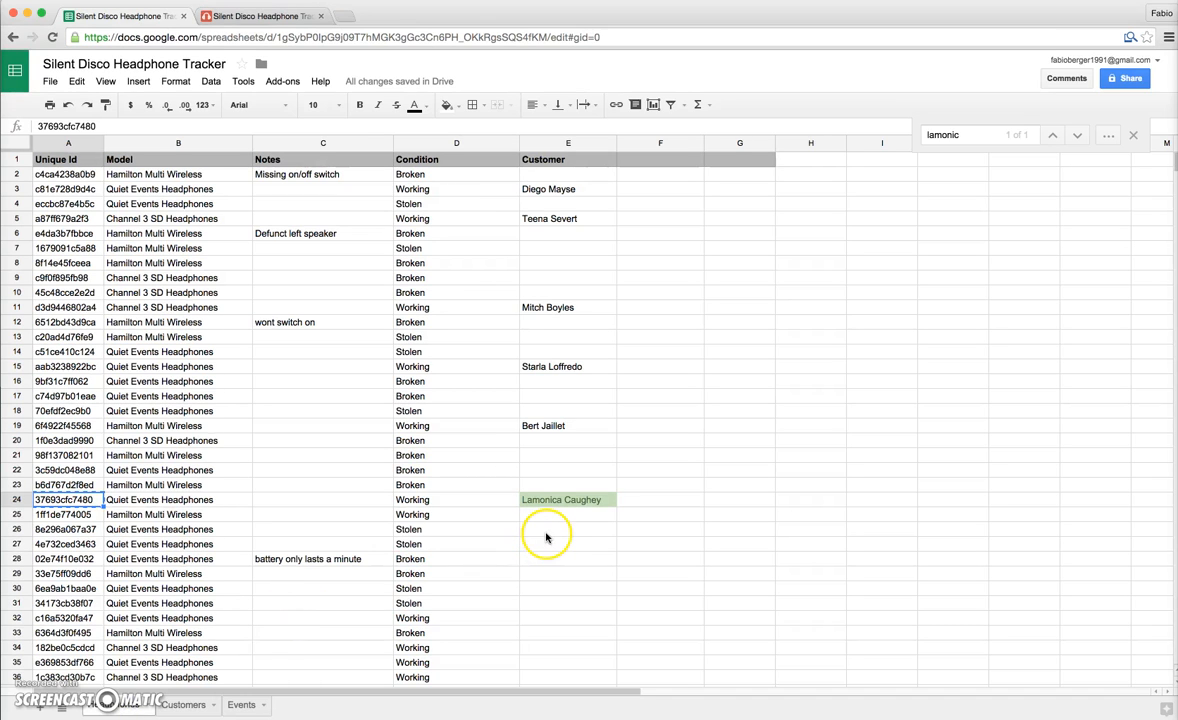
left_click(568, 528)
type("3769")
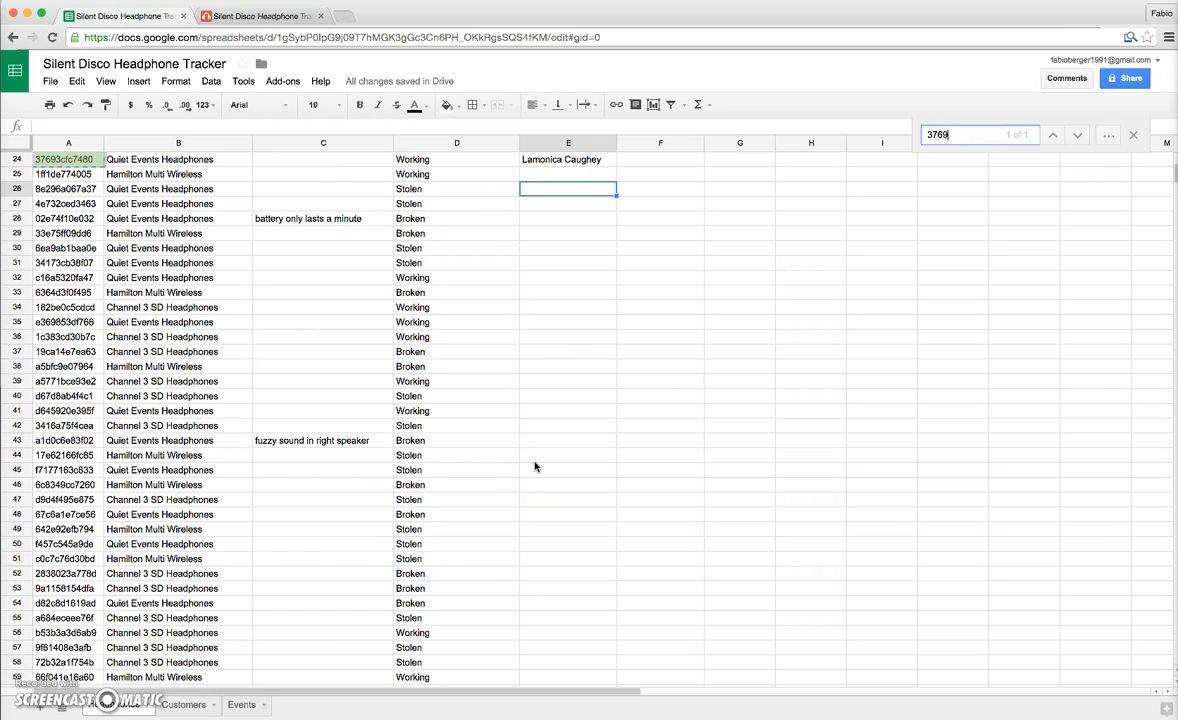
scroll("down", 3)
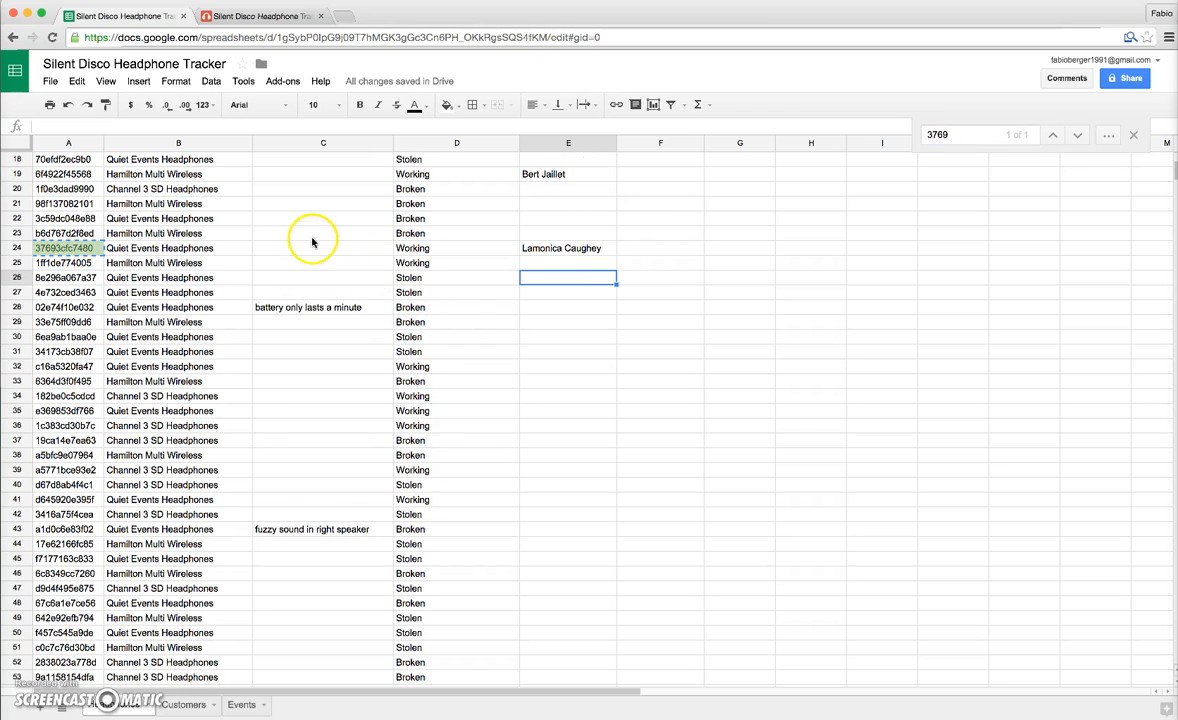
left_click(568, 248)
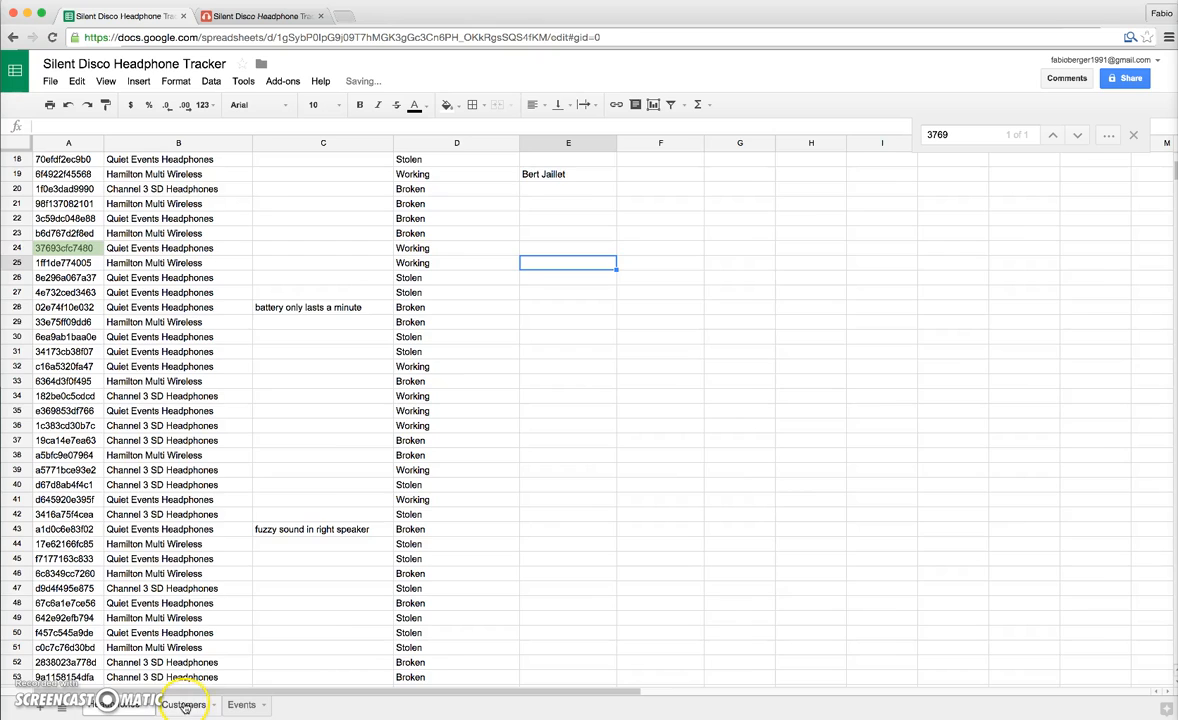
left_click(180, 704)
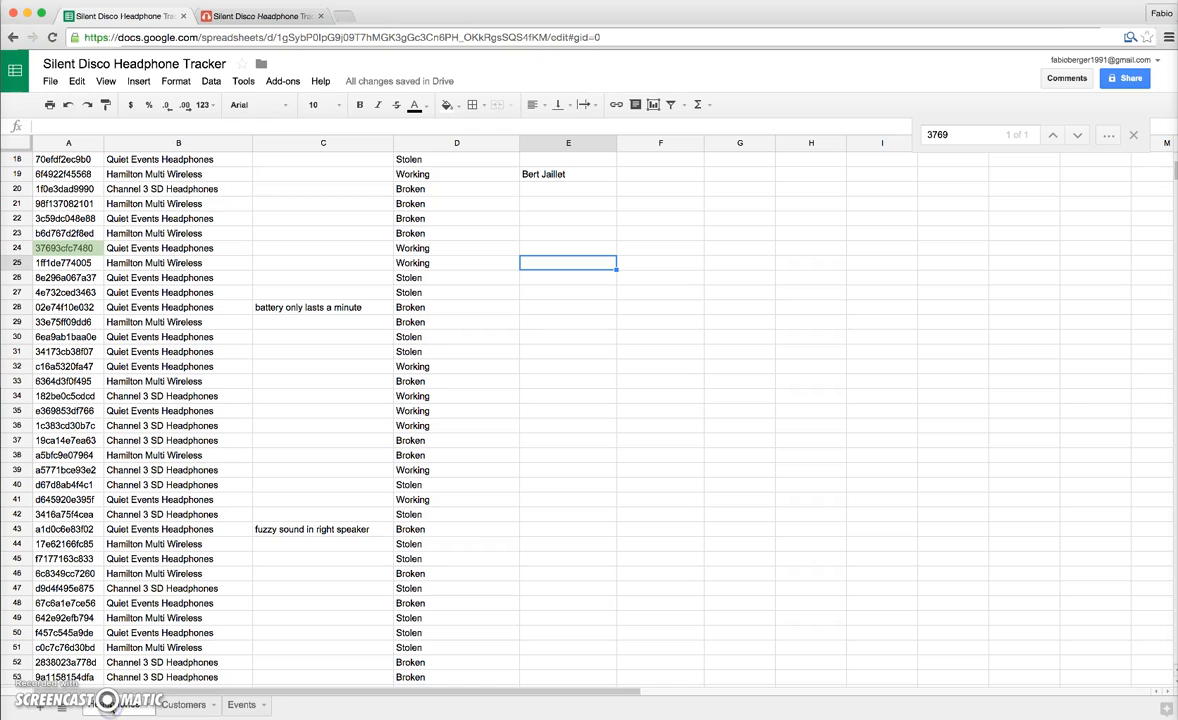
mouse_move(192, 588)
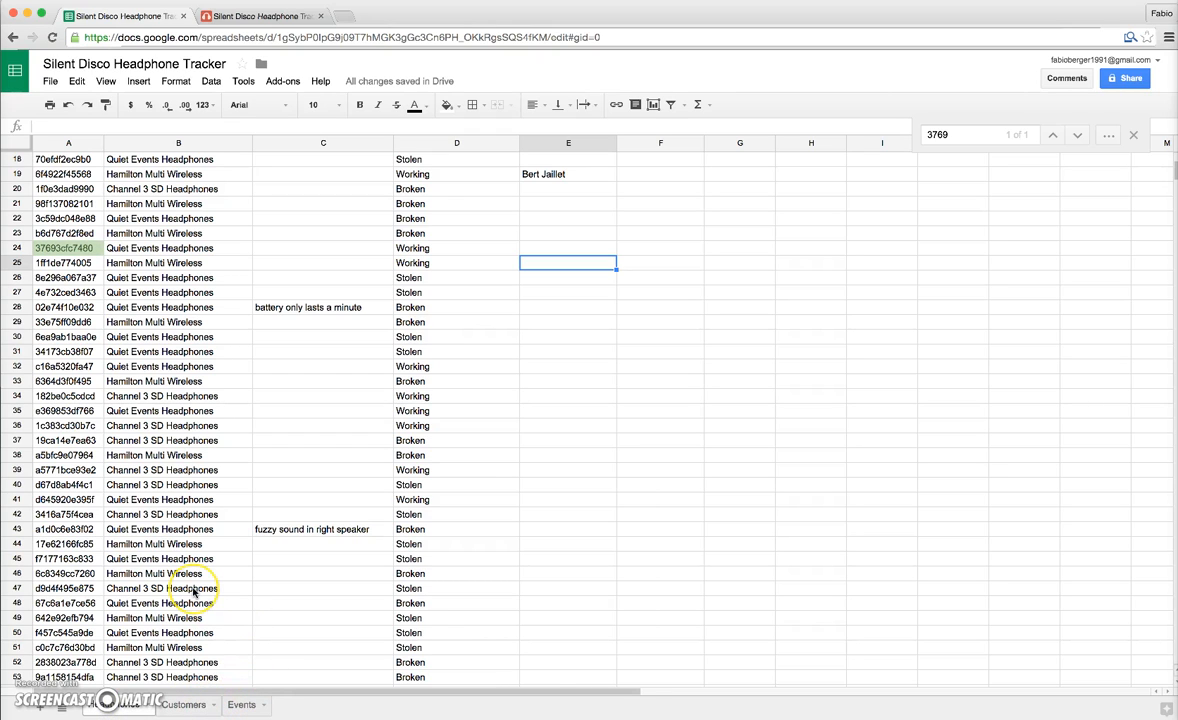
mouse_move(574, 282)
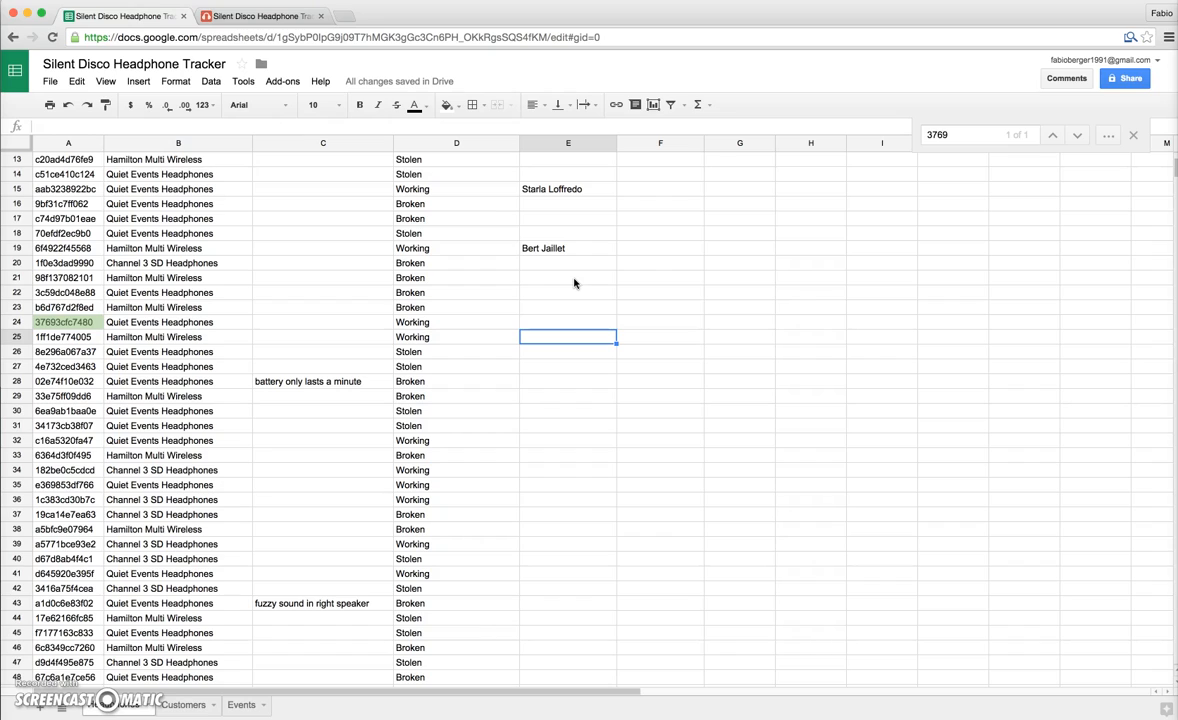
mouse_move(564, 284)
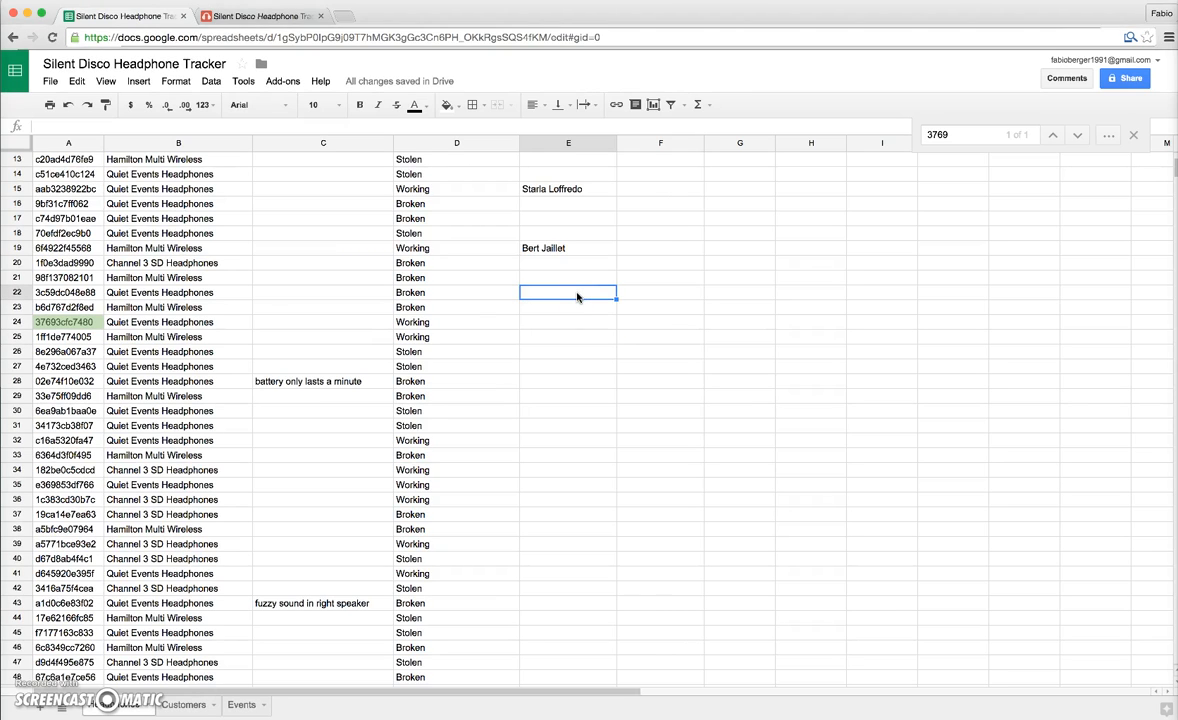
mouse_move(350, 378)
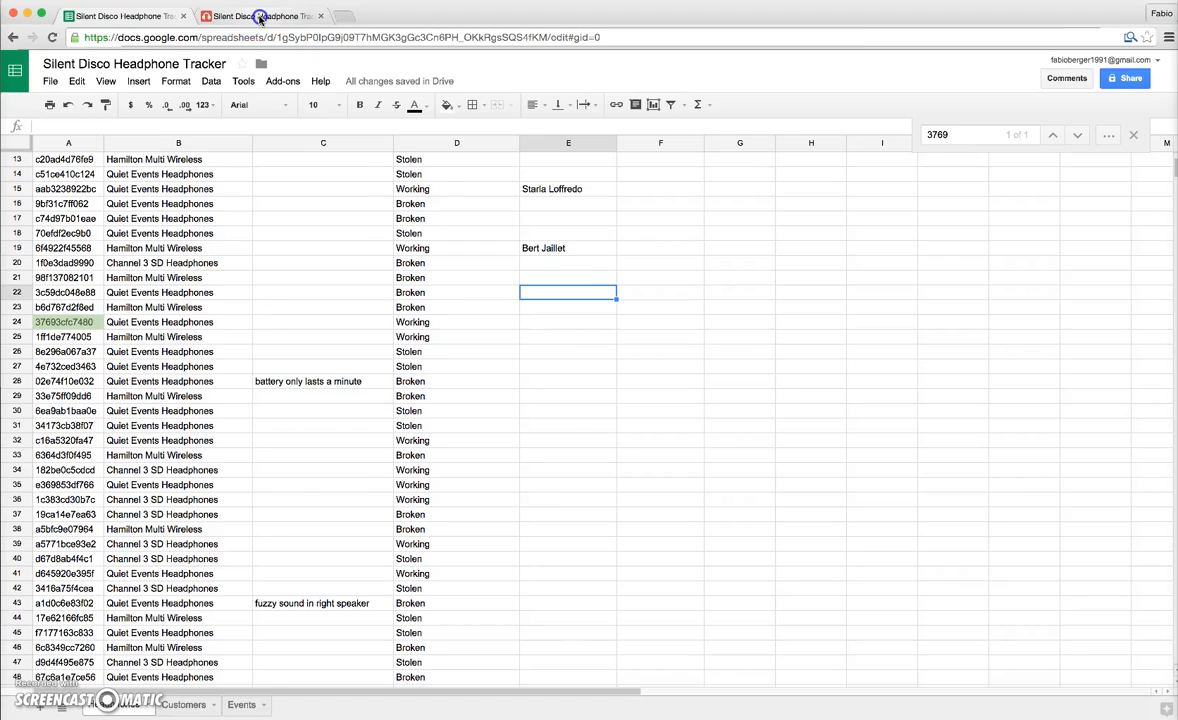
Show the Airtable Inventory table with the Model single-select field settings open.
left_click(262, 16)
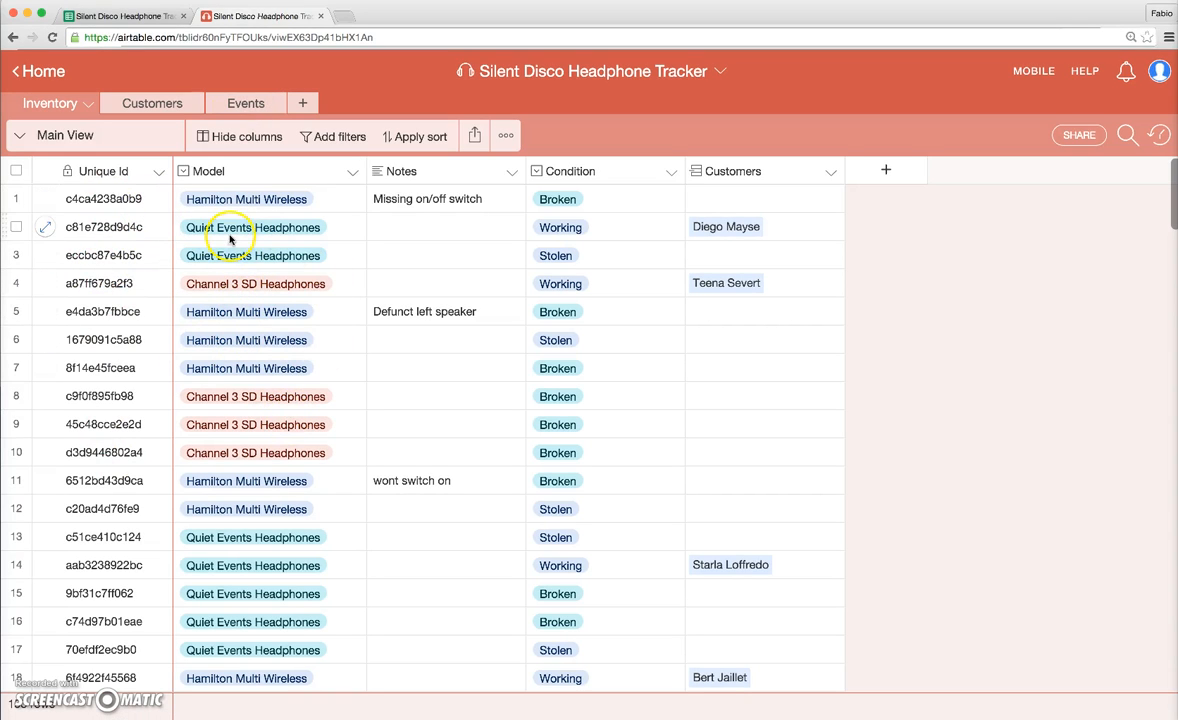
mouse_move(276, 386)
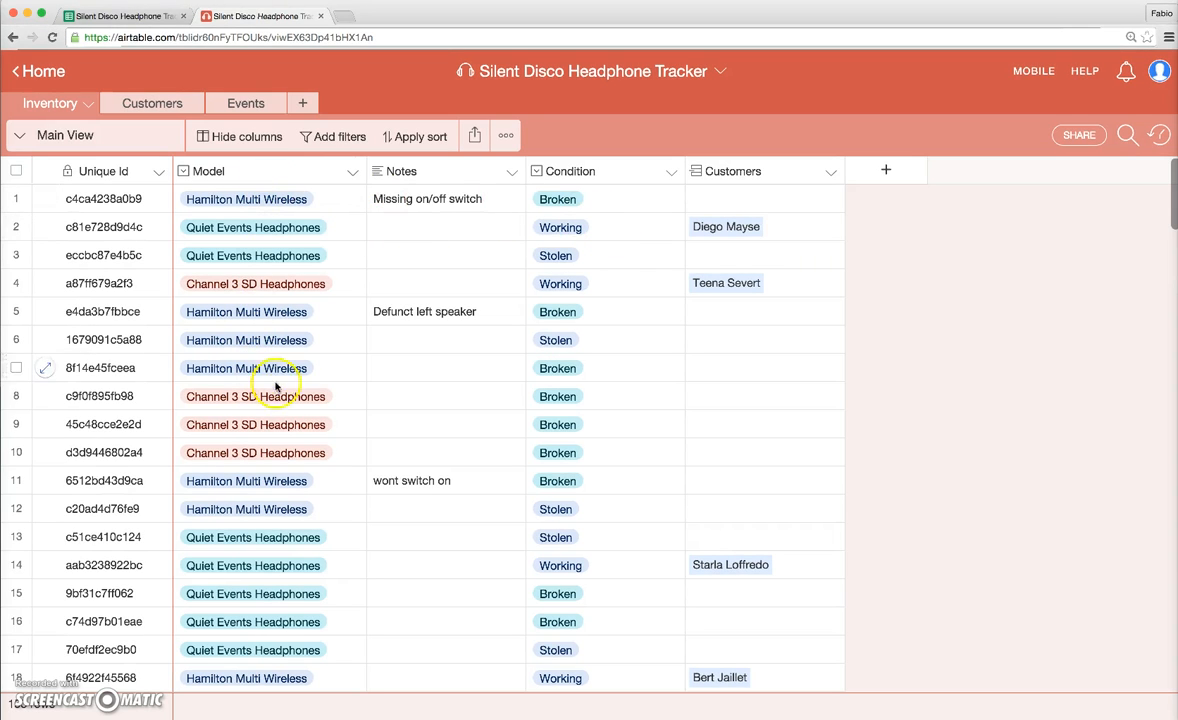
left_click(354, 172)
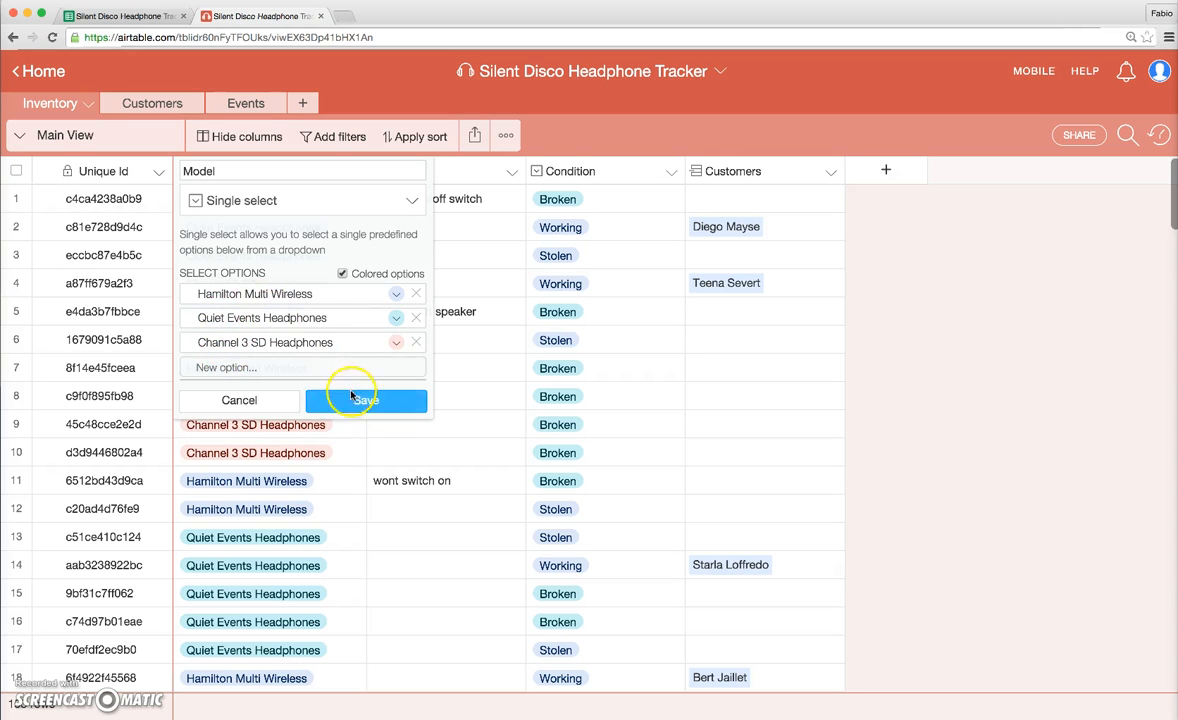
Set record 151's Model to Quiet Events Headphones from the single-select choices.
left_click(366, 400)
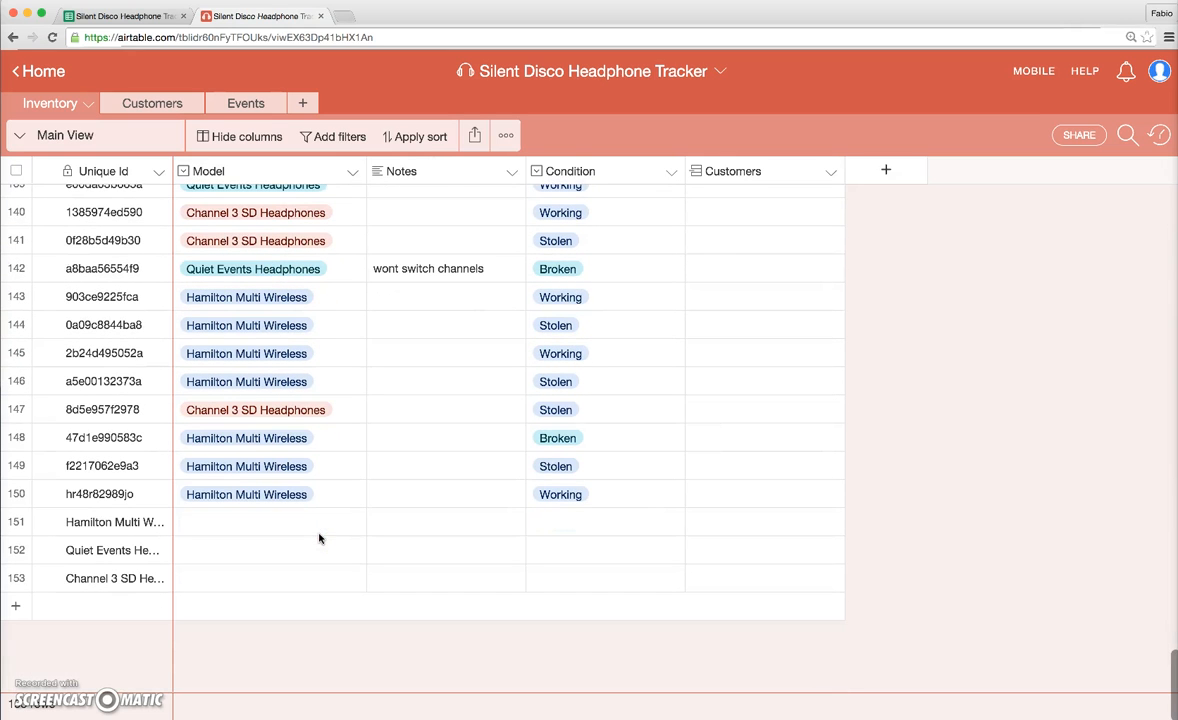
left_click(270, 520)
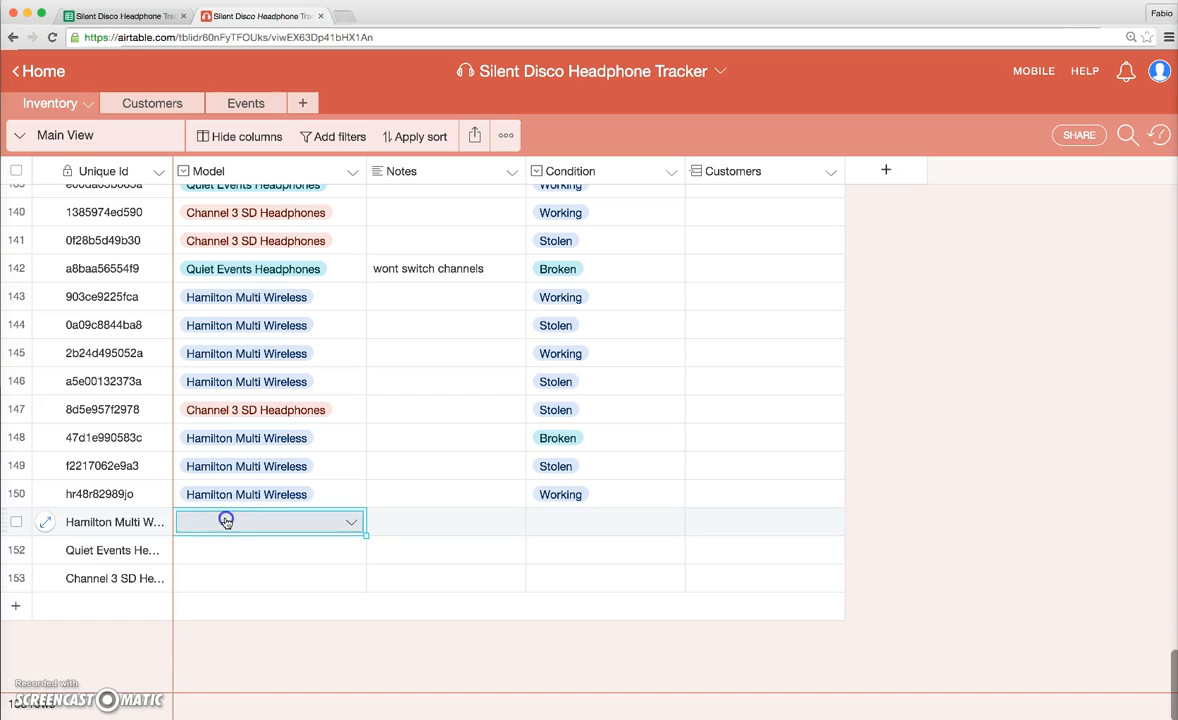
left_click(270, 520)
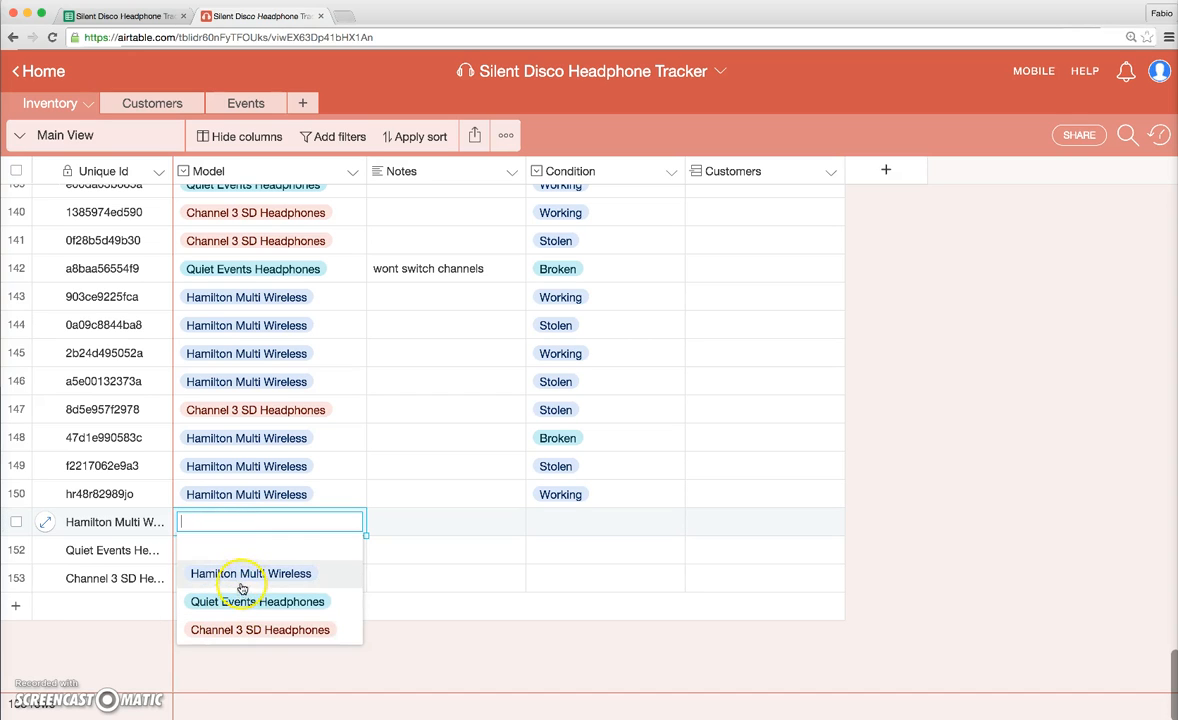
left_click(256, 600)
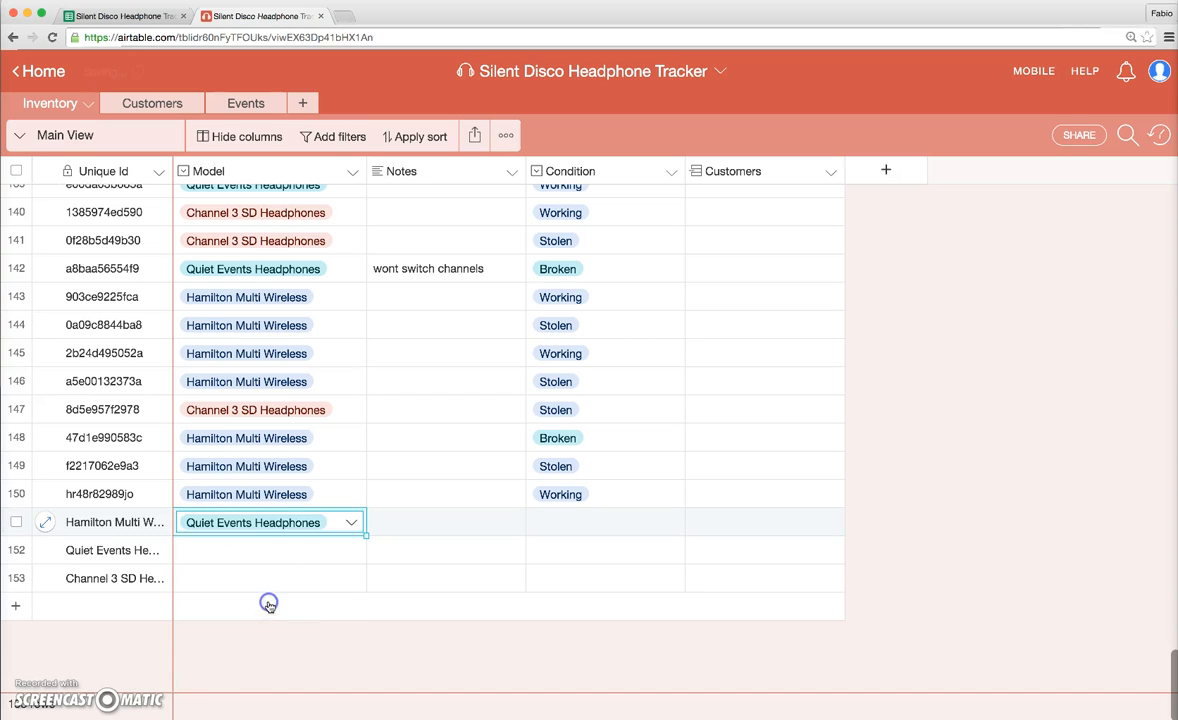
left_click(444, 522)
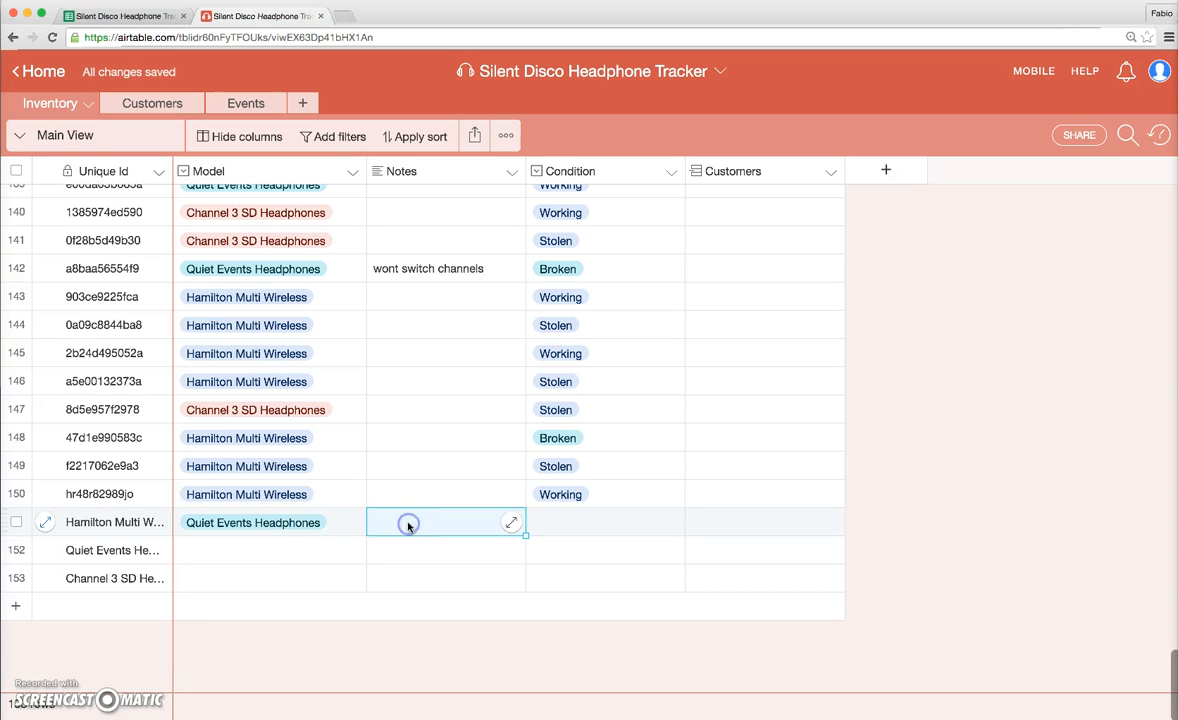
mouse_move(396, 518)
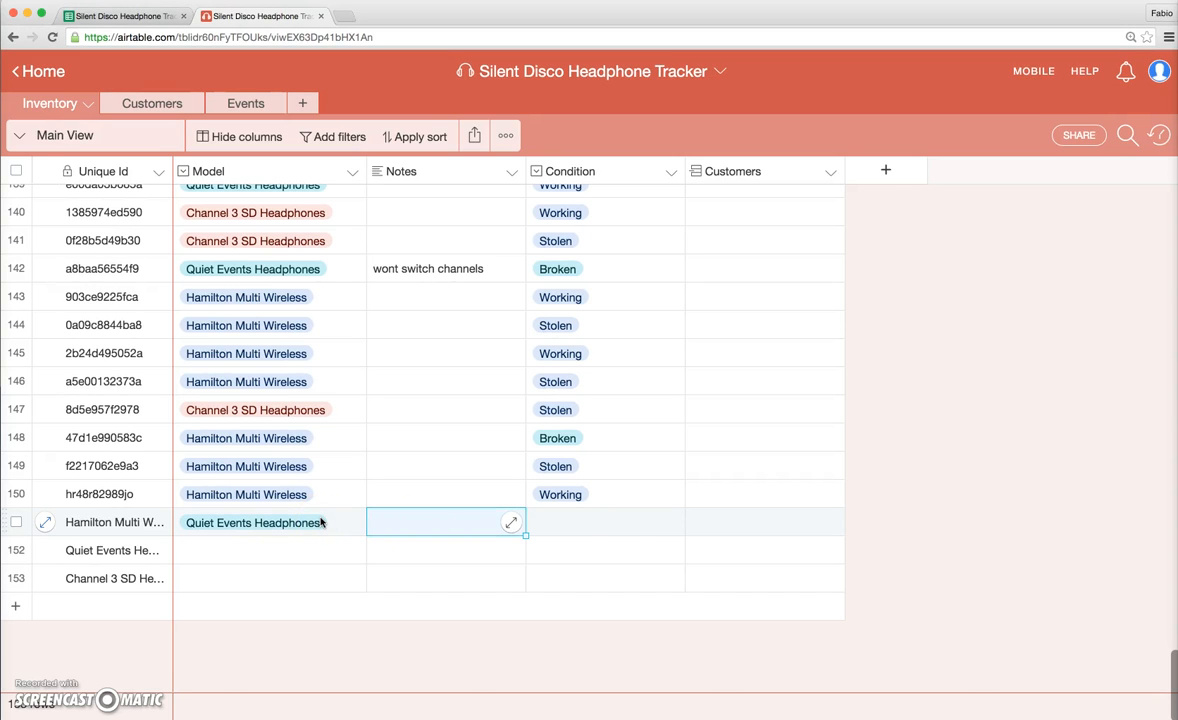
left_click(604, 520)
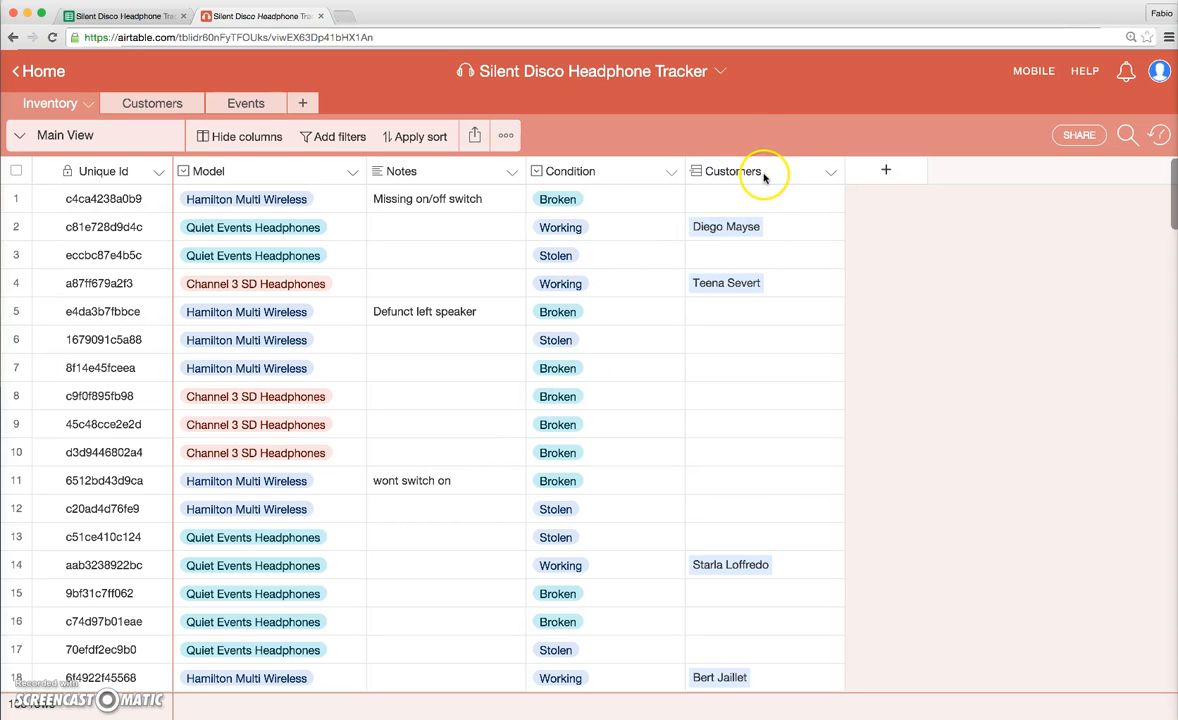
left_click(828, 170)
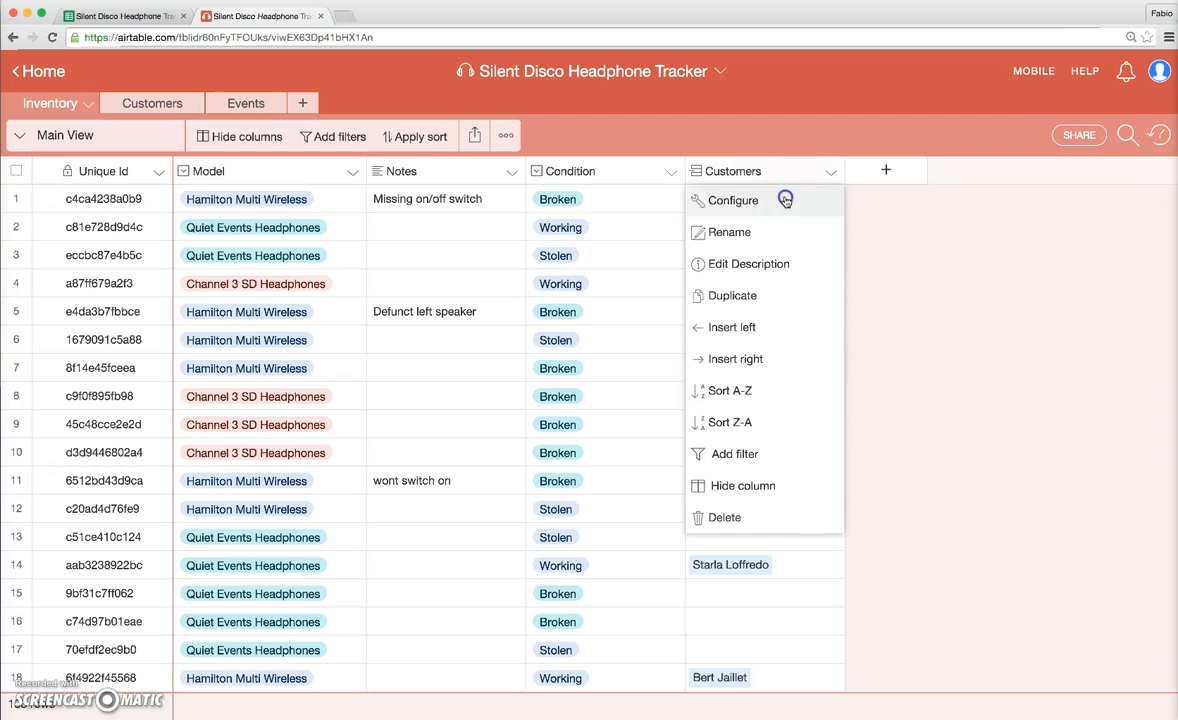
left_click(734, 200)
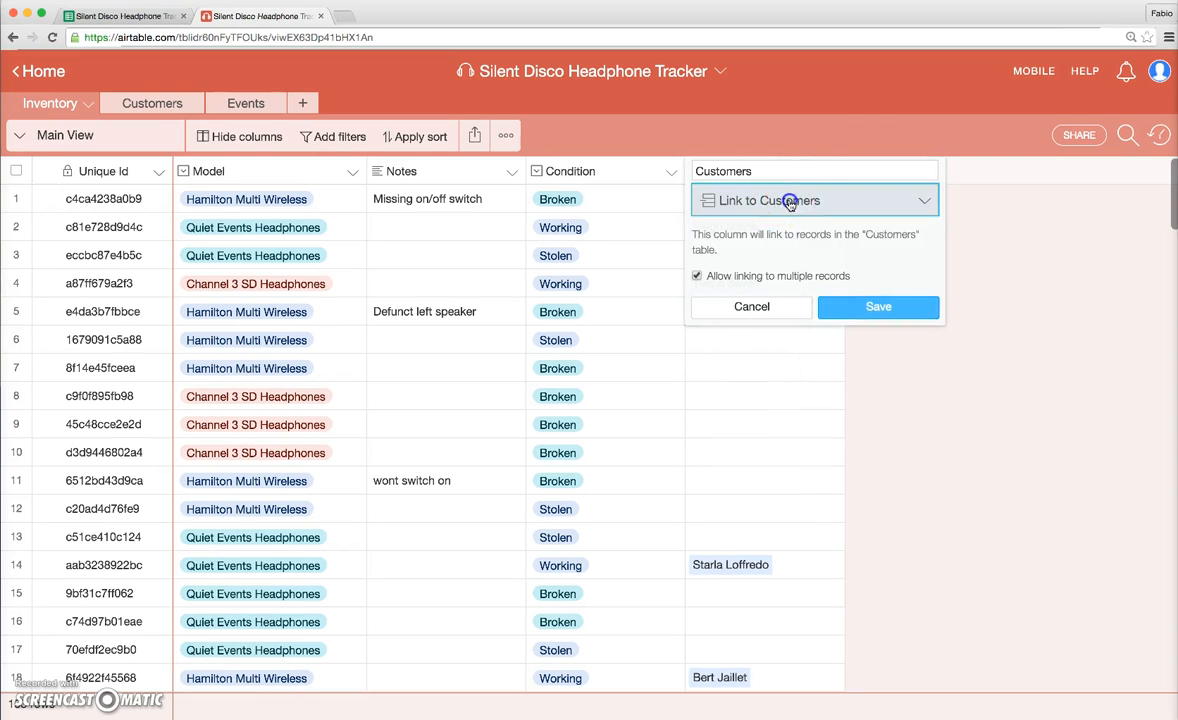
left_click(814, 200)
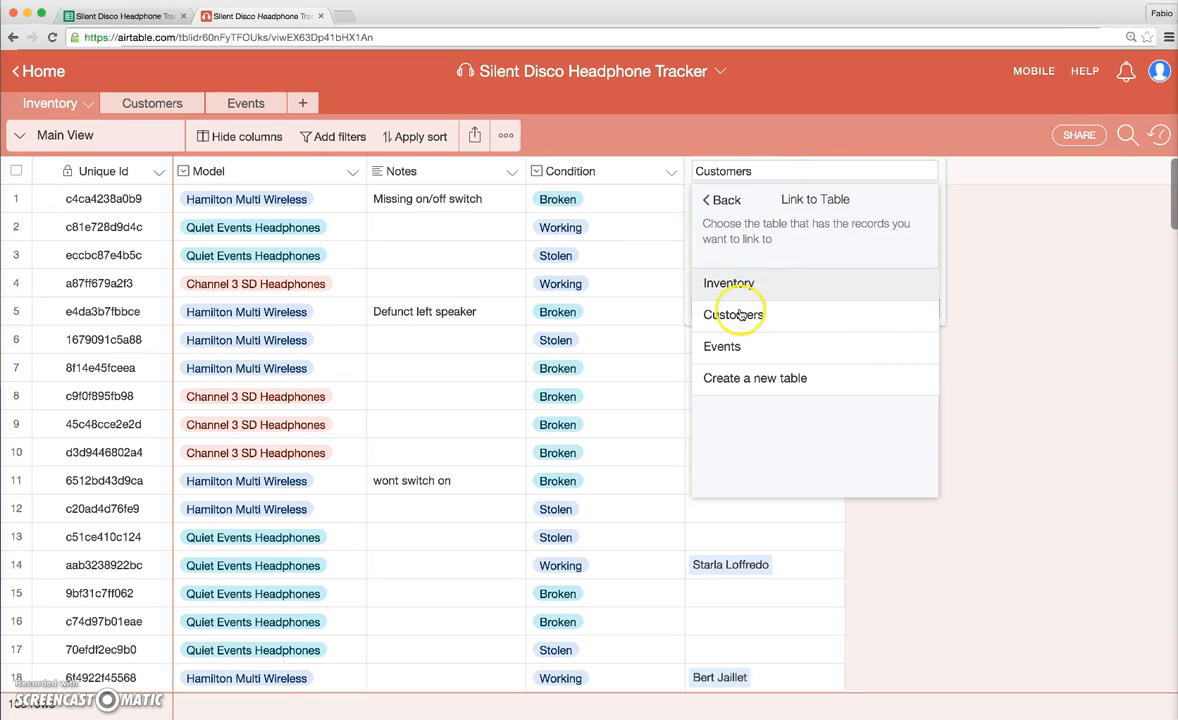
left_click(732, 316)
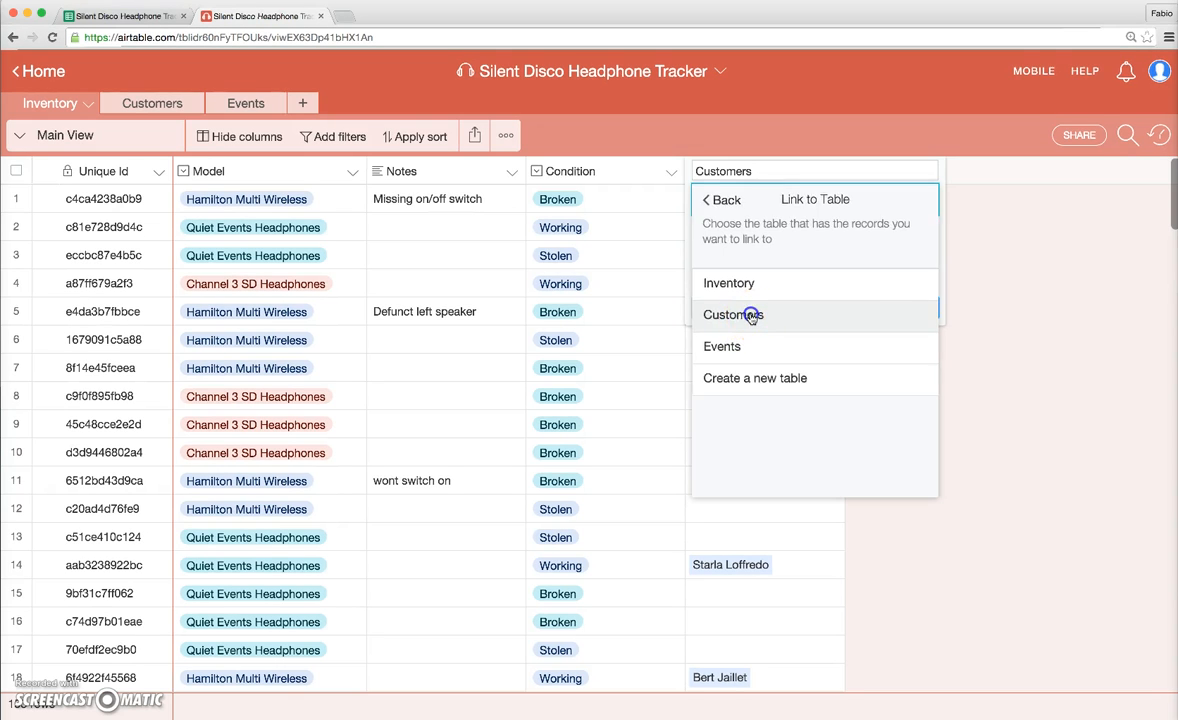
left_click(732, 314)
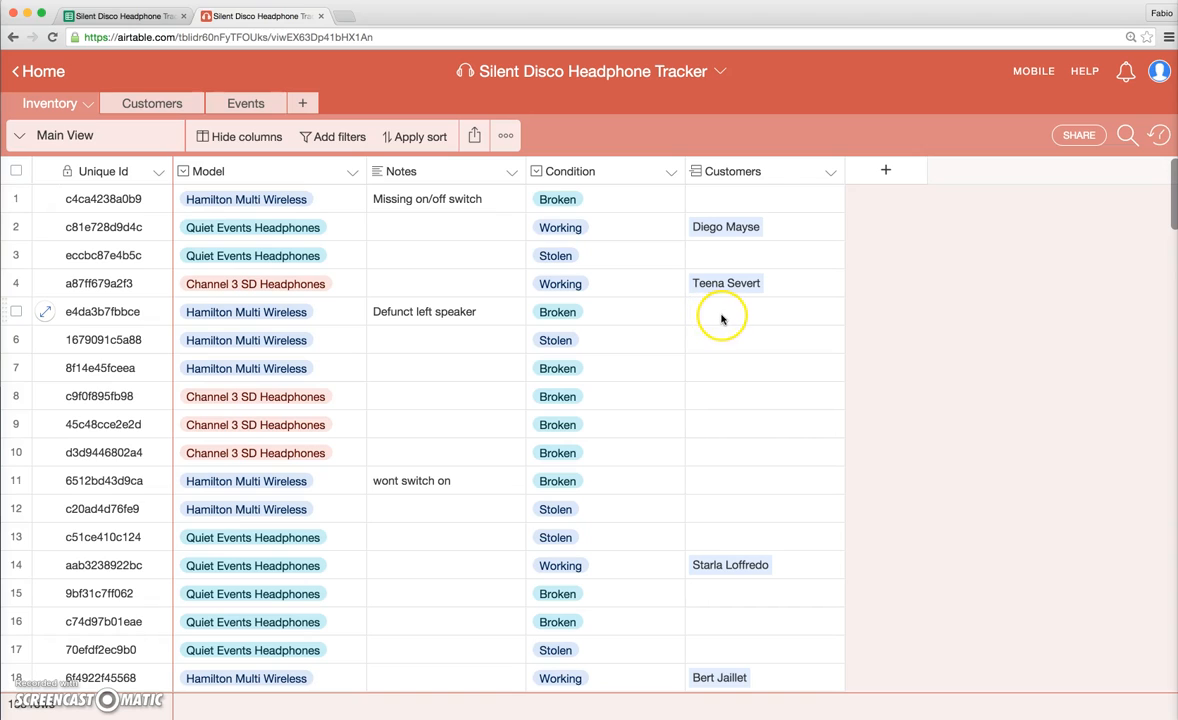
mouse_move(724, 318)
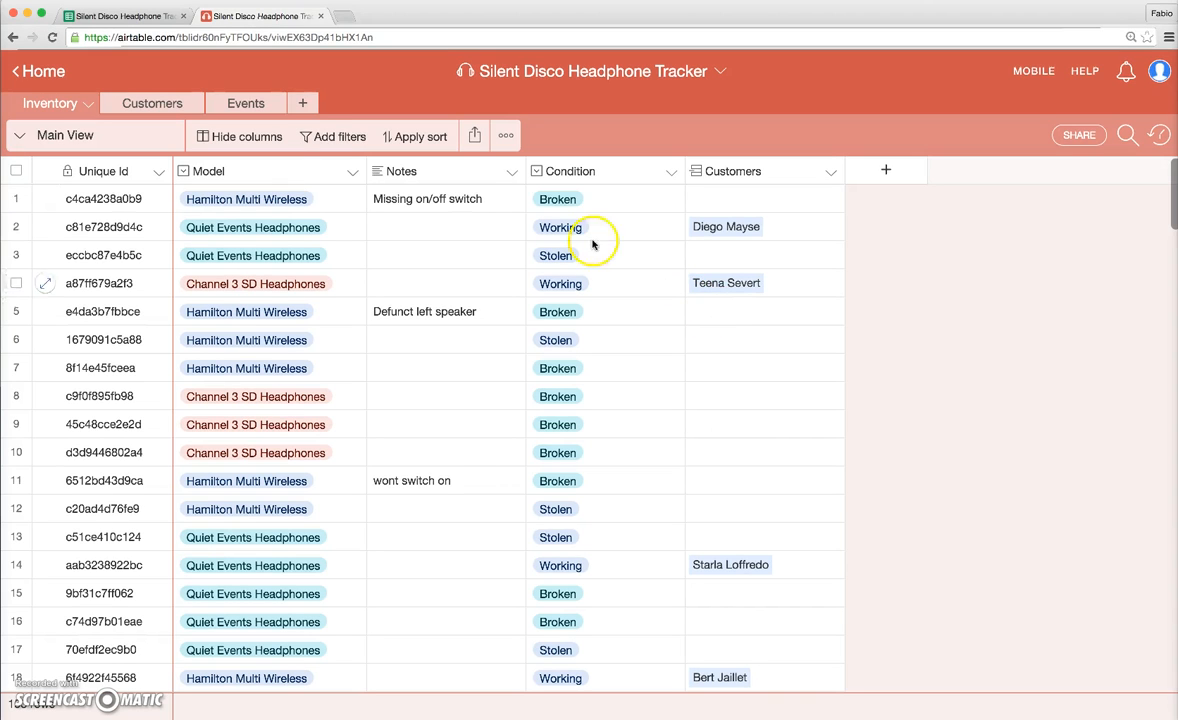
Filter the Inventory view to records whose Condition is Working.
left_click(332, 136)
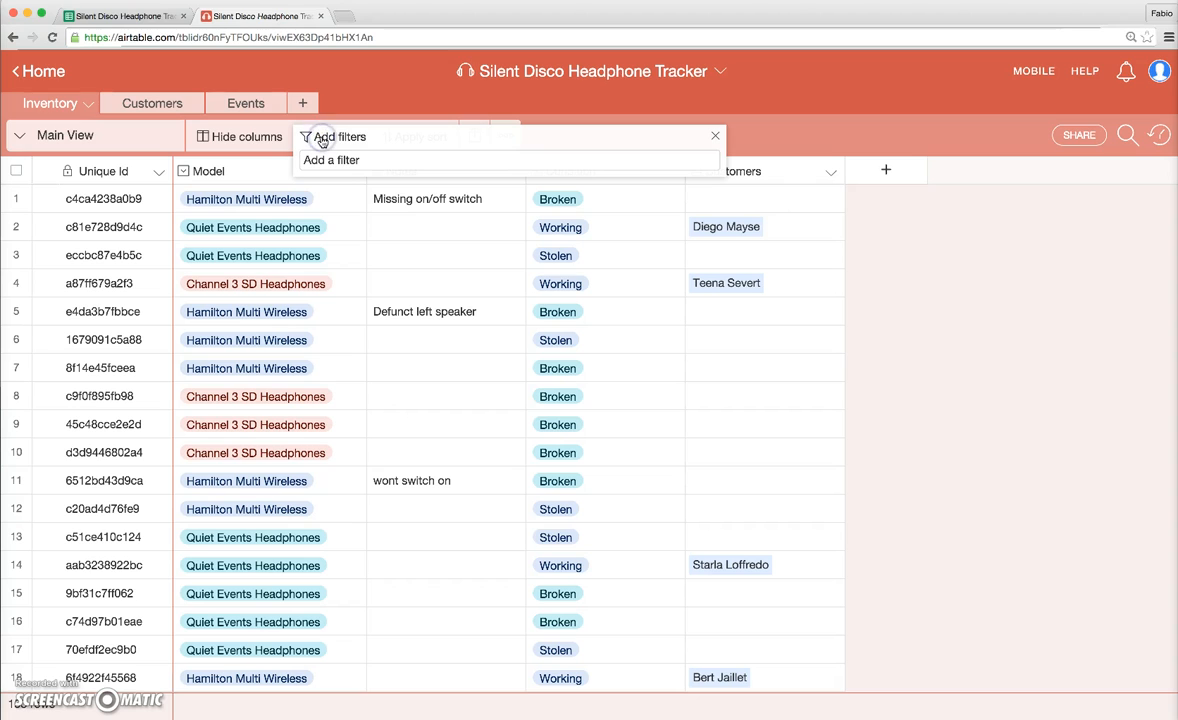
mouse_move(422, 160)
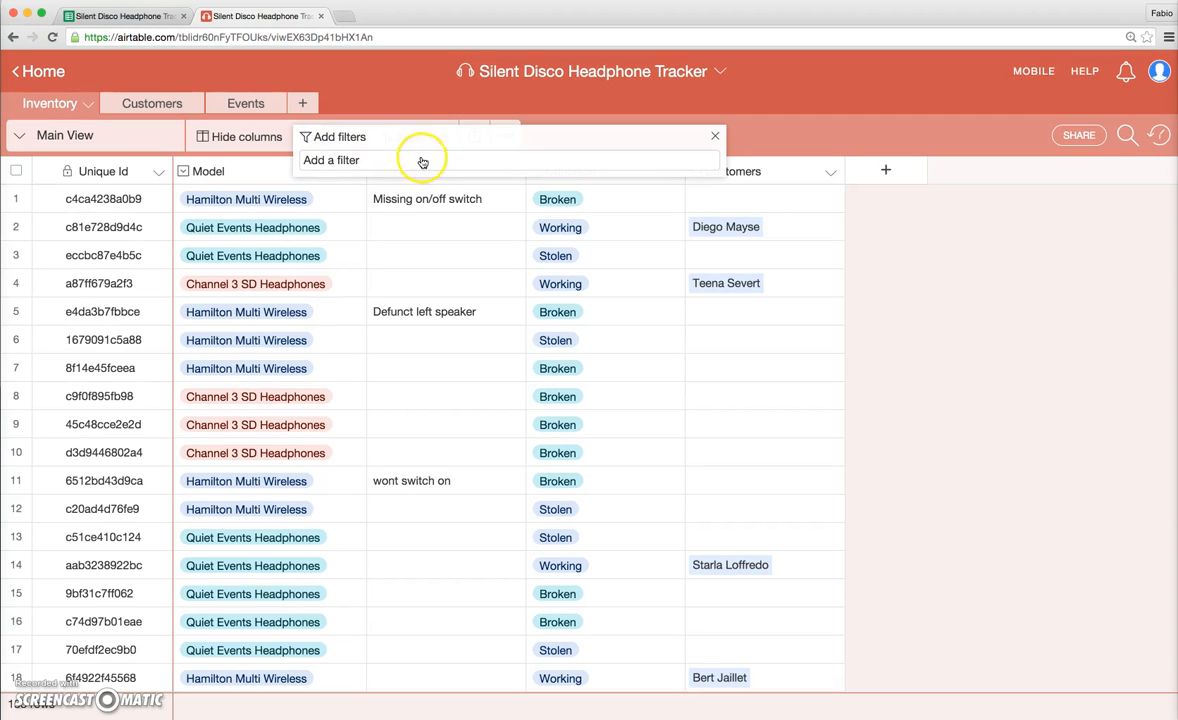
left_click(332, 160)
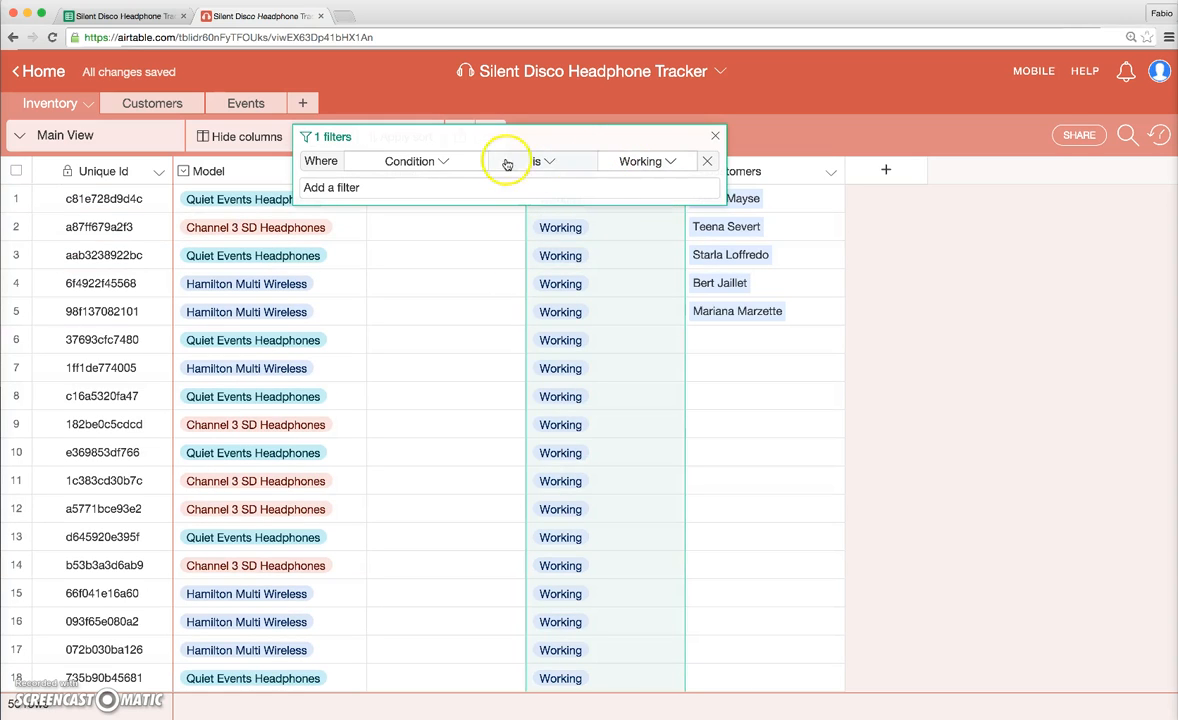
left_click(648, 160)
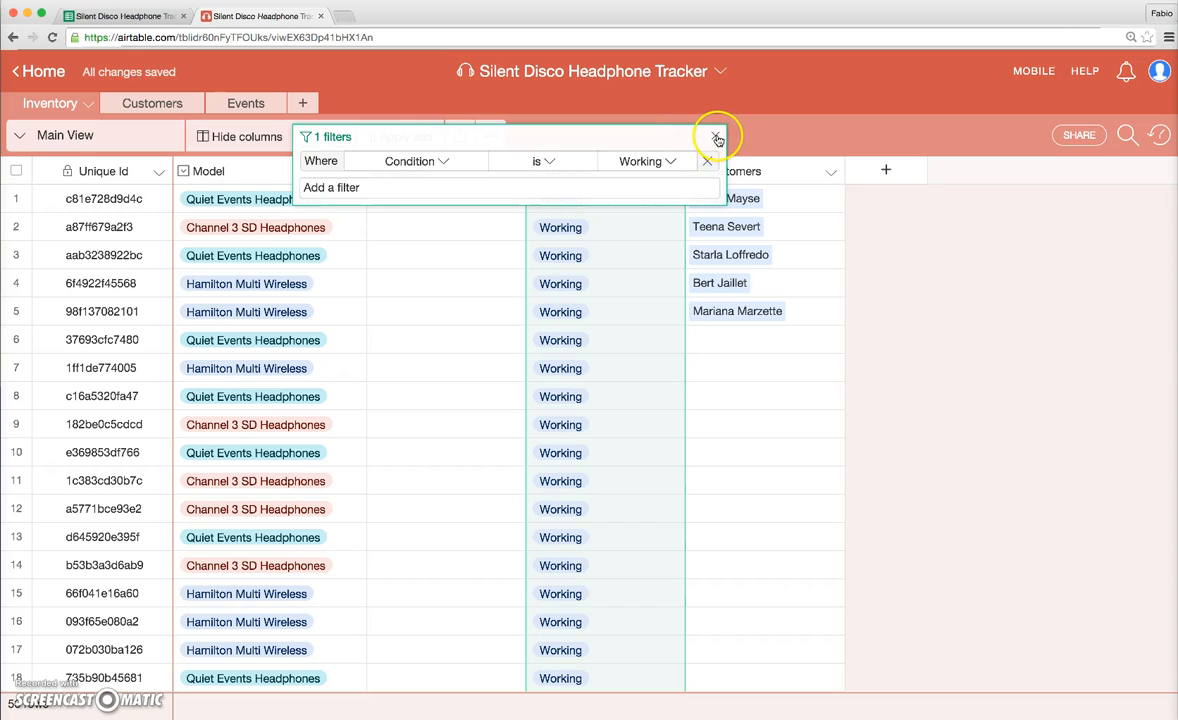
left_click(716, 136)
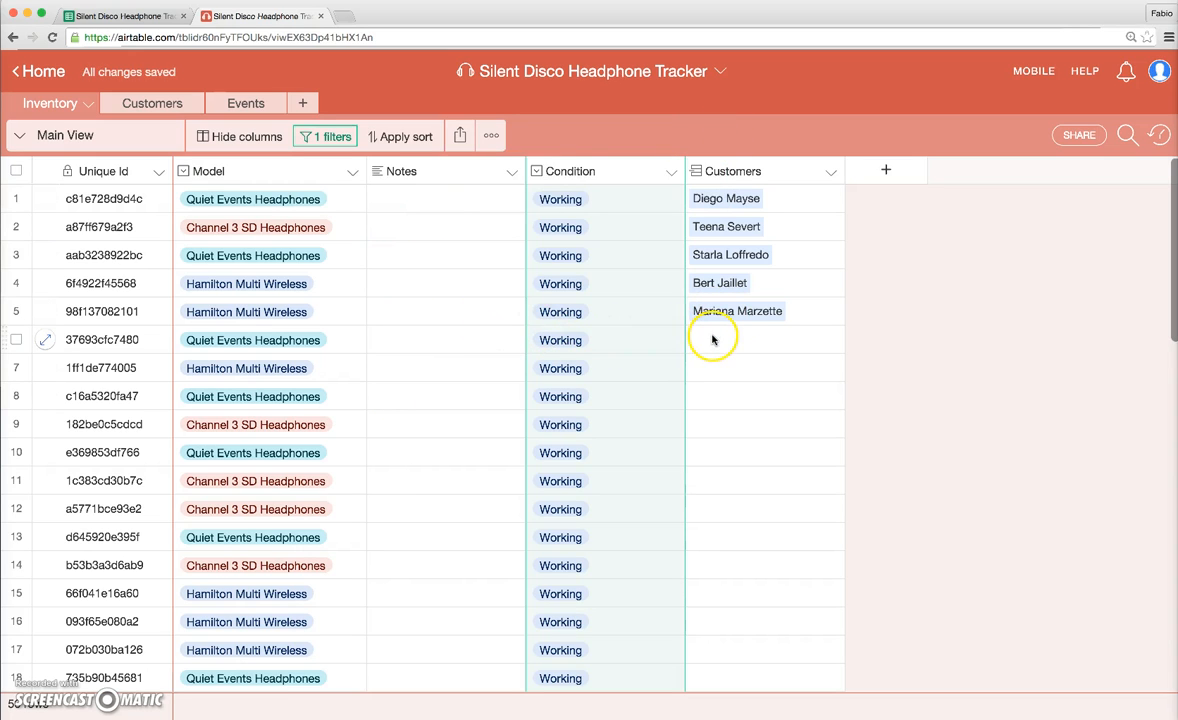
mouse_move(738, 340)
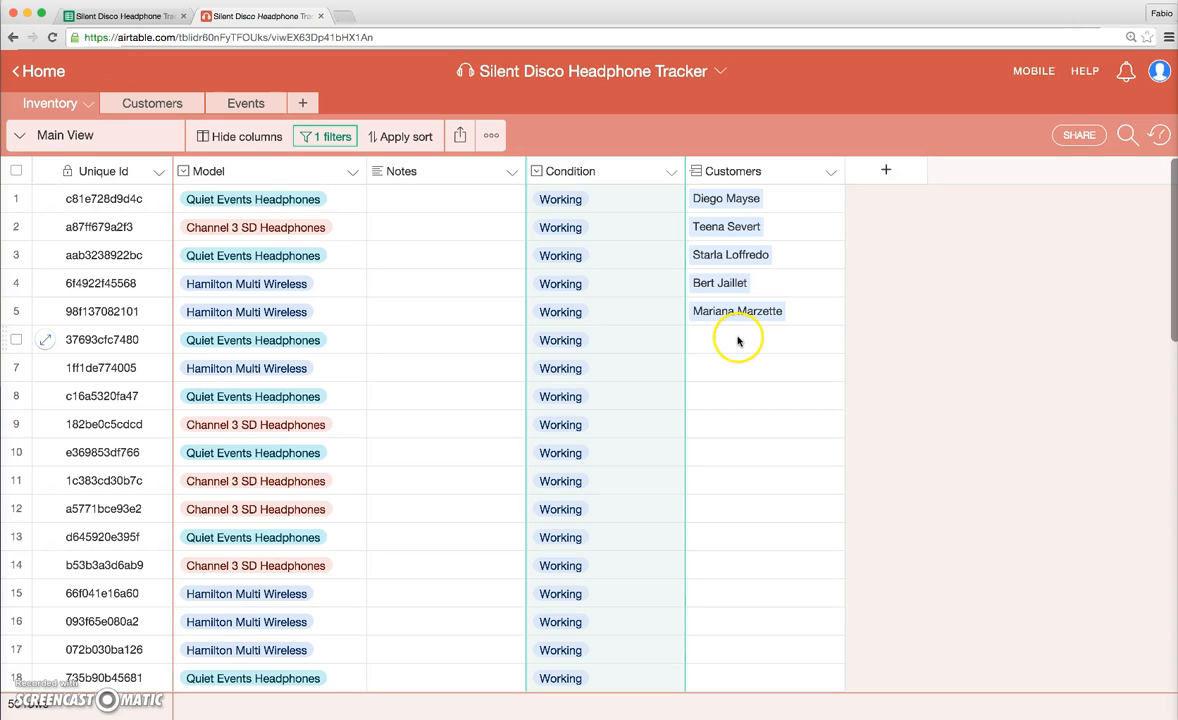
left_click(764, 340)
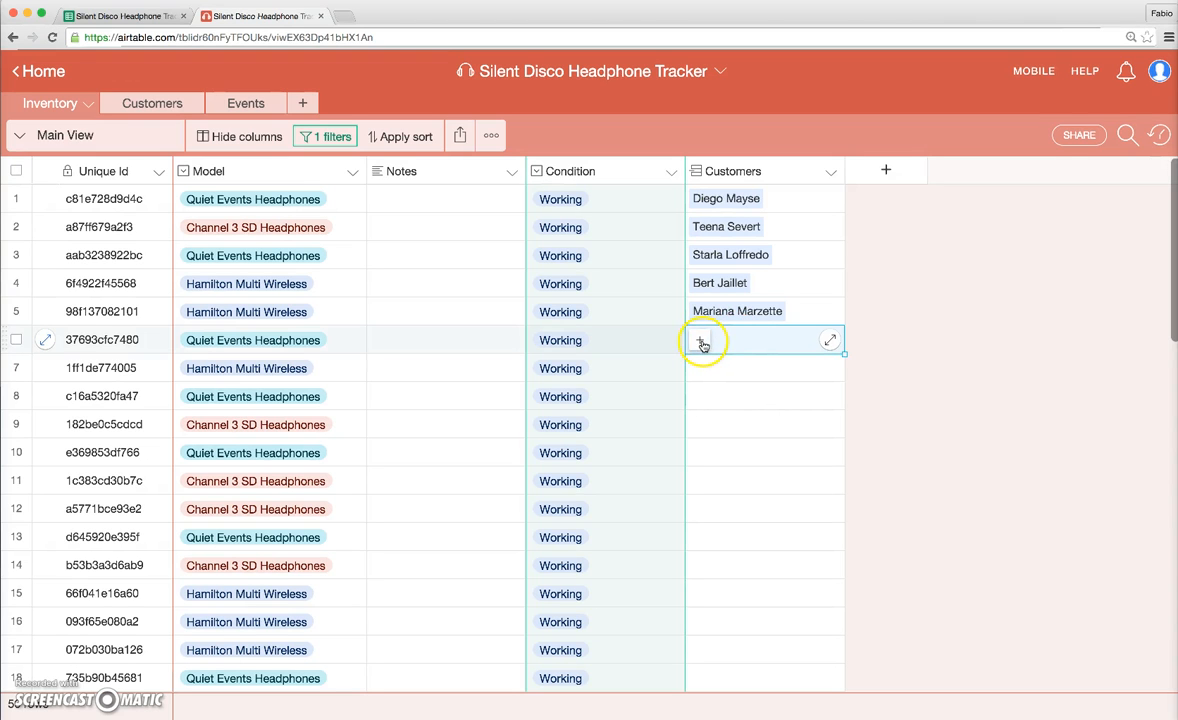
left_click(700, 340)
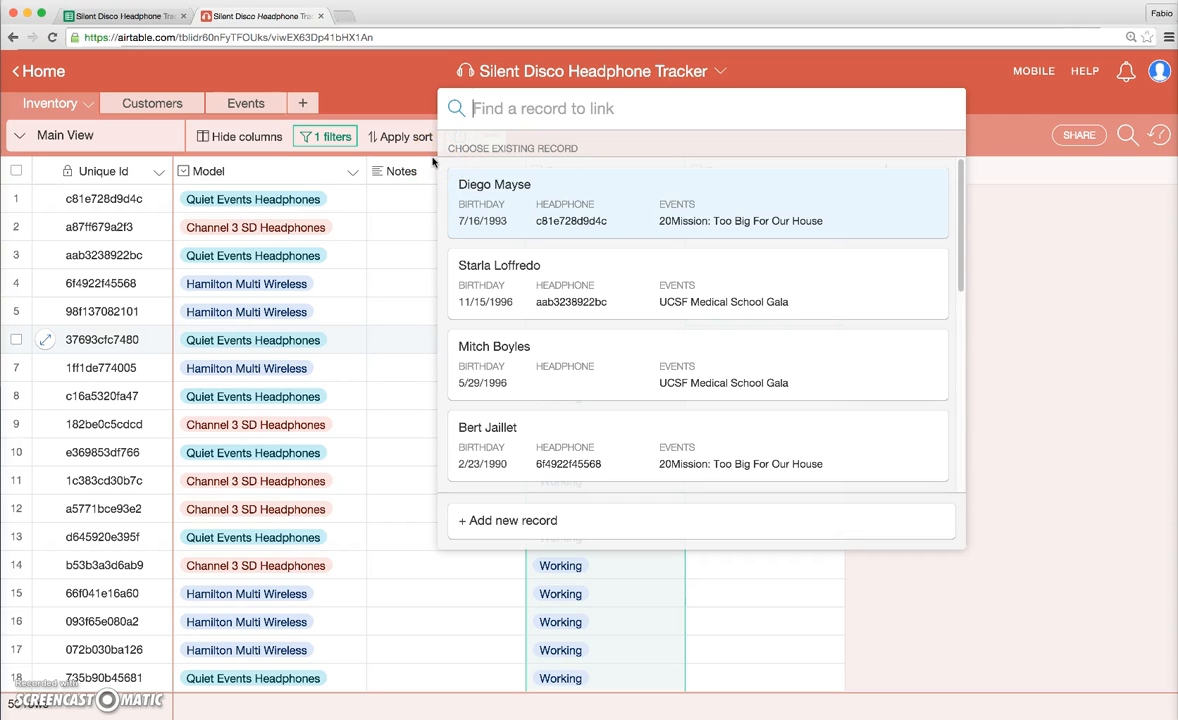
type("bert")
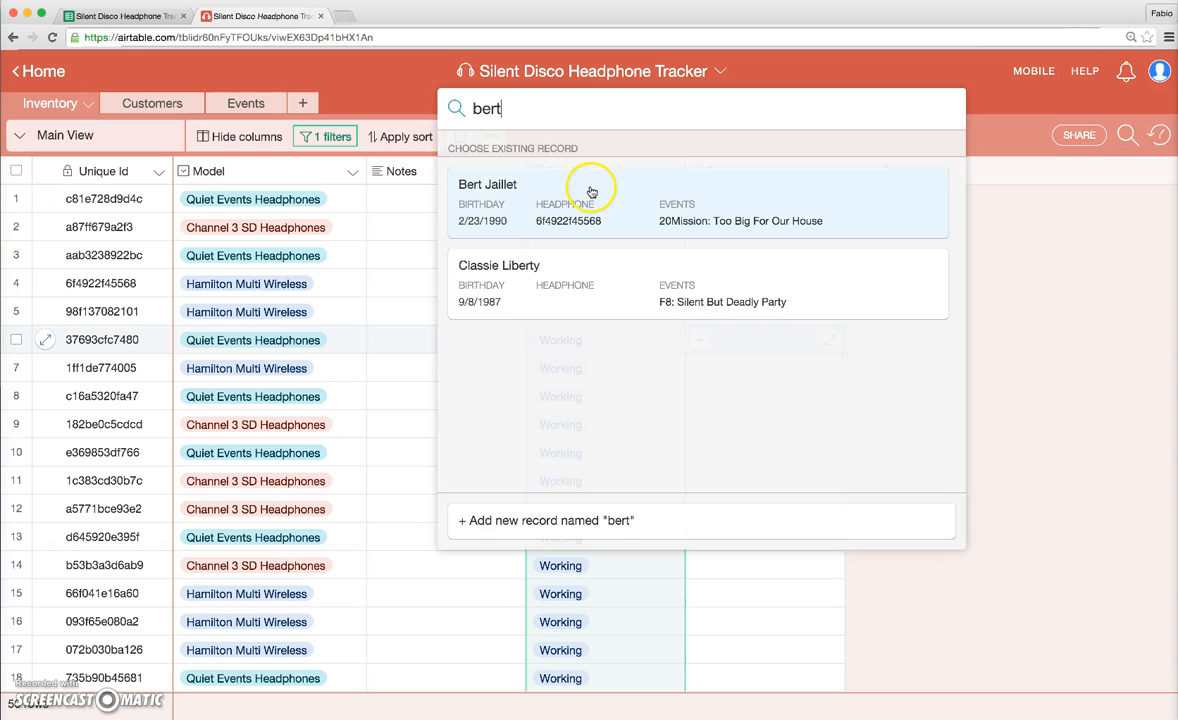
left_click(488, 184)
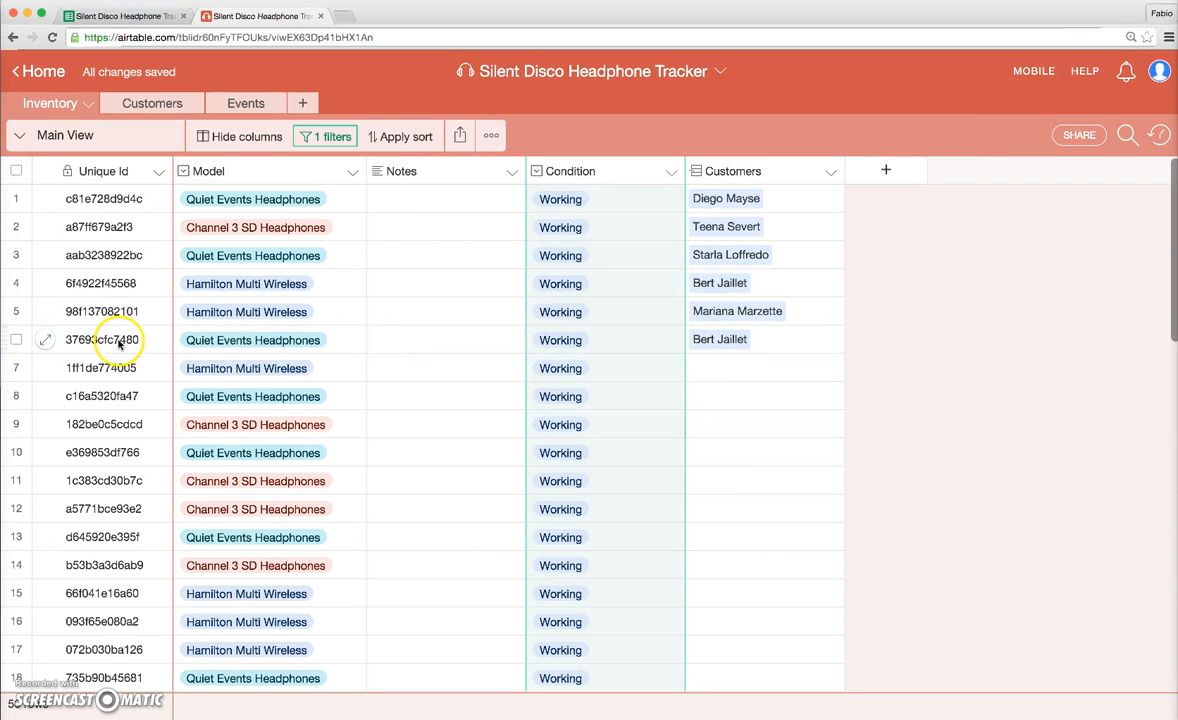
left_click(44, 340)
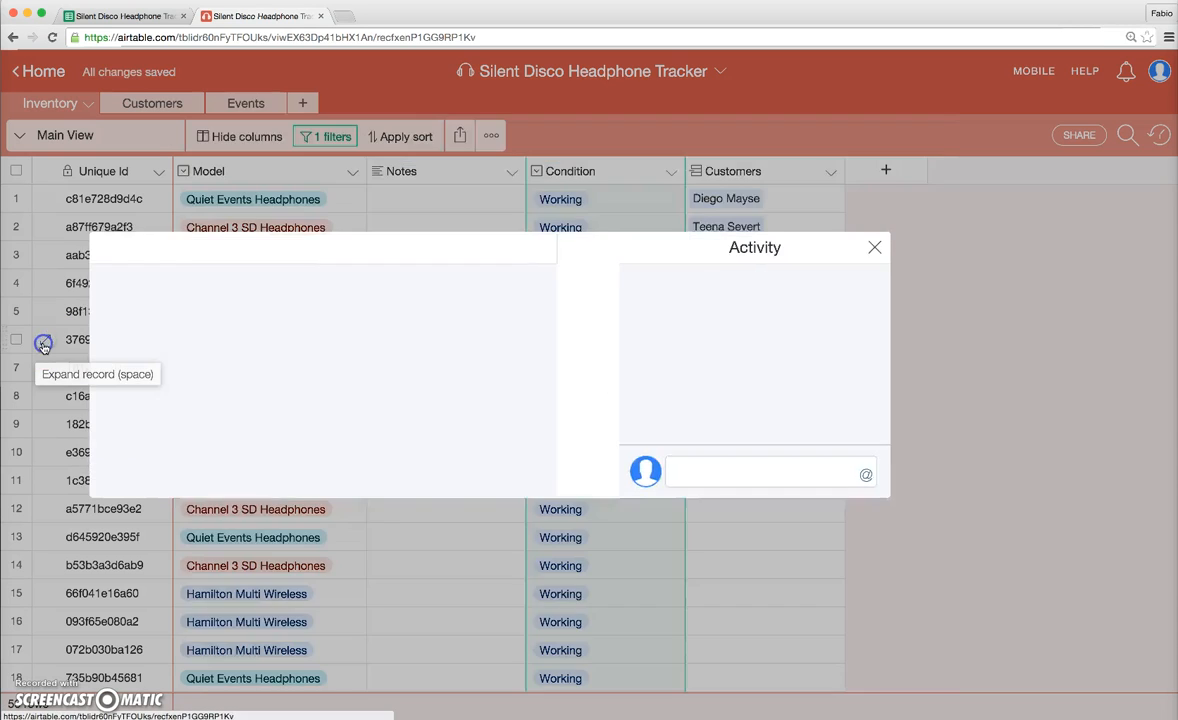
left_click(44, 340)
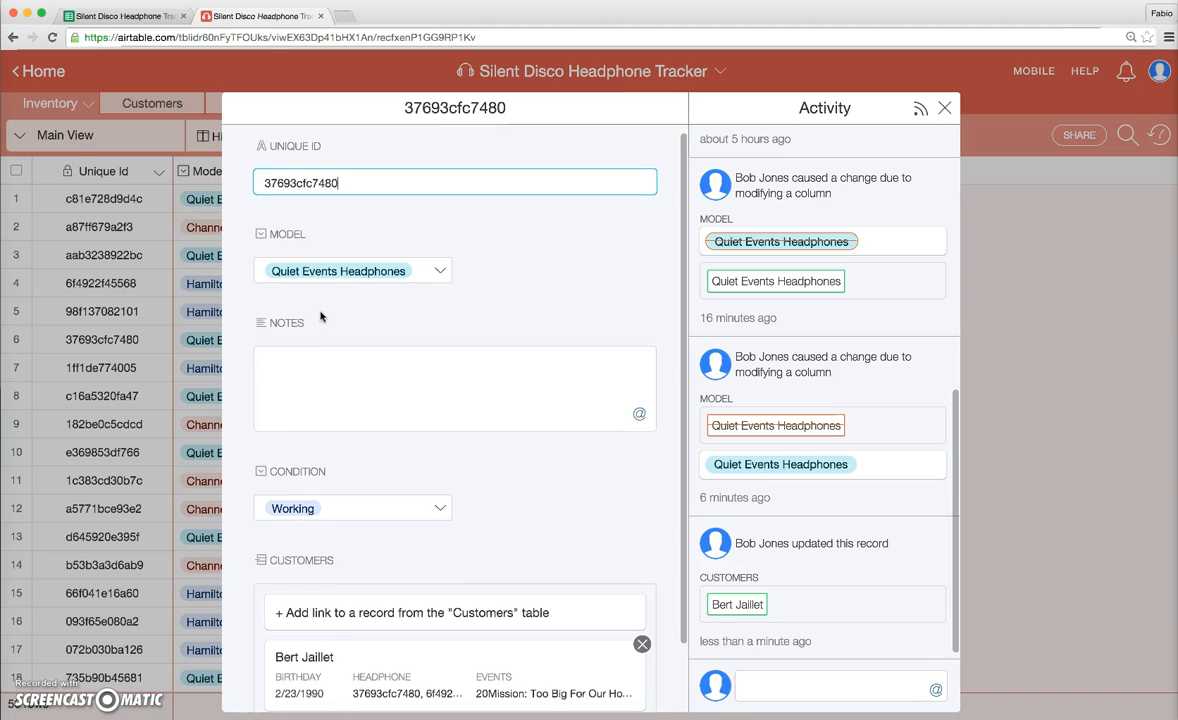
scroll("down", 3)
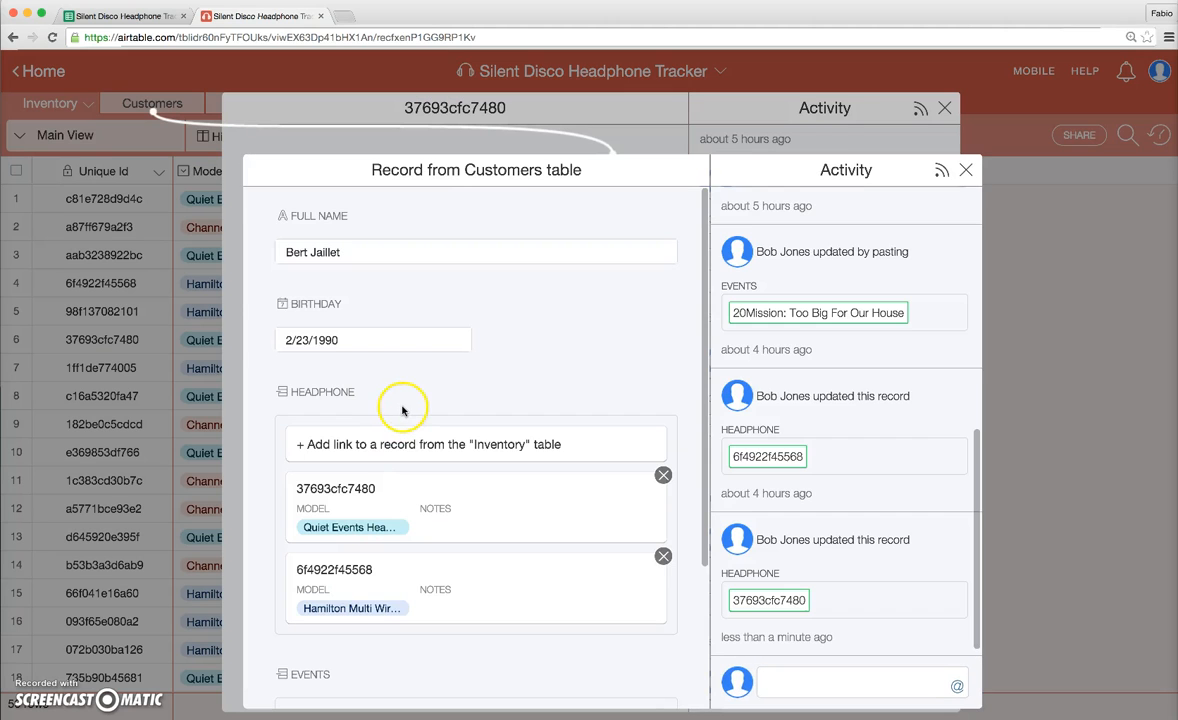
scroll("down", 3)
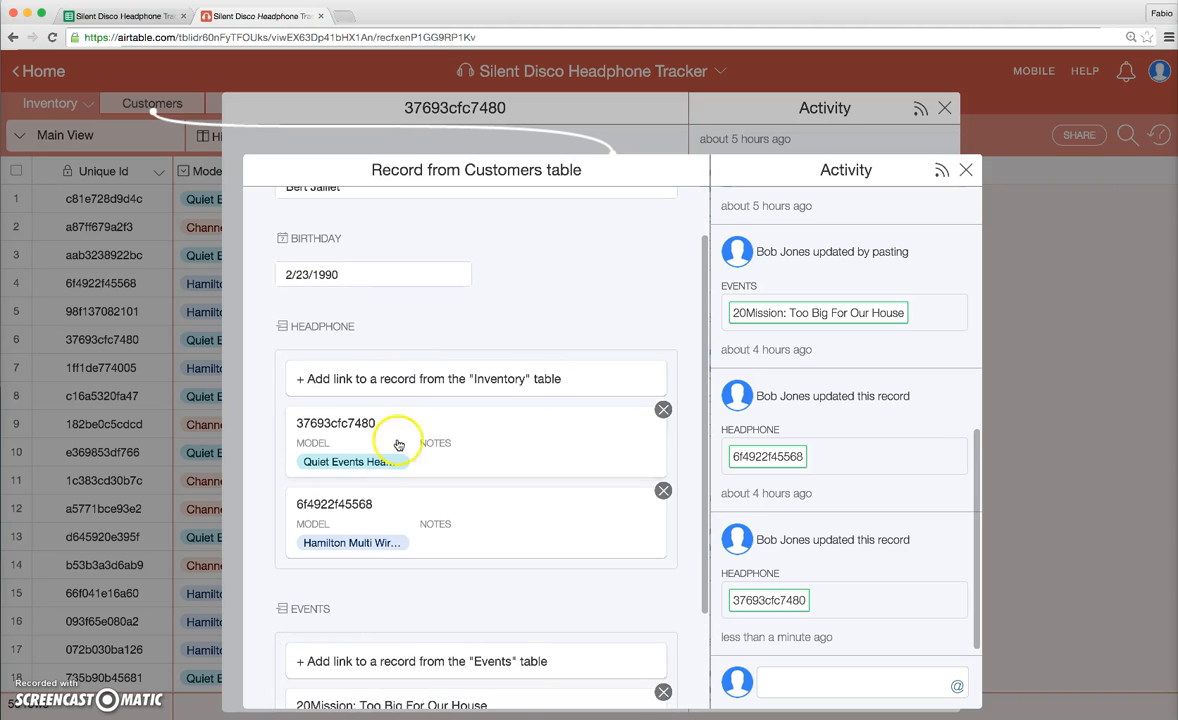
mouse_move(388, 508)
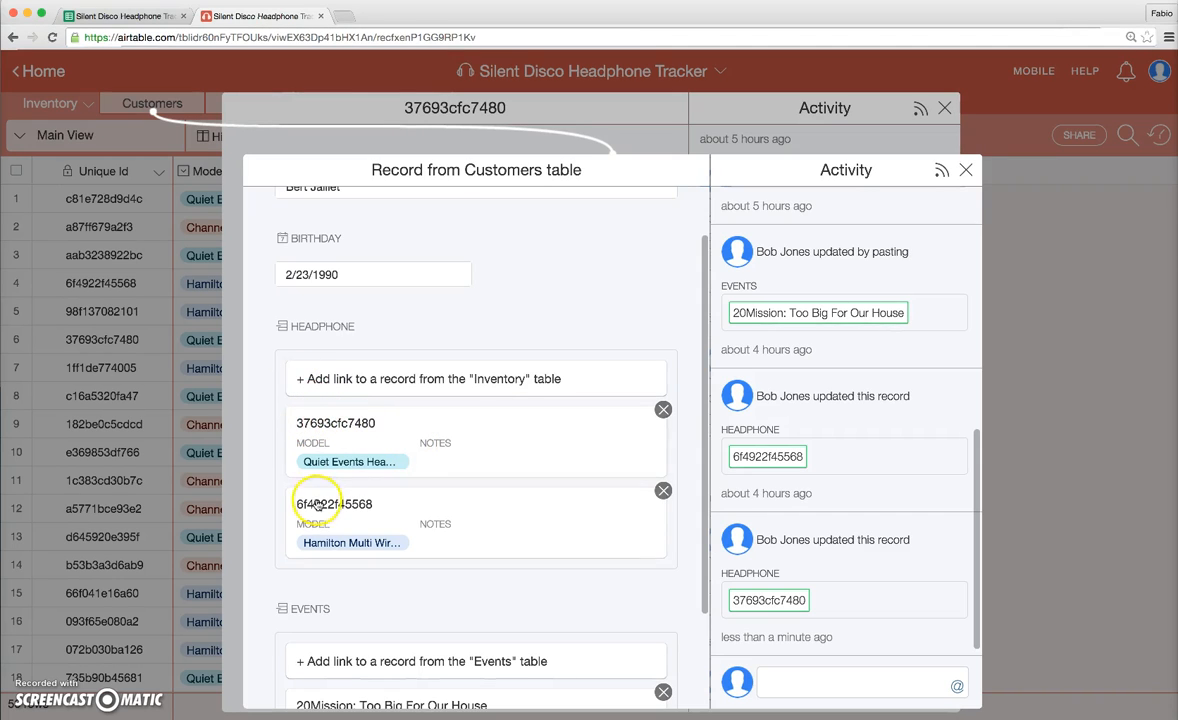
scroll("down", 3)
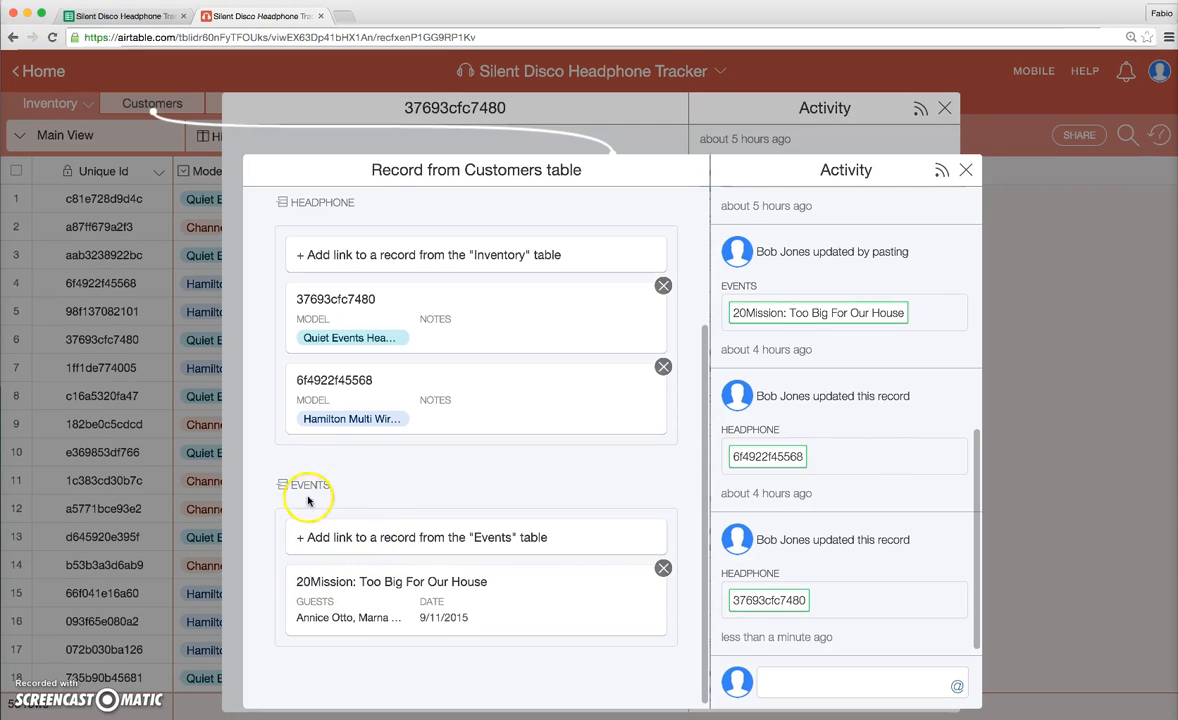
mouse_move(364, 488)
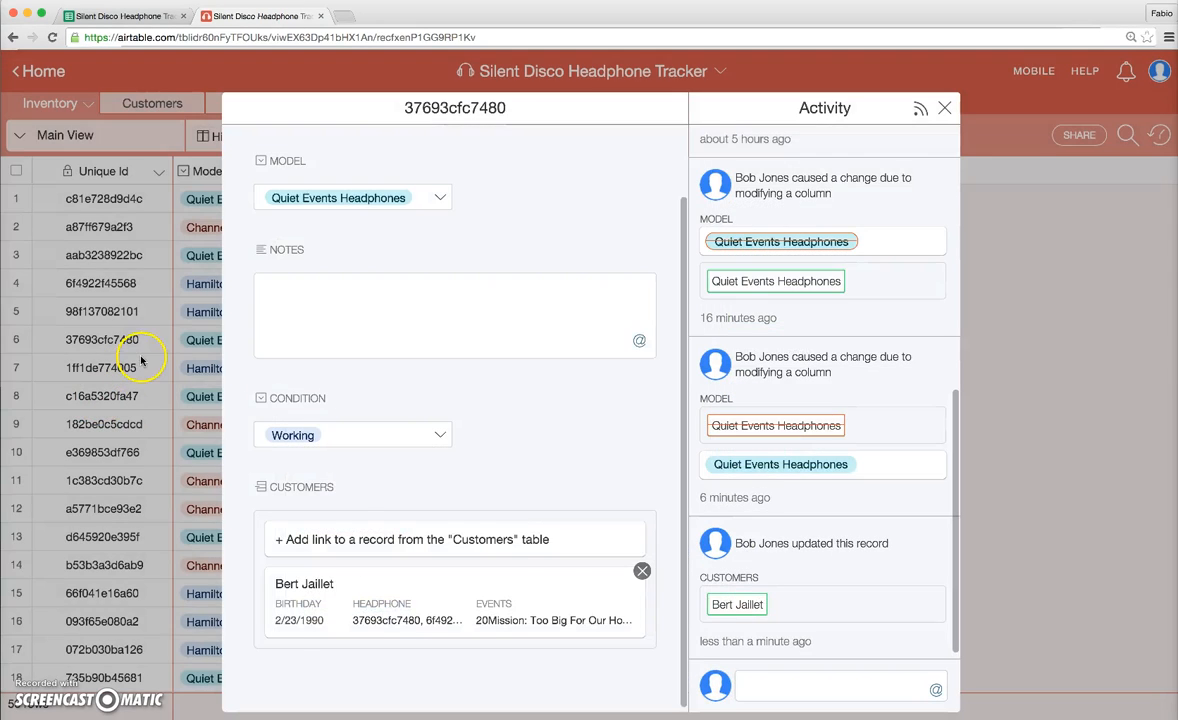
left_click(942, 108)
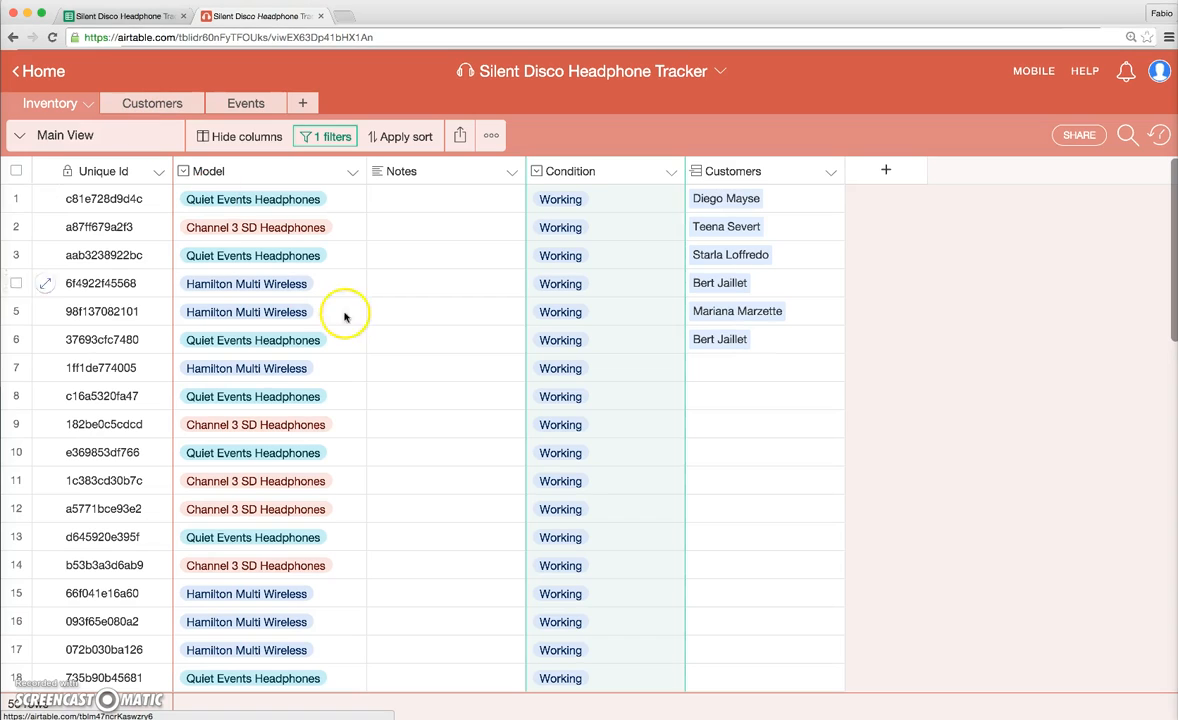
left_click(324, 136)
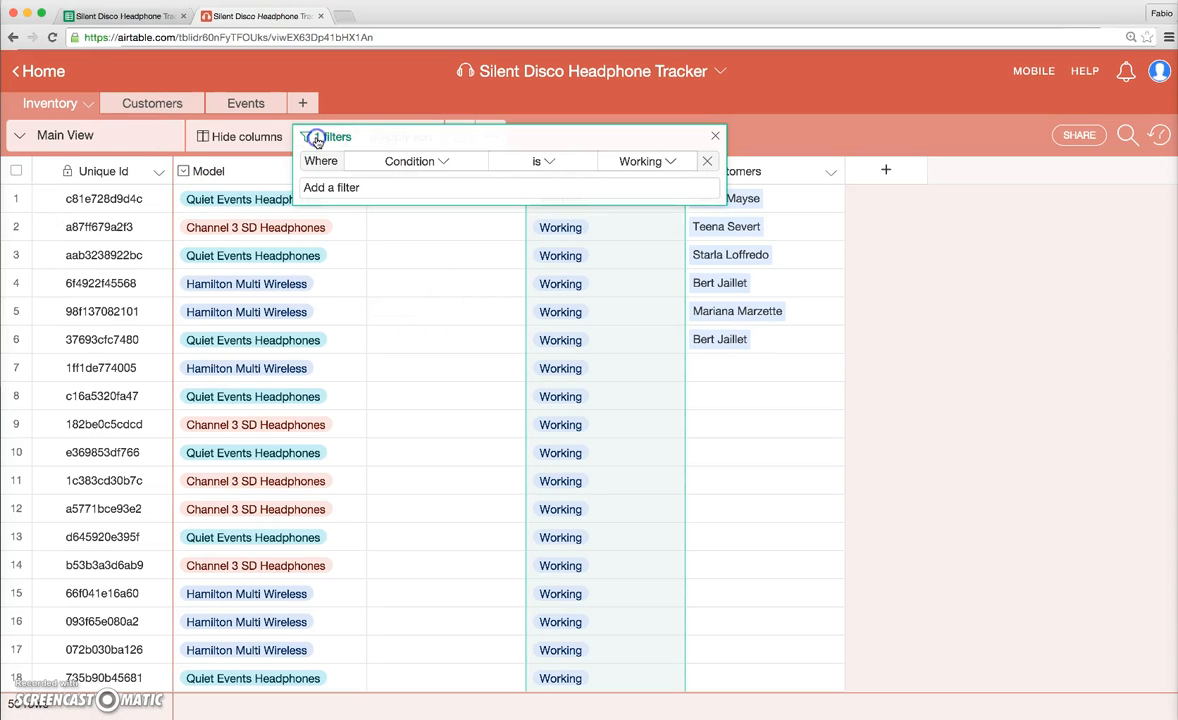
left_click(332, 188)
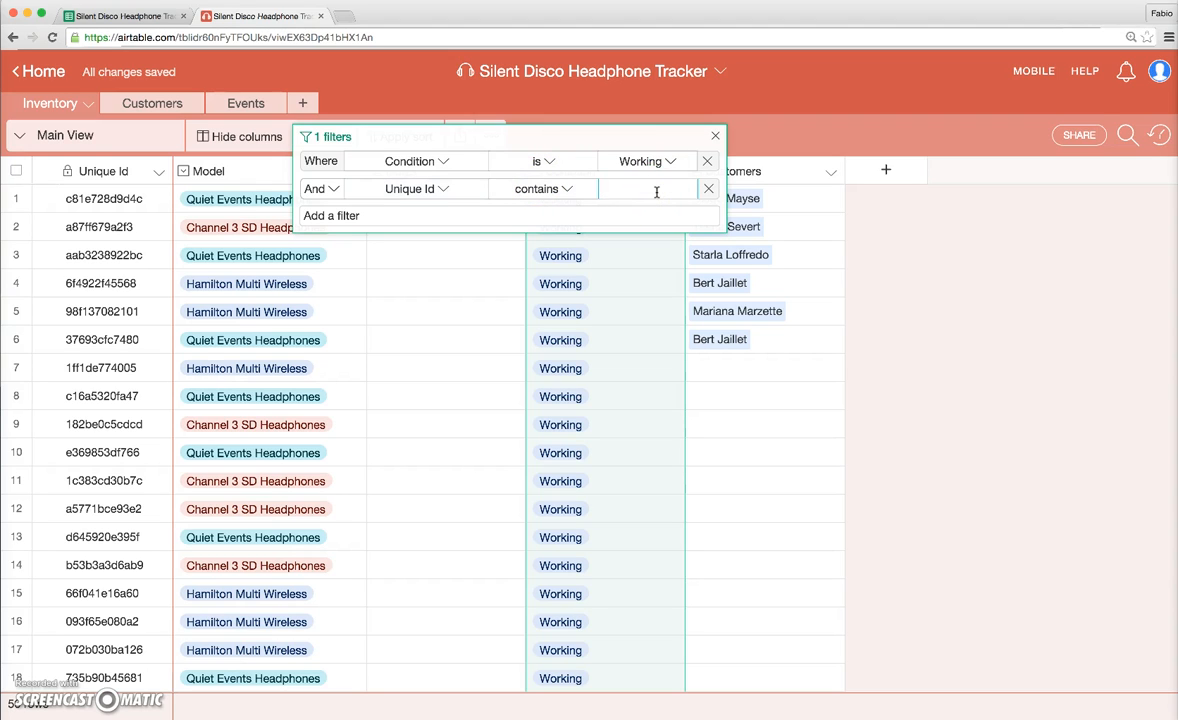
type("37")
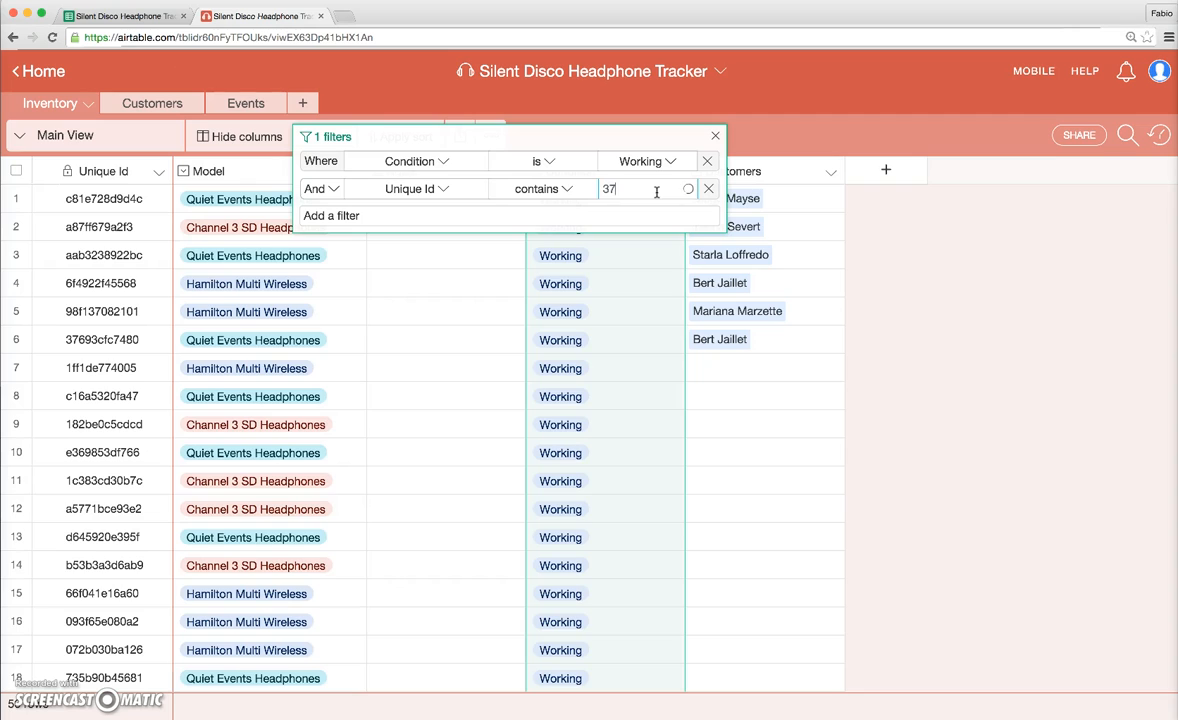
type("69")
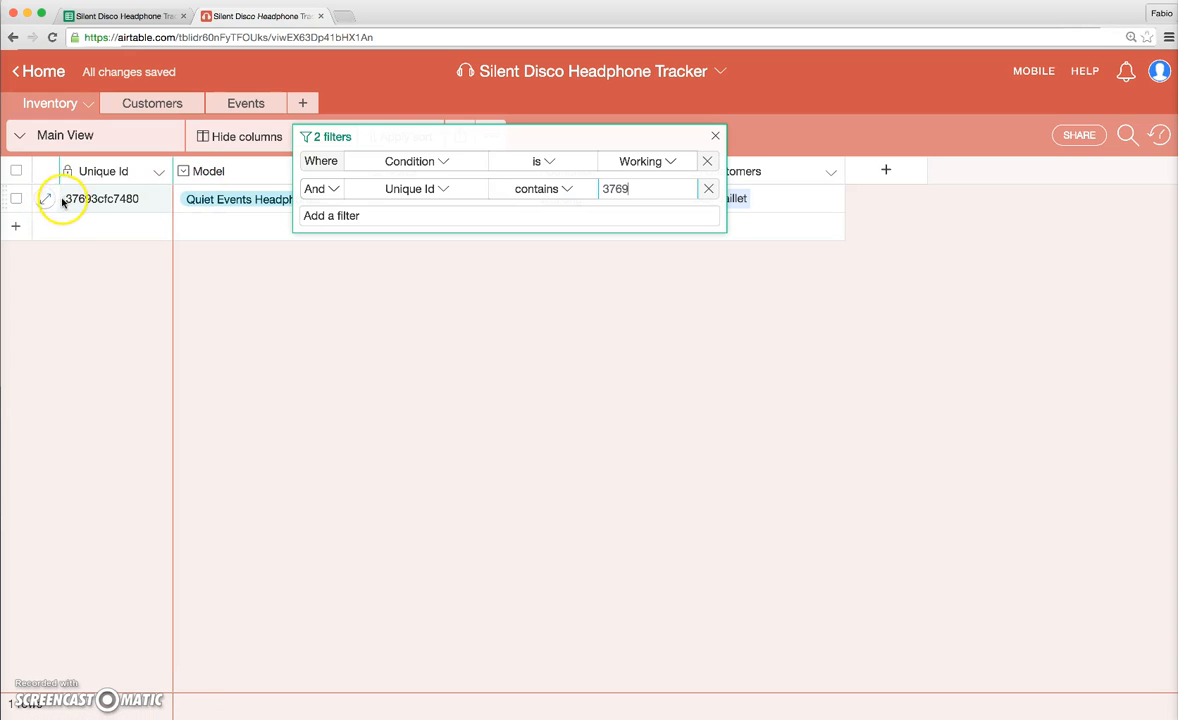
left_click(48, 198)
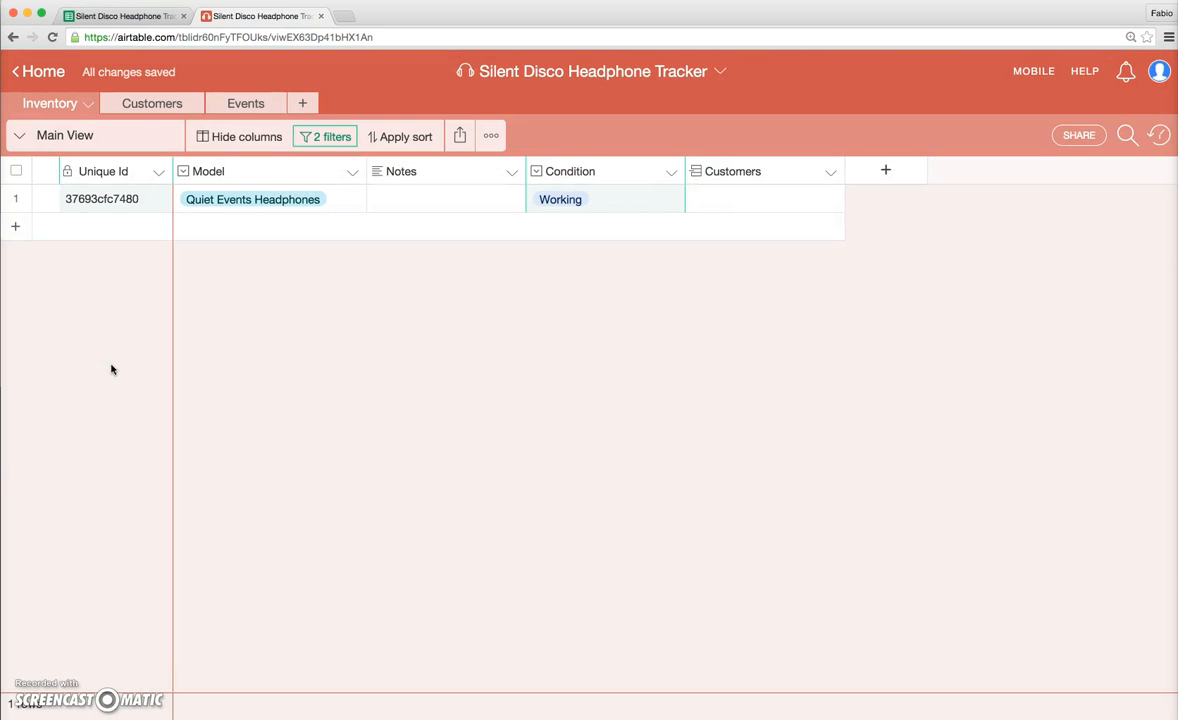
left_click(324, 136)
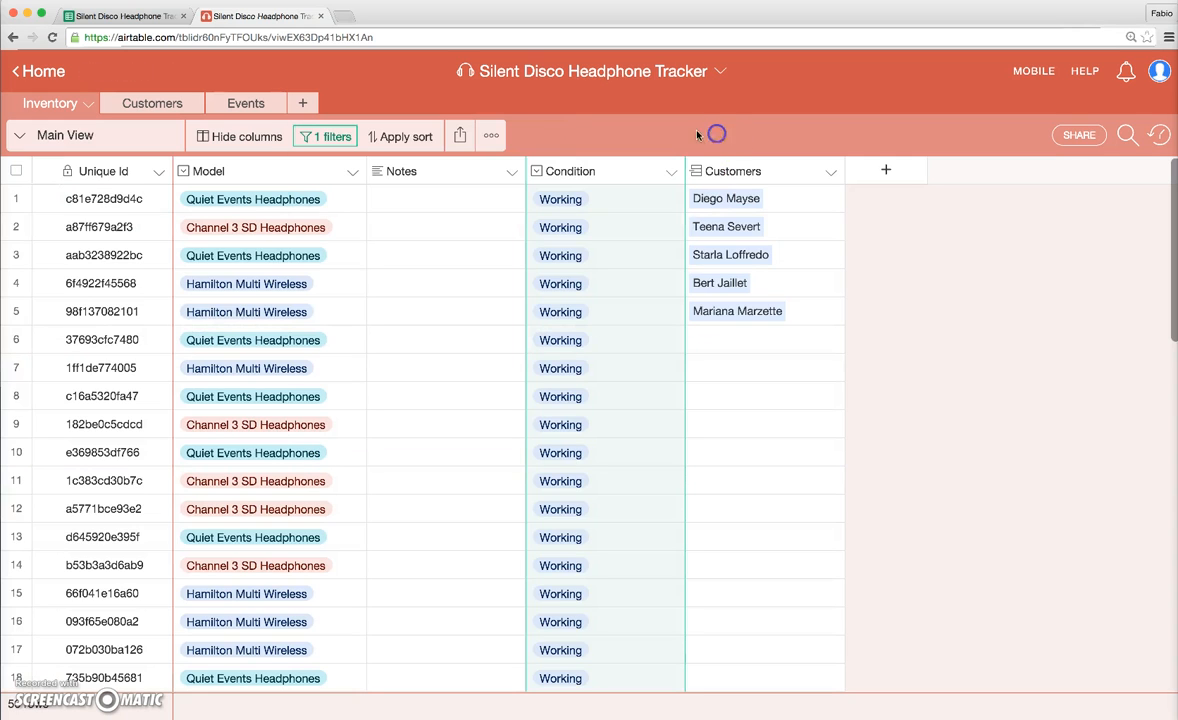
left_click(152, 104)
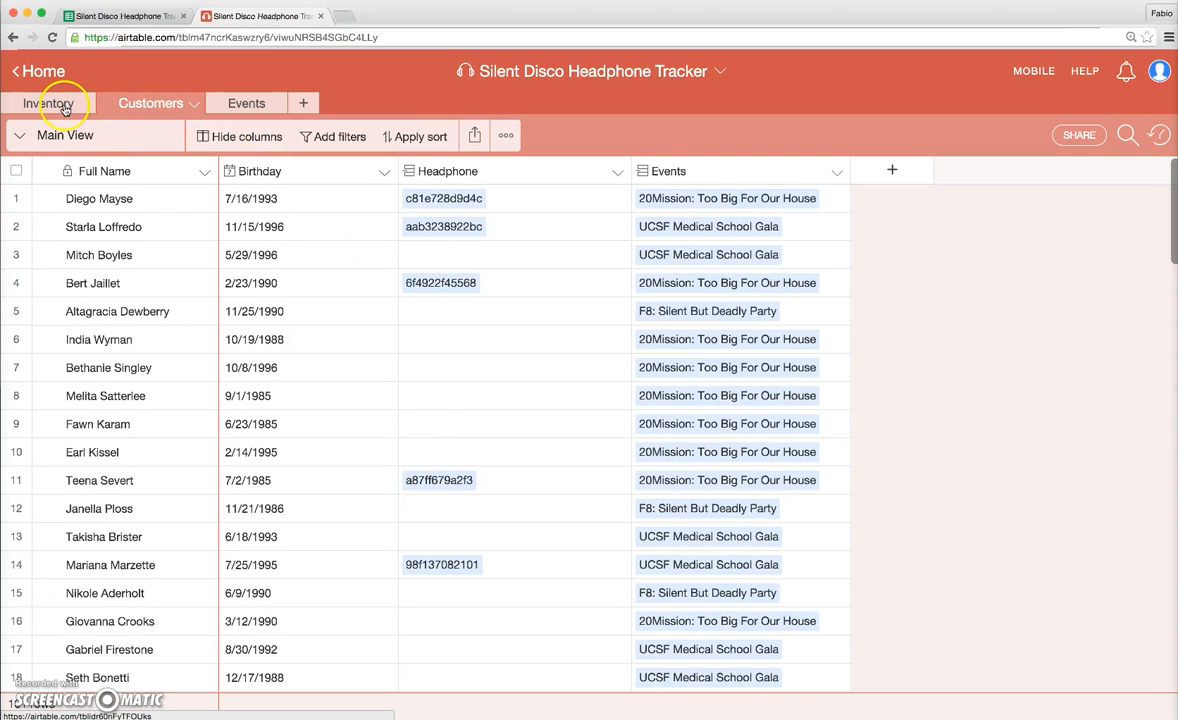
left_click(50, 104)
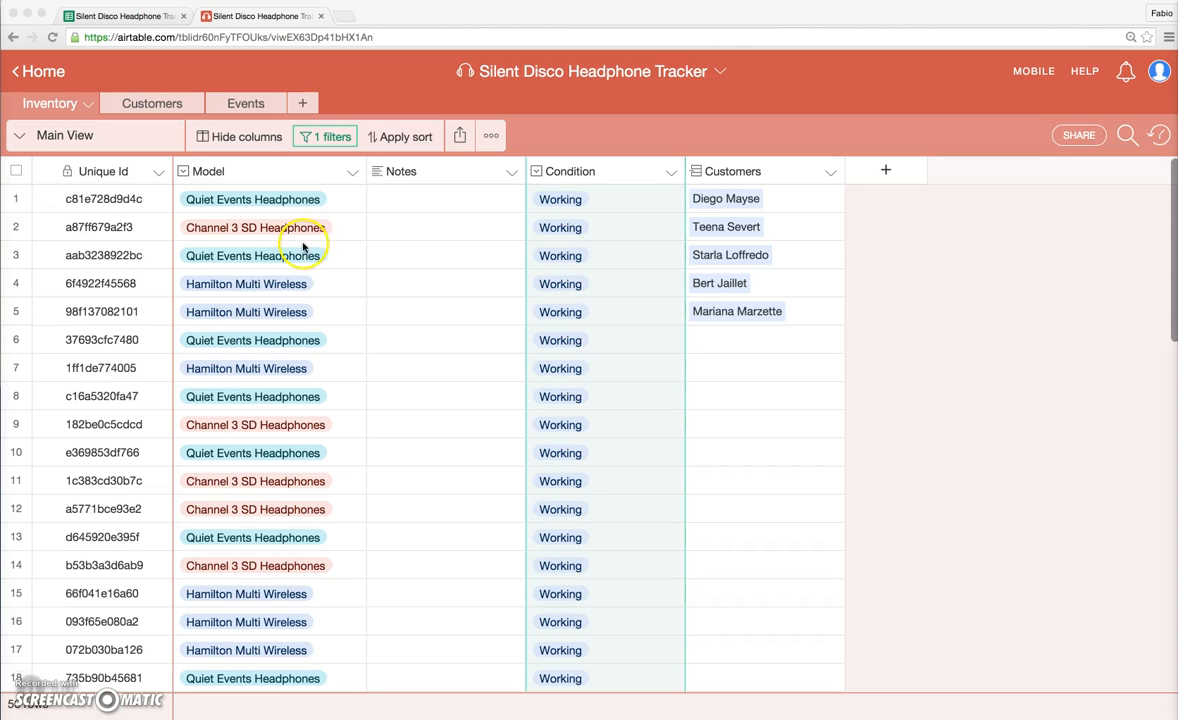
Create a new empty table named Headphone.
left_click(304, 104)
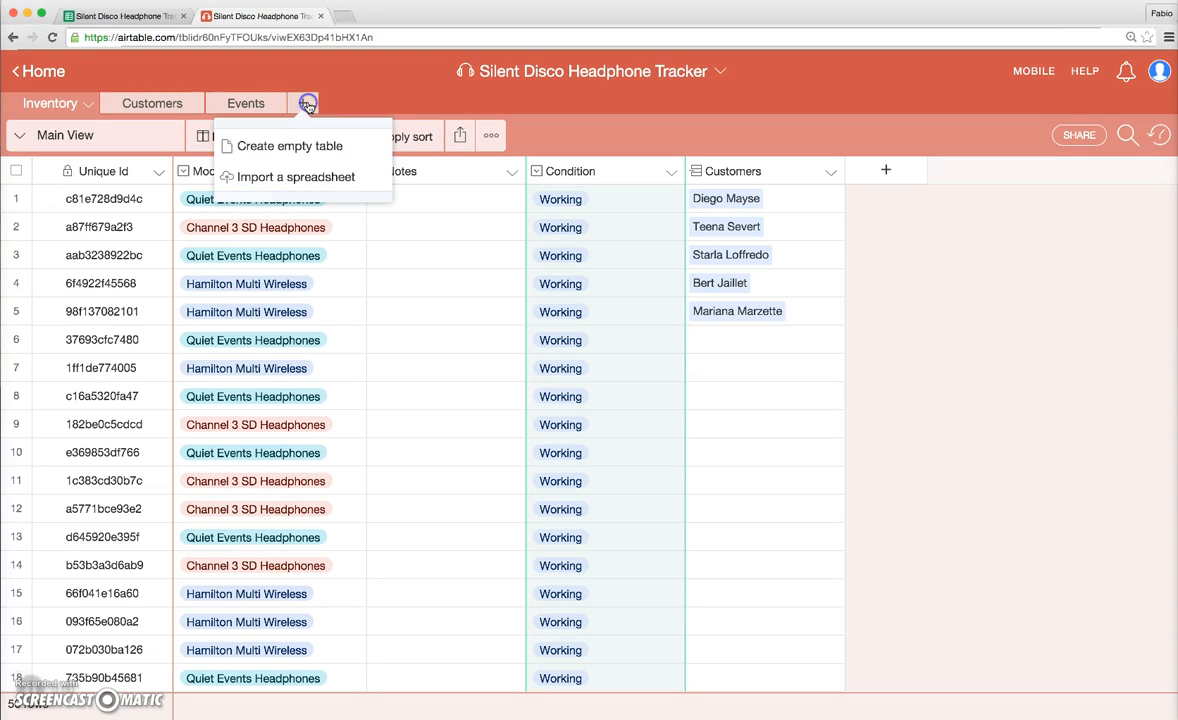
left_click(290, 146)
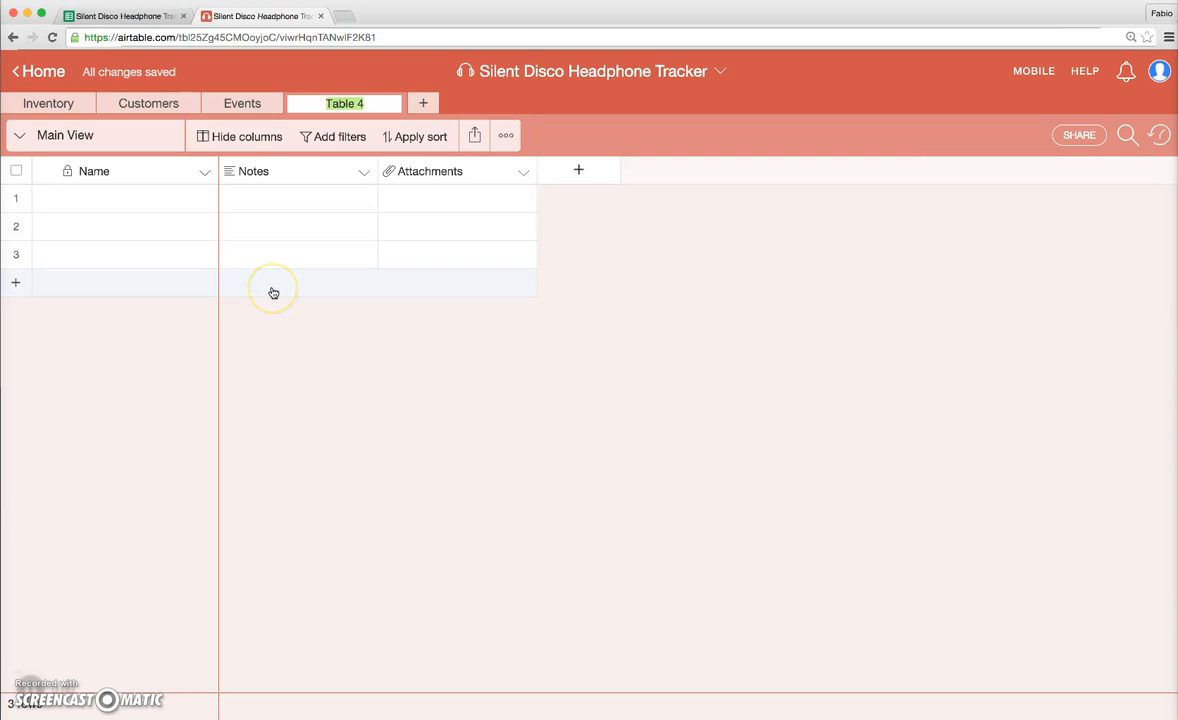
type("Headphone")
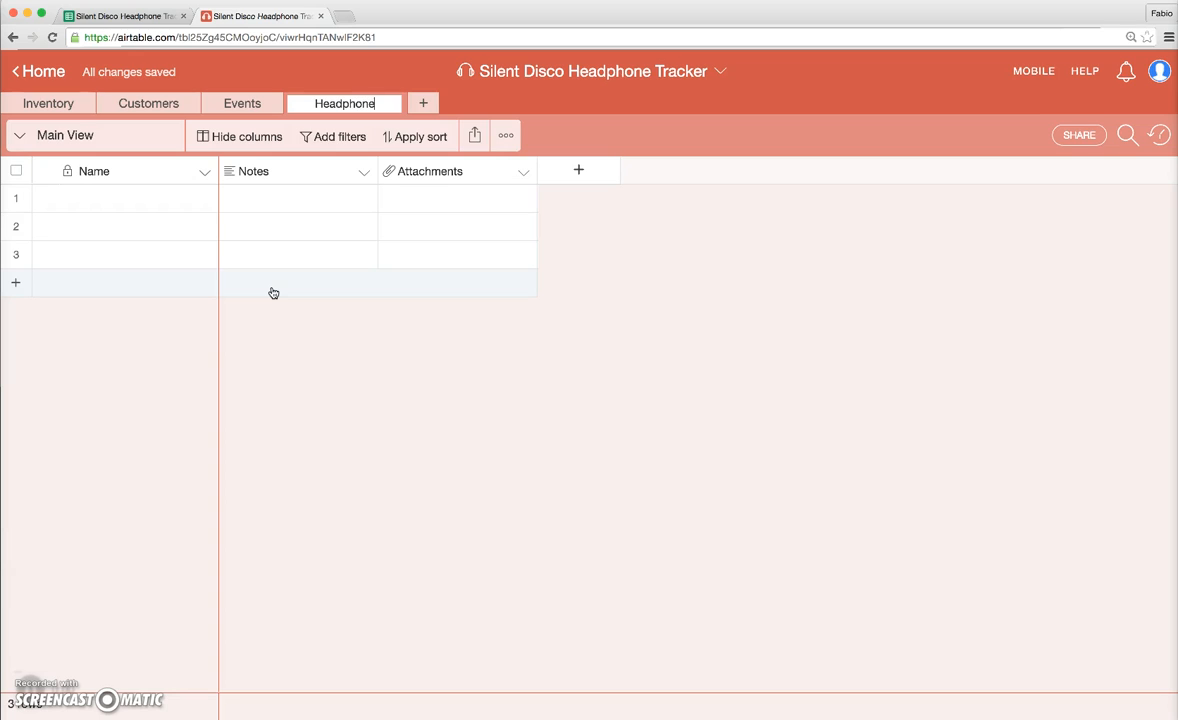
mouse_move(368, 324)
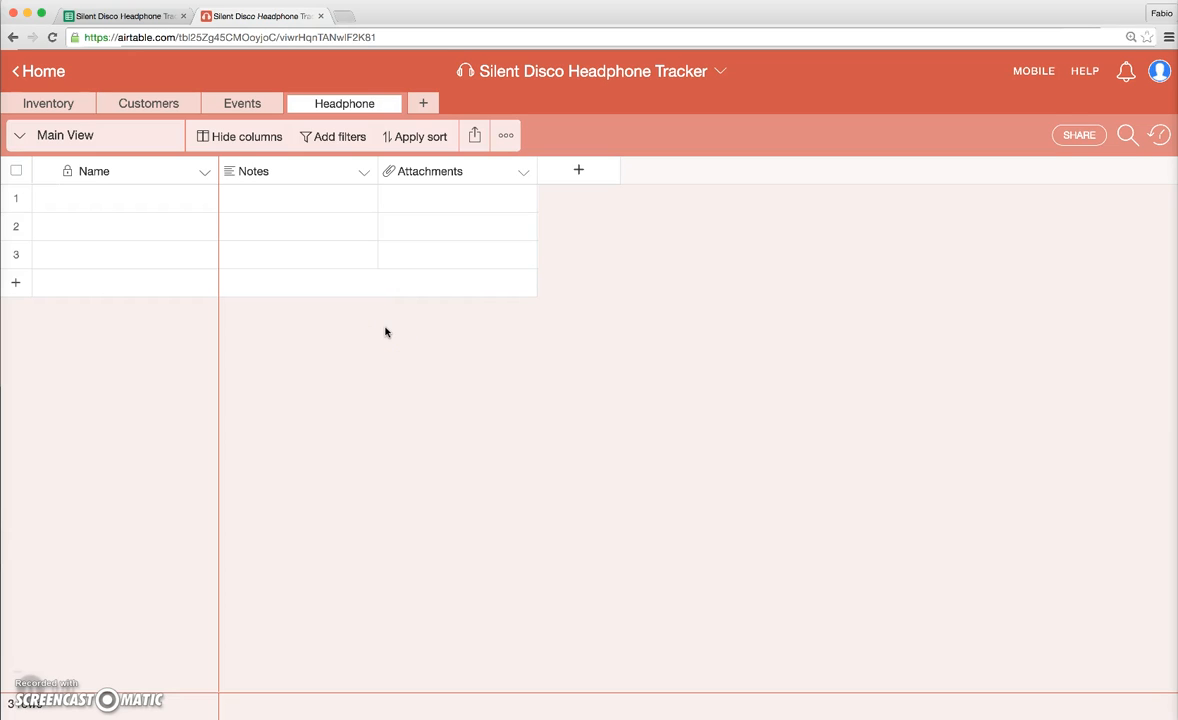
mouse_move(392, 332)
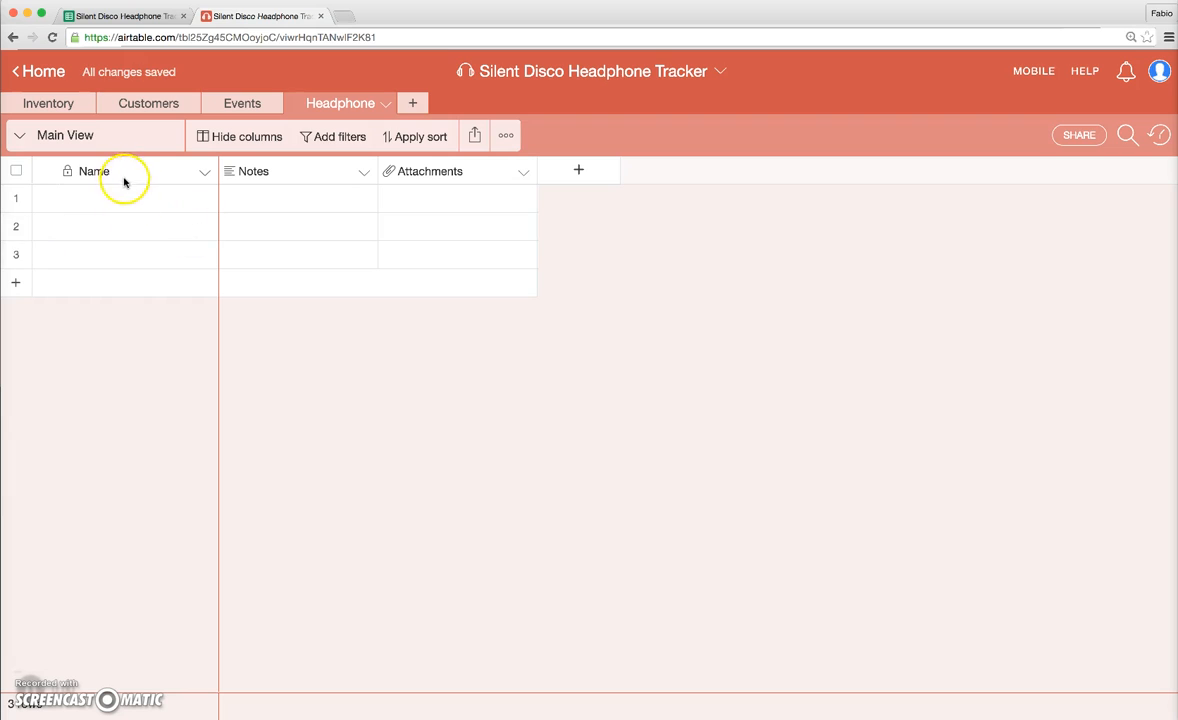
Copy the three model names from Inventory's Model column into the Headphone table.
left_click(48, 104)
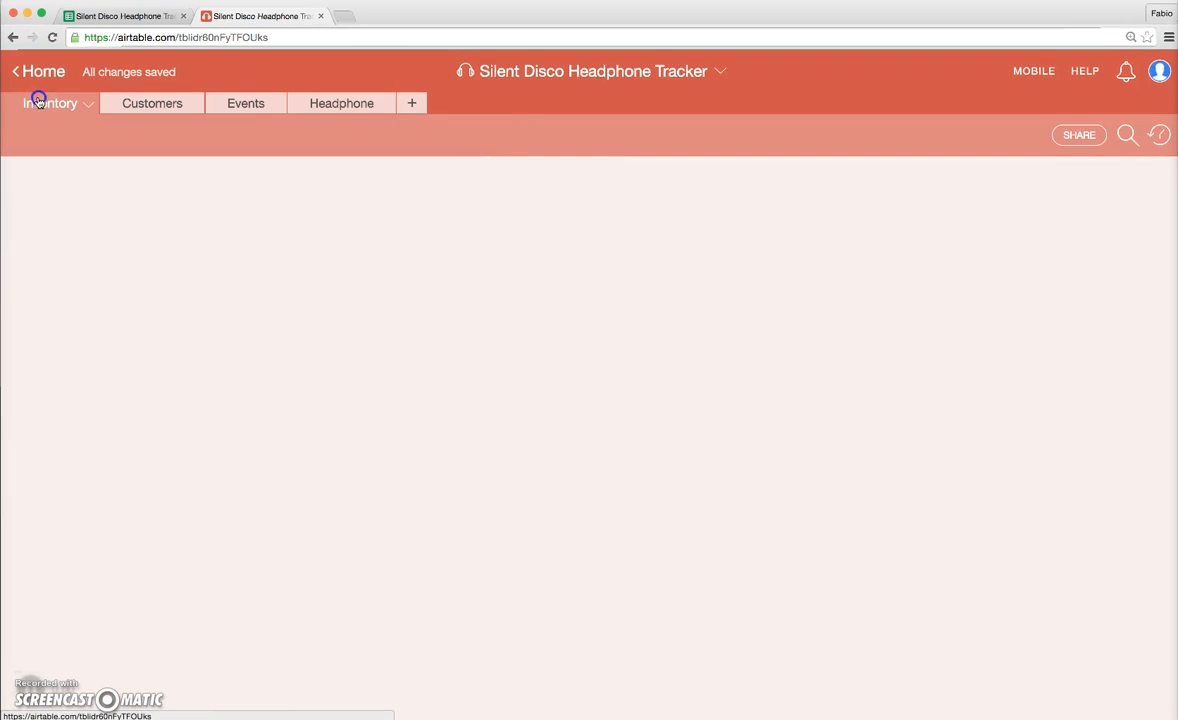
left_click(52, 104)
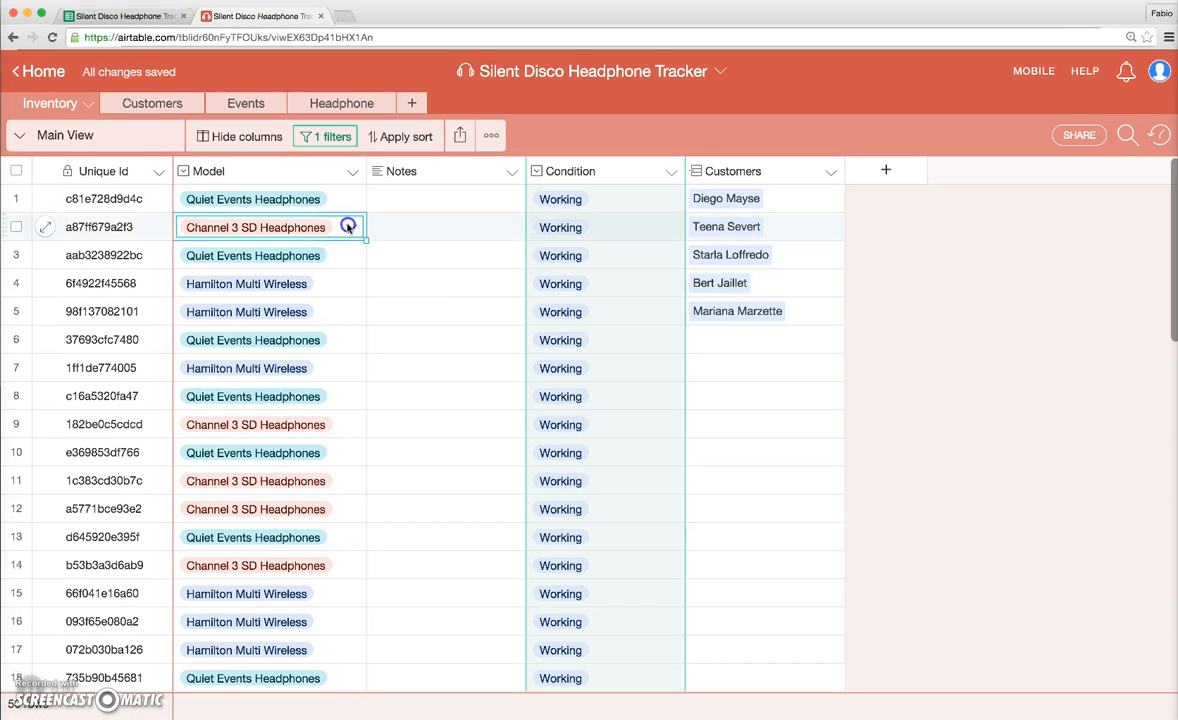
key("cmd+c")
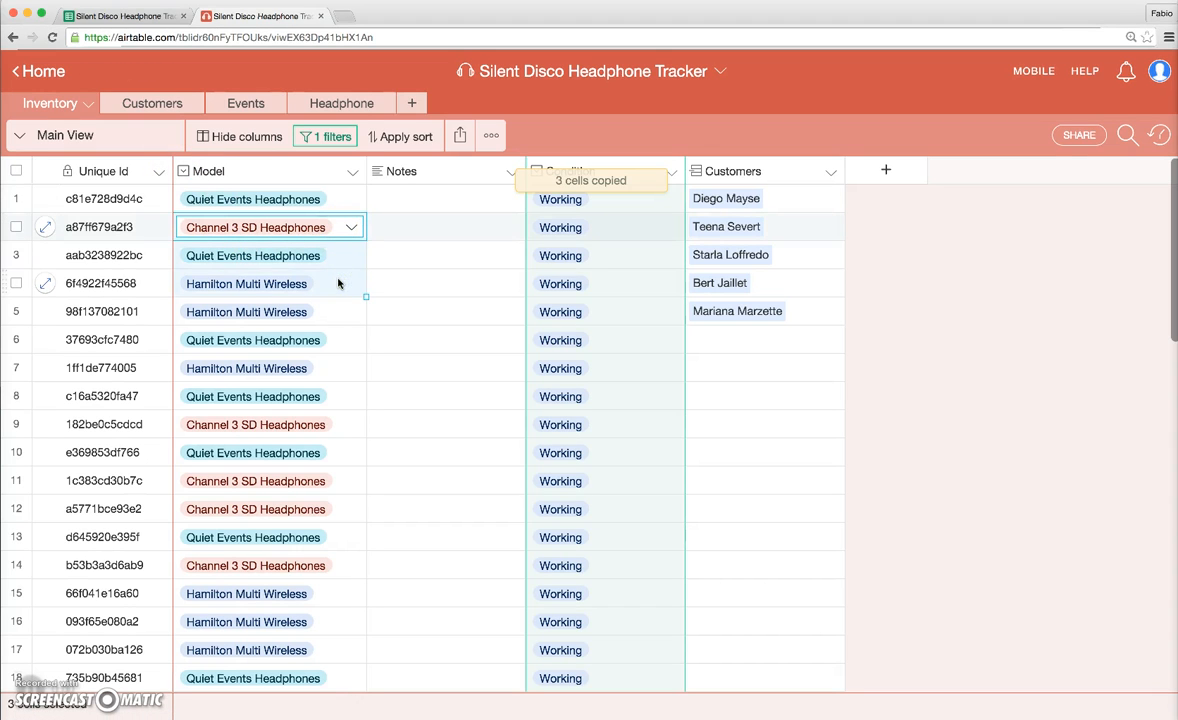
left_click(340, 104)
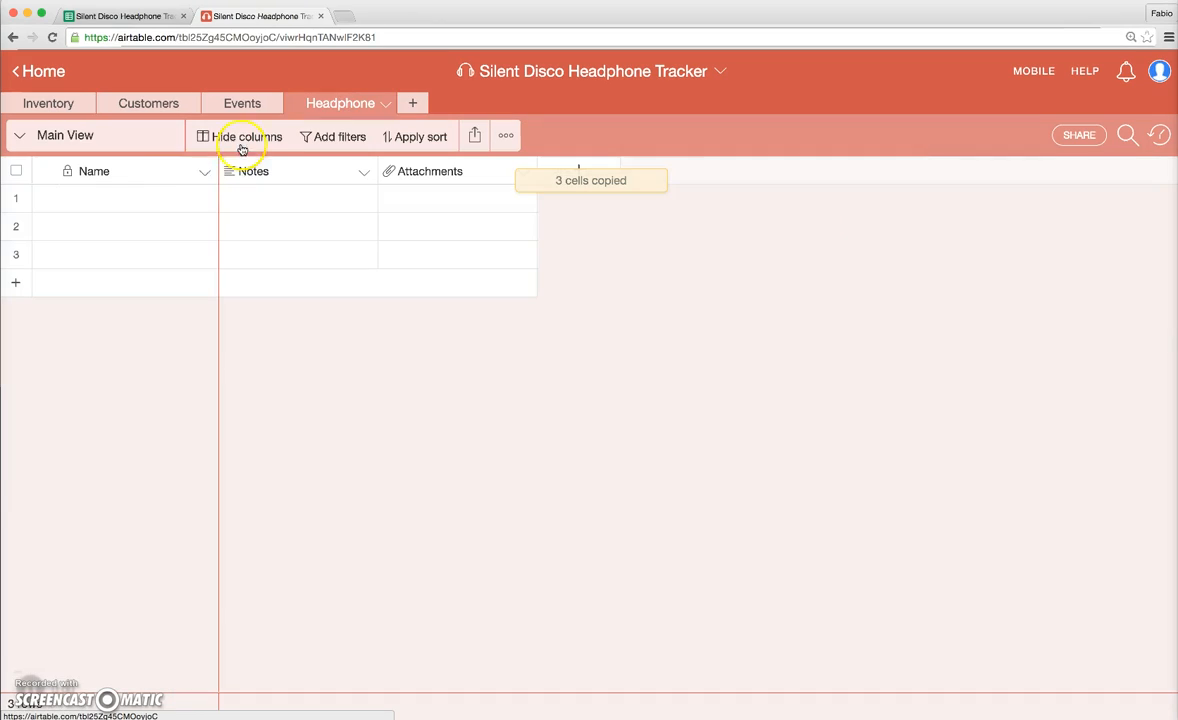
Rename the first field to Model and start naming the second field Price.
left_click(136, 198)
type("Mod")
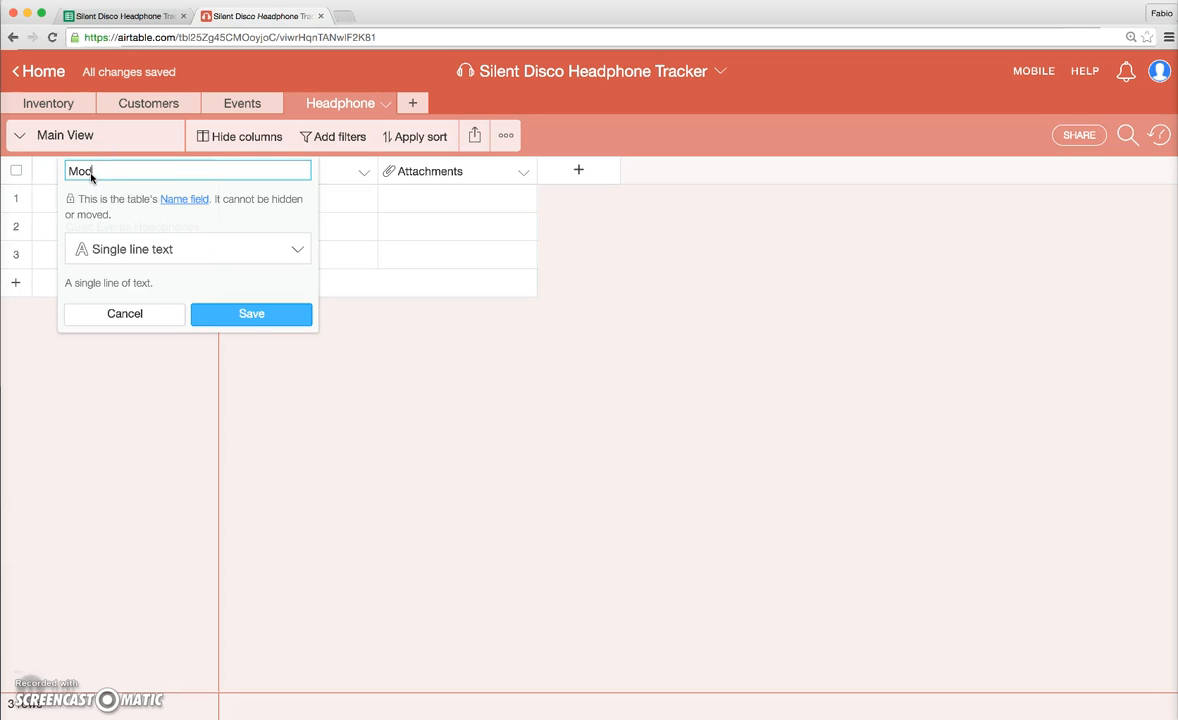
left_click(252, 312)
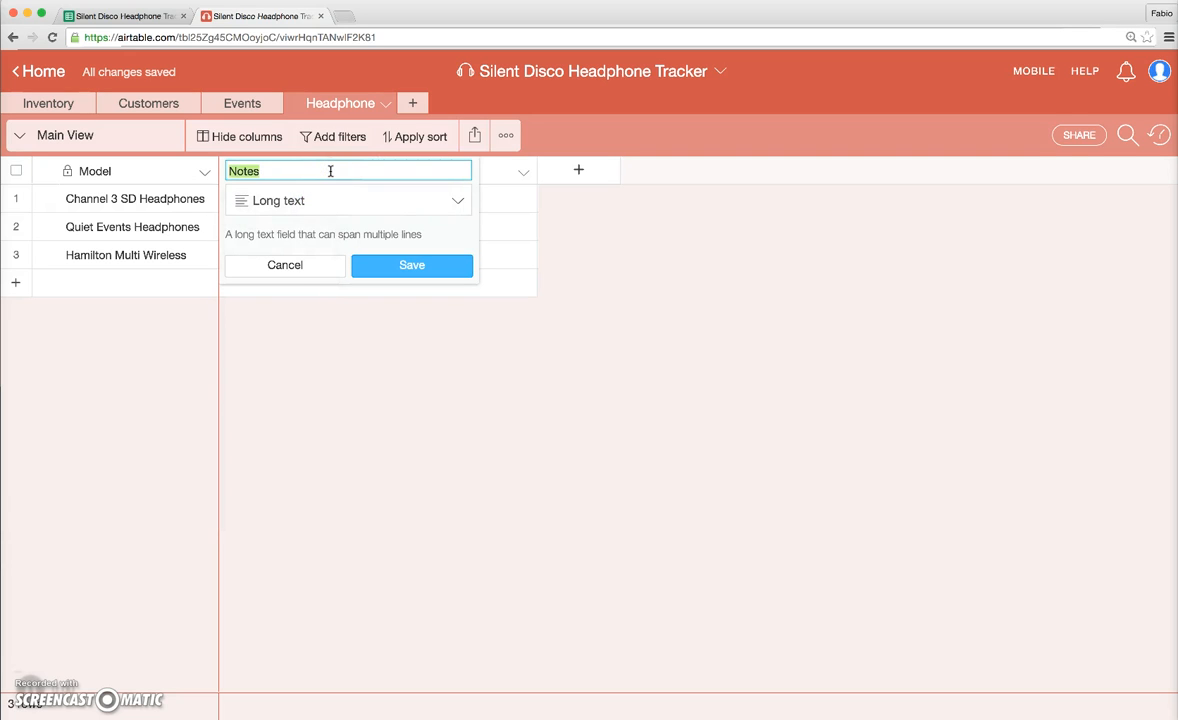
type("Price")
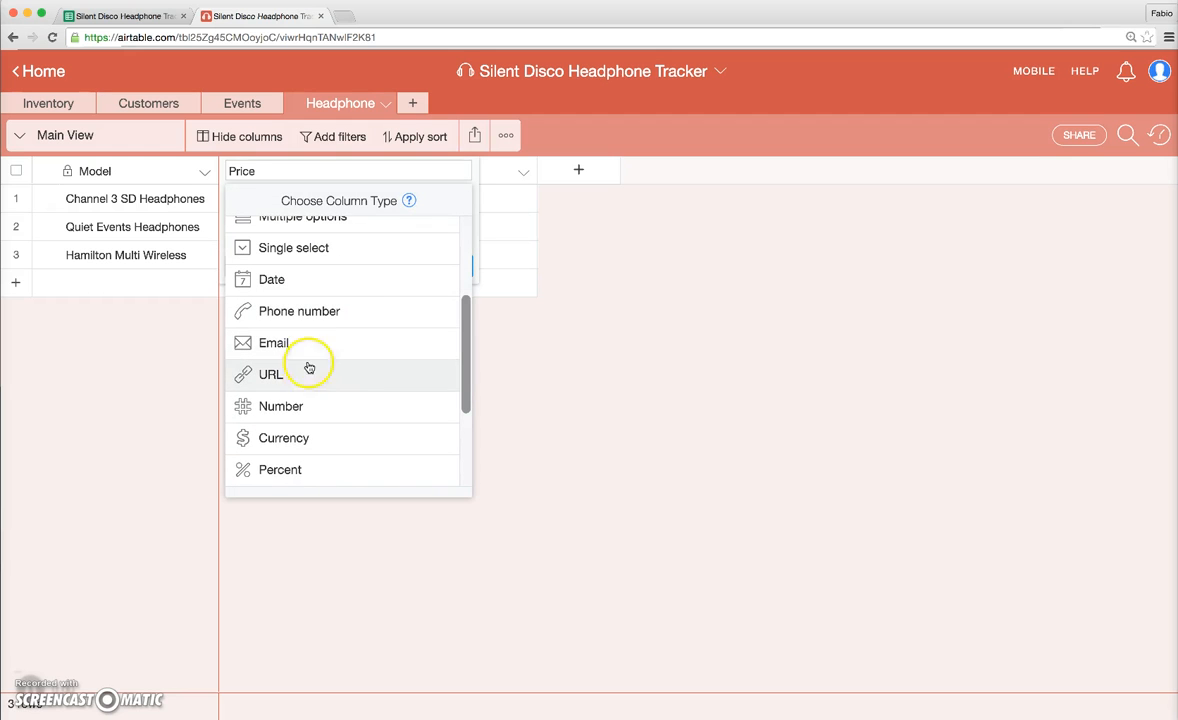
Convert Price to a Currency field and enter $150, $125 and $175 for the three models.
left_click(284, 436)
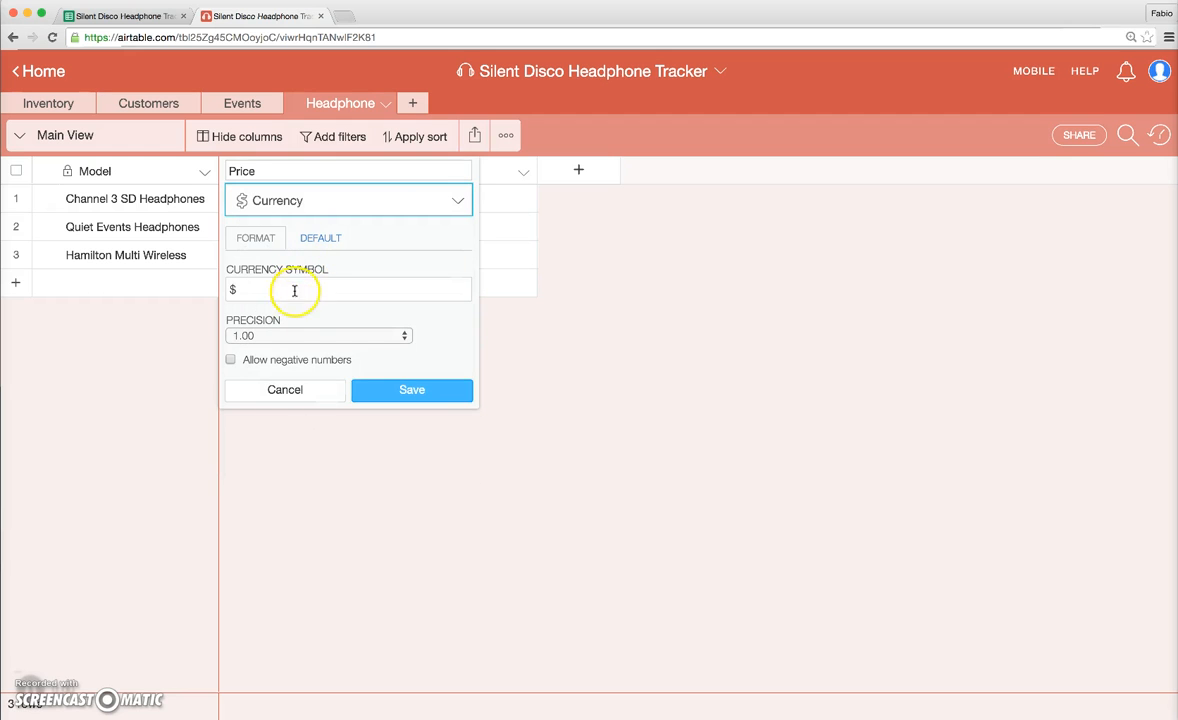
left_click(412, 390)
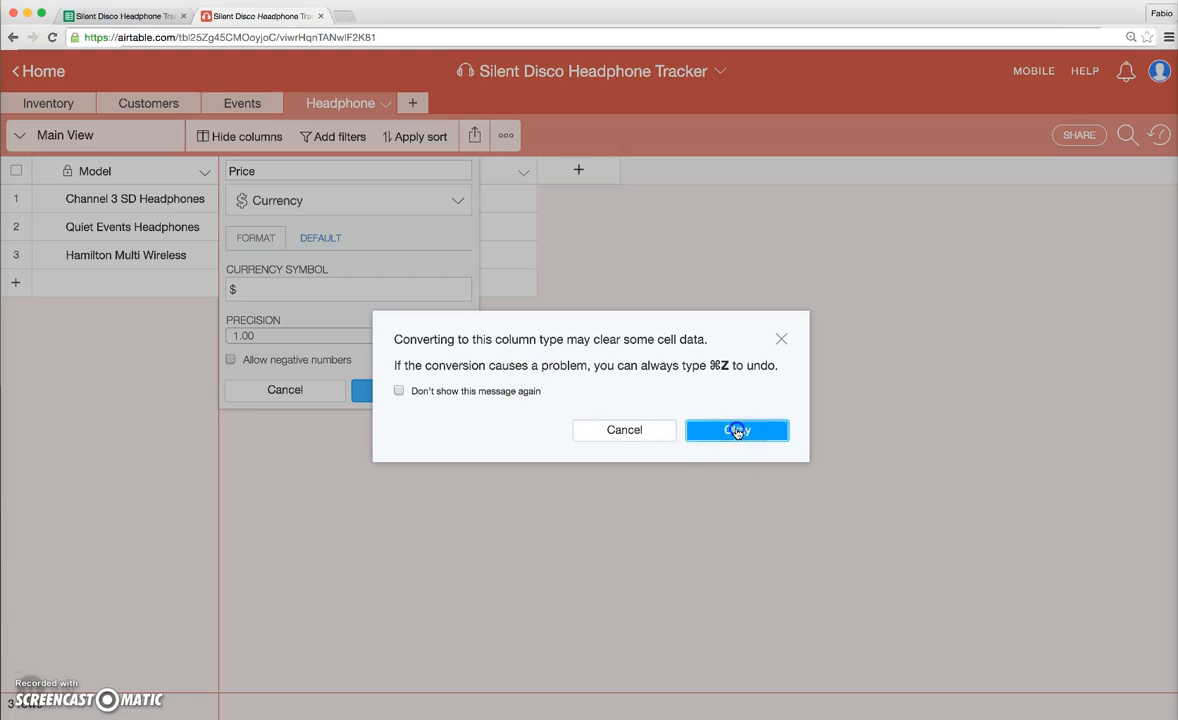
left_click(736, 430)
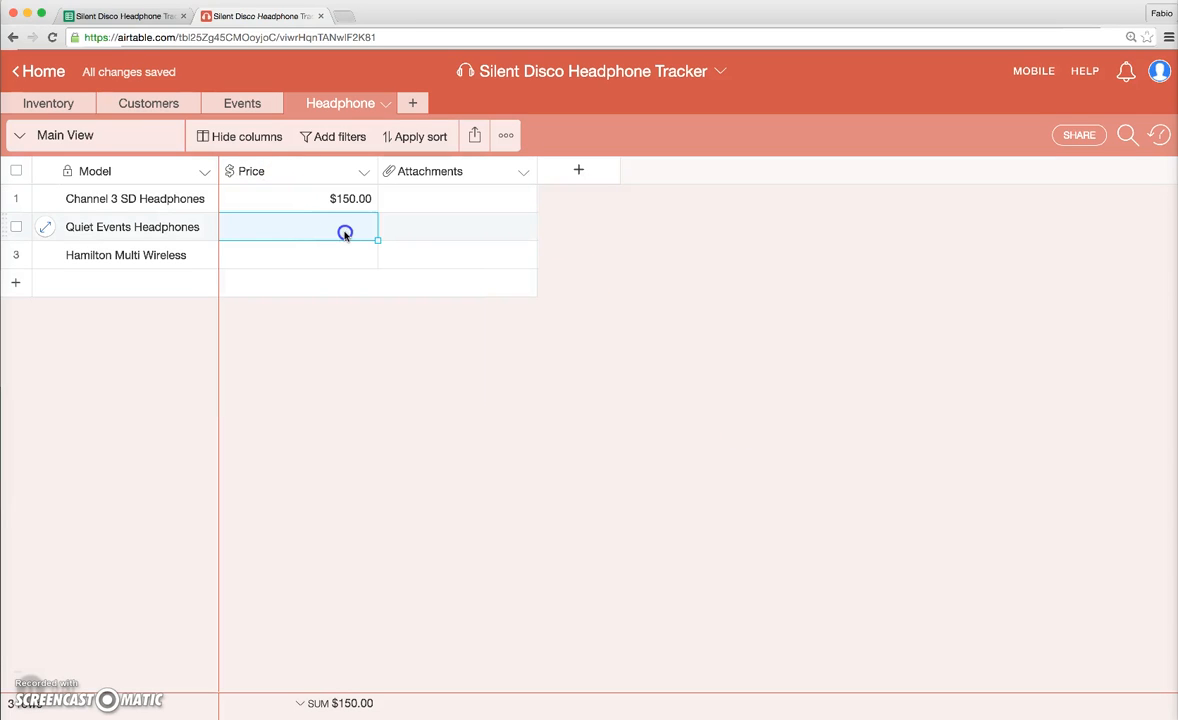
type("125.00")
left_click(298, 254)
type("150")
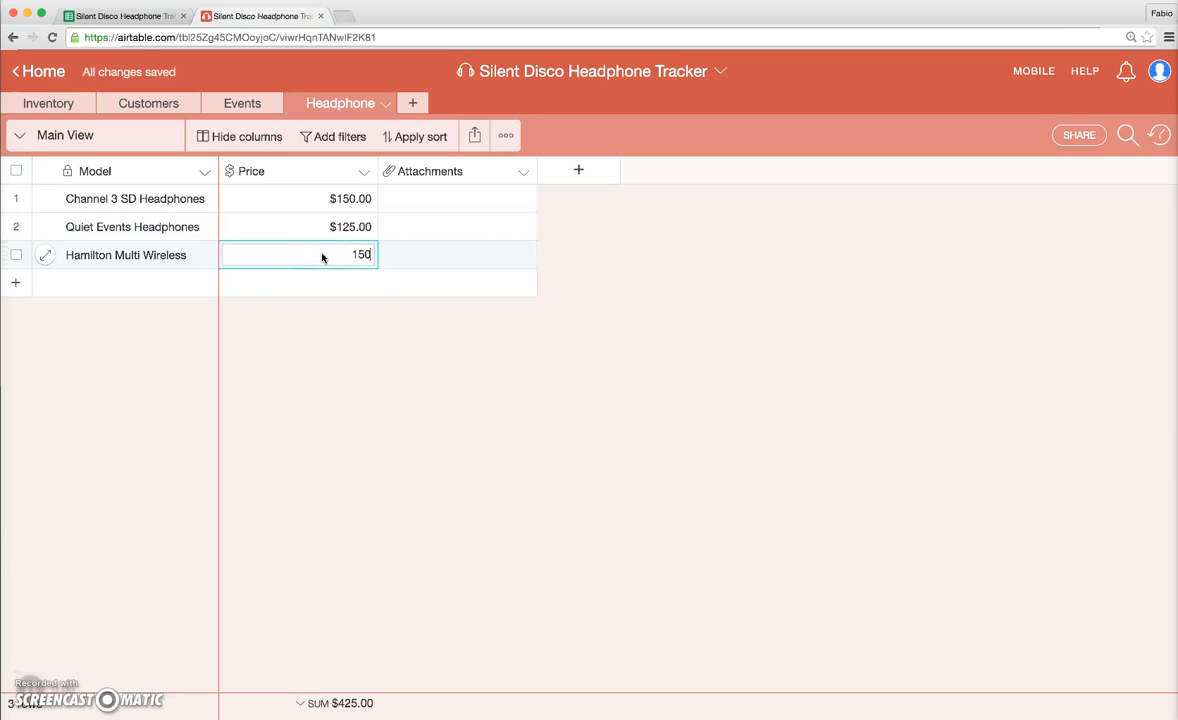
type("175.00")
type("Photo")
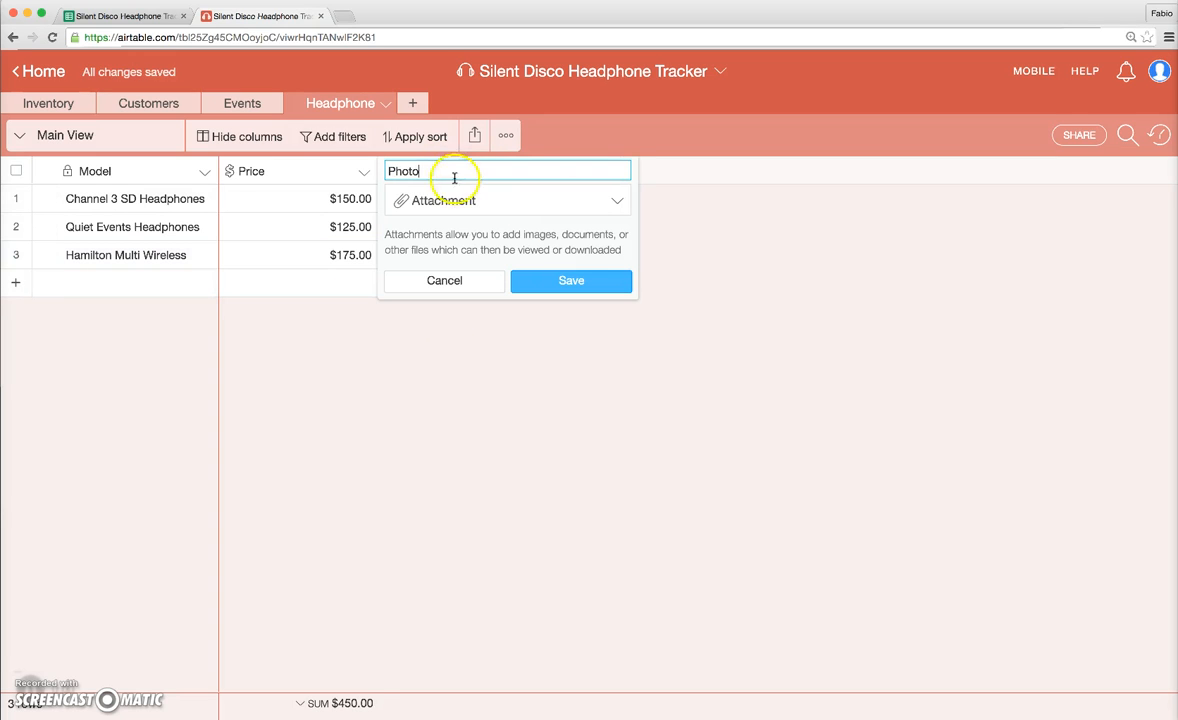
Save the Photo attachment field and attach a web-searched red headphones image to Channel 3 SD Headphones.
left_click(572, 280)
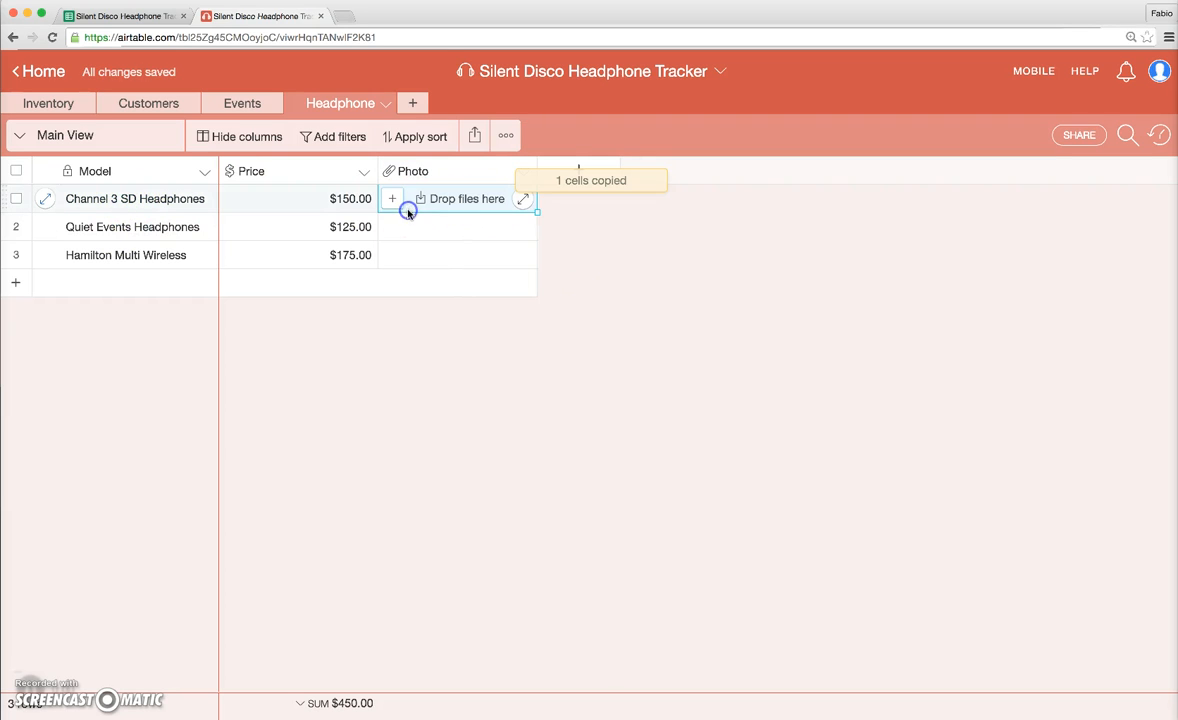
left_click(392, 198)
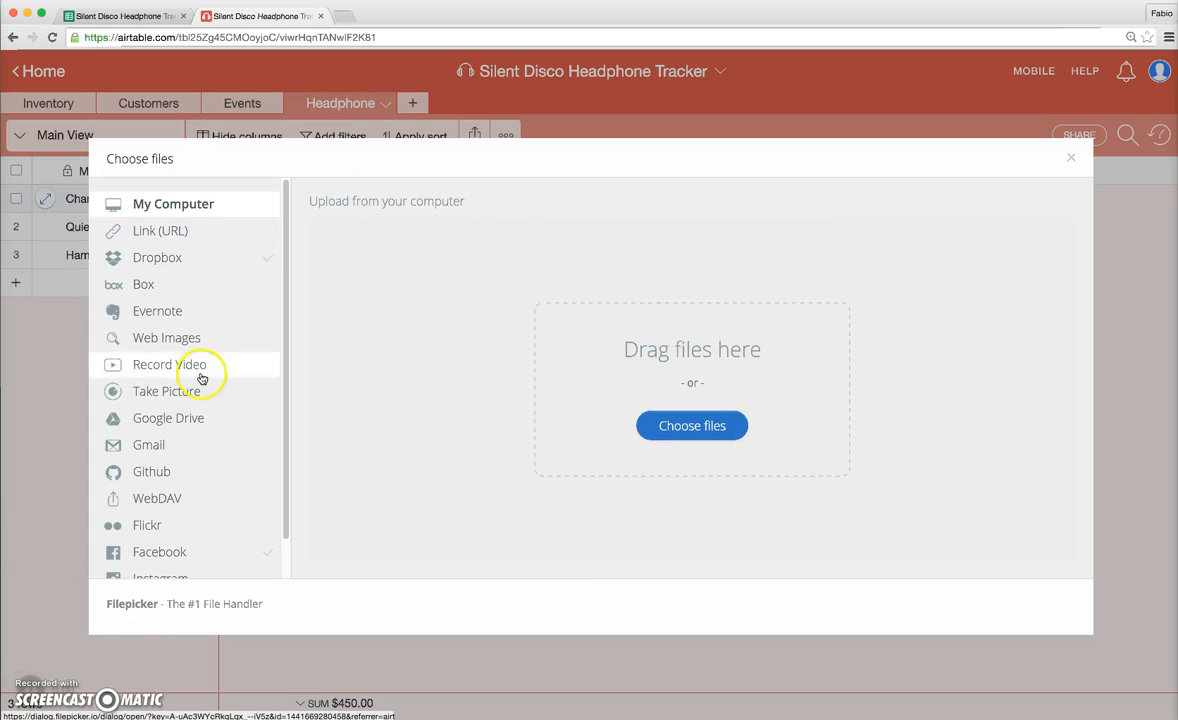
left_click(166, 336)
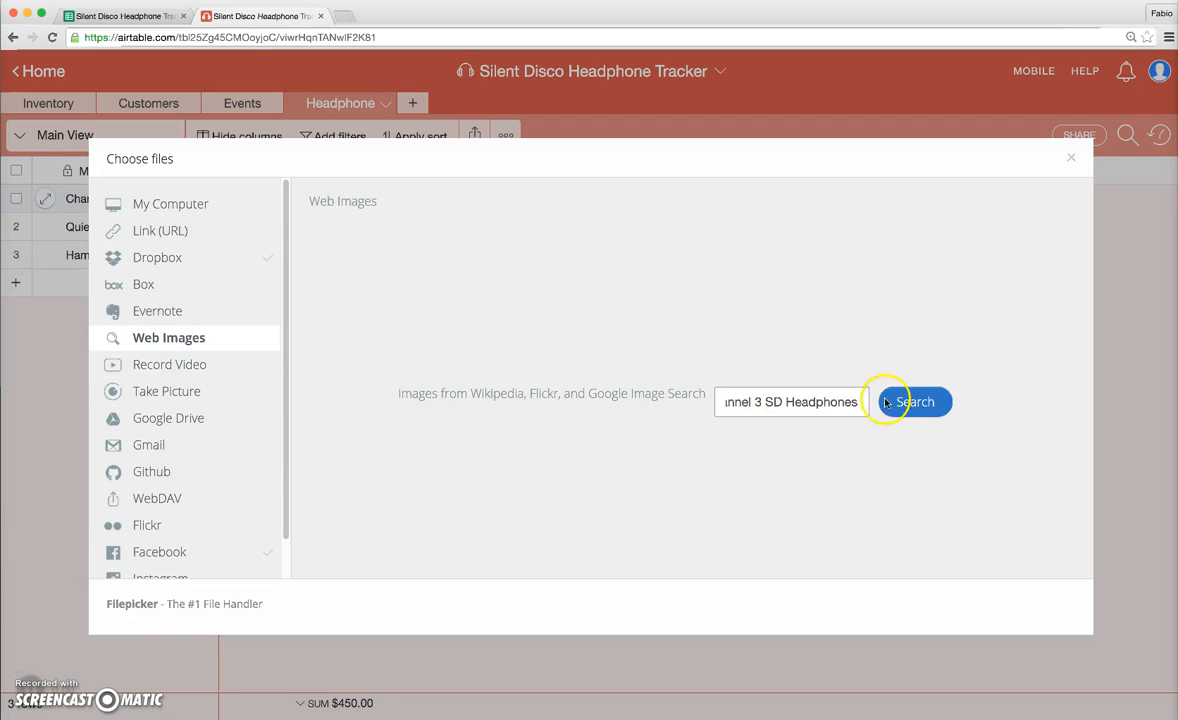
left_click(912, 400)
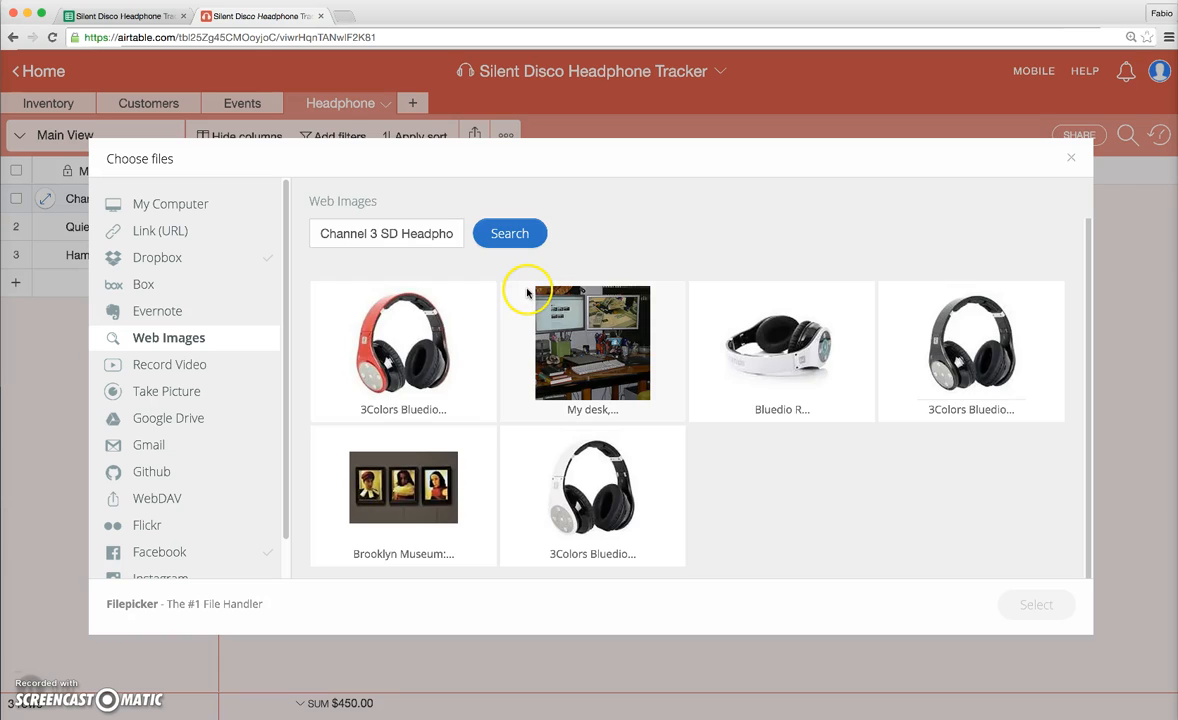
left_click(404, 344)
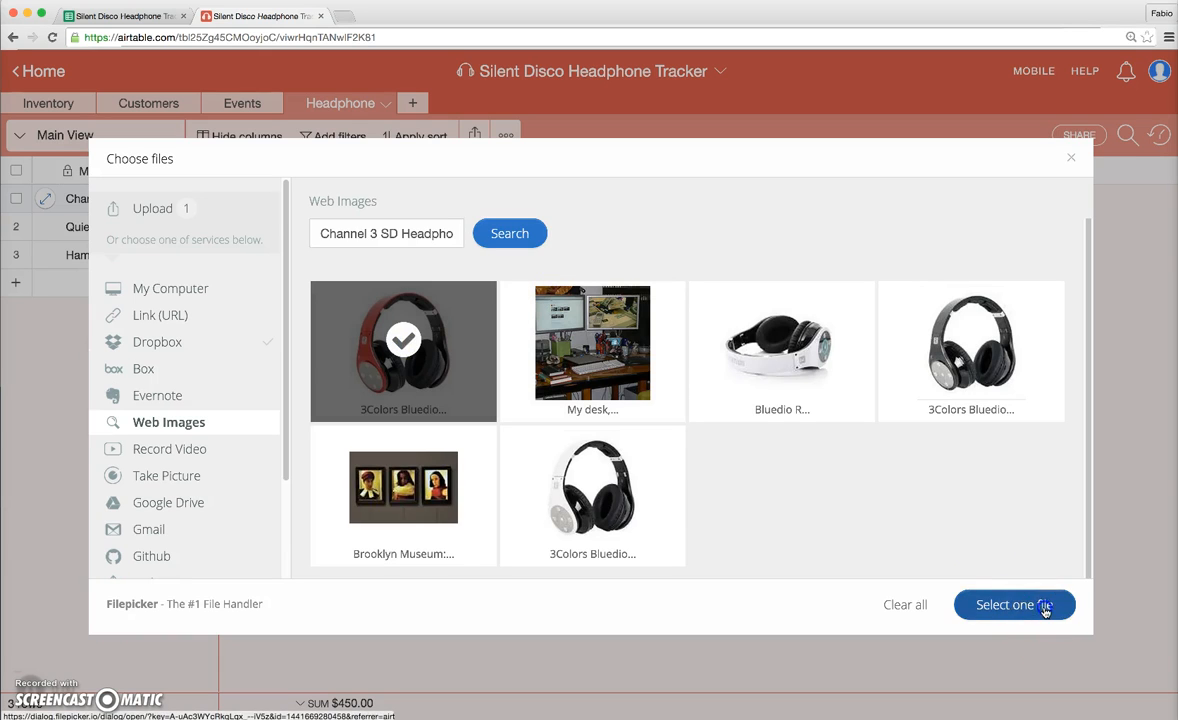
left_click(1014, 604)
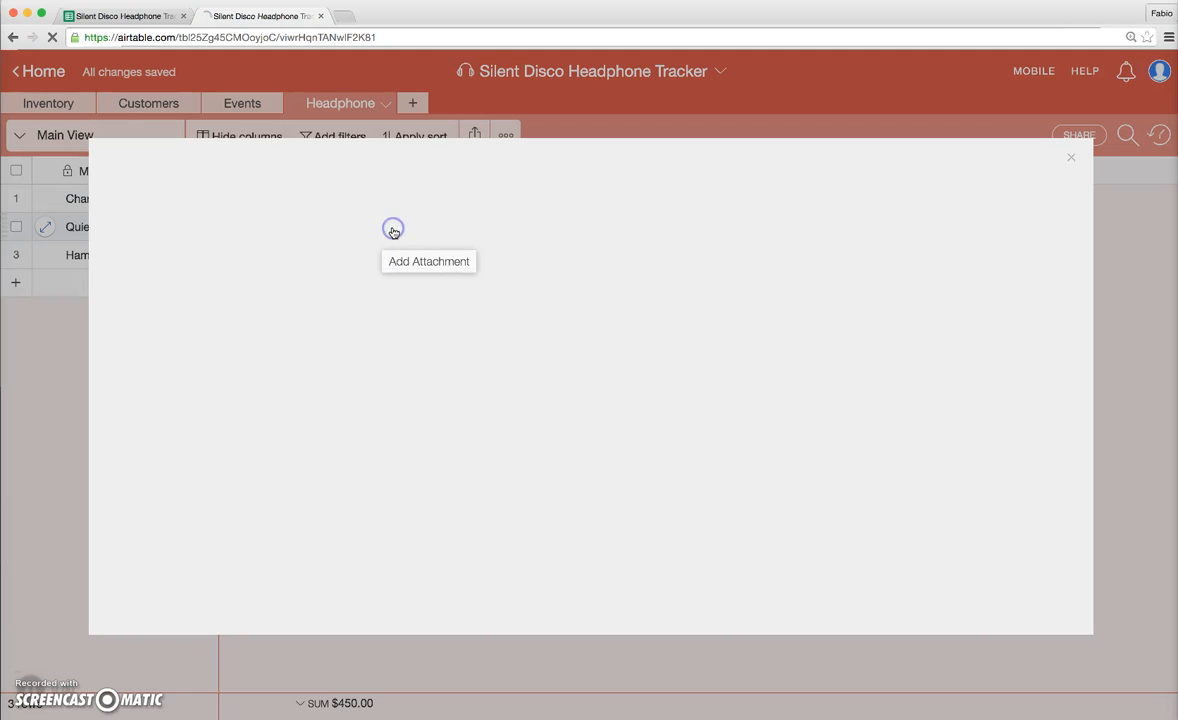
left_click(1072, 156)
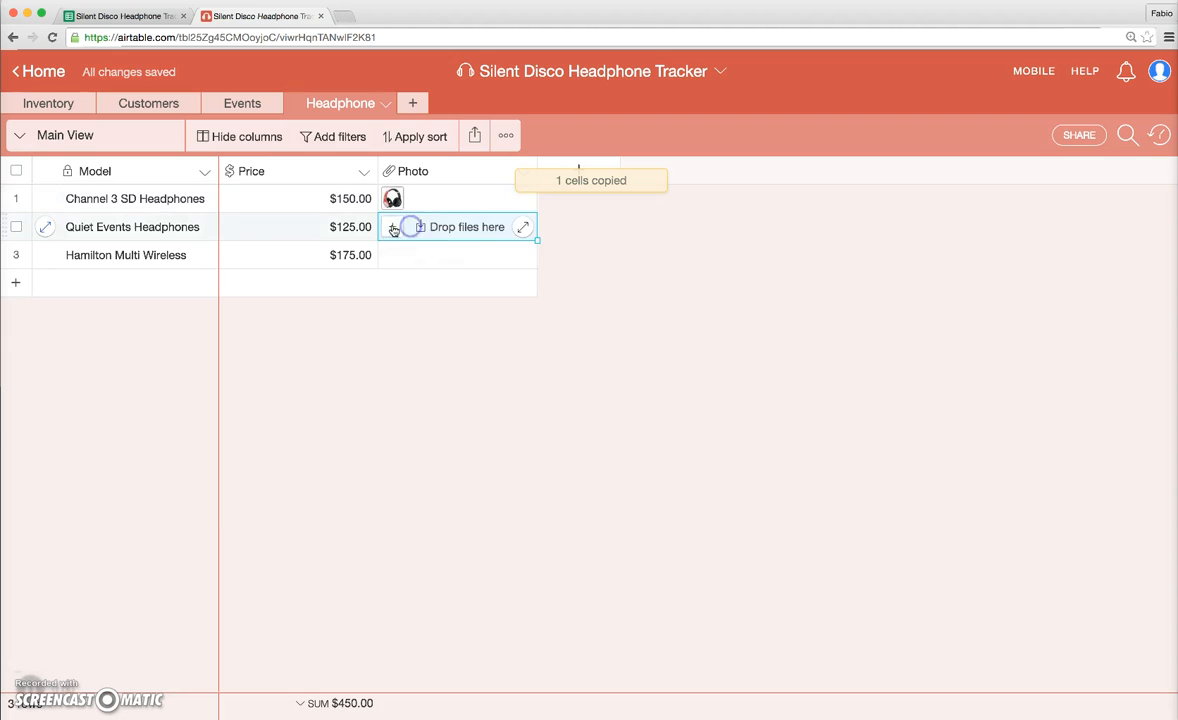
Attach a web-searched black headphones image to the Quiet Events Headphones record.
left_click(392, 228)
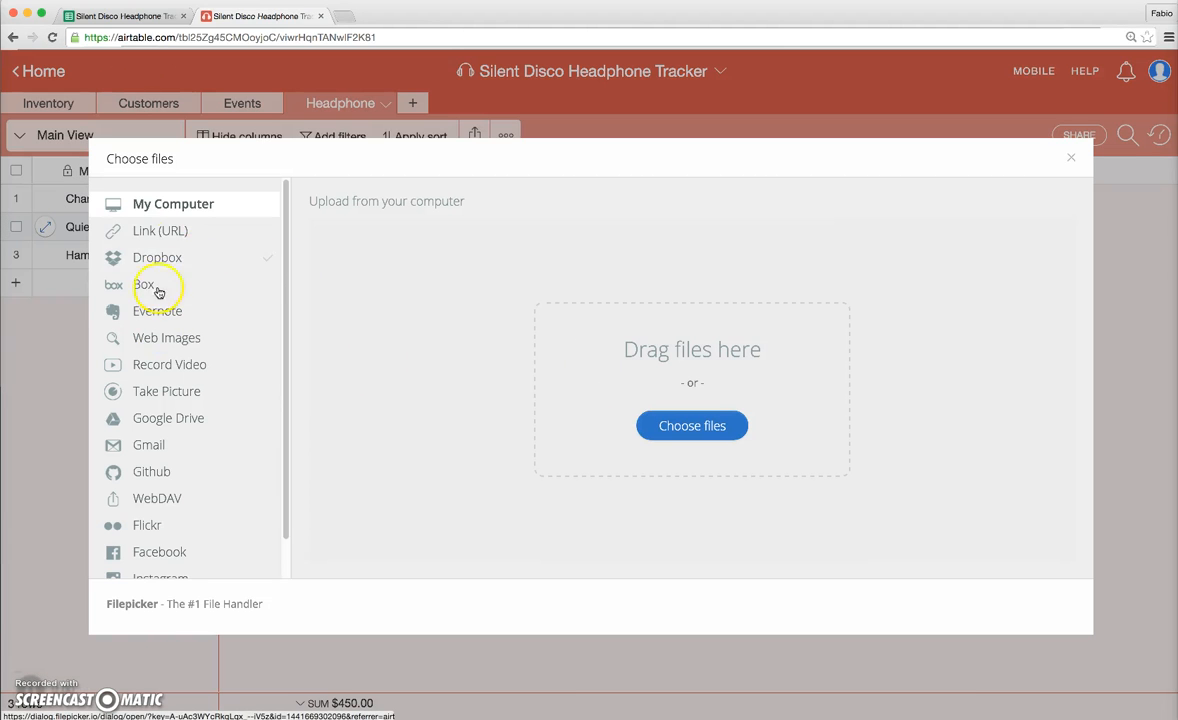
left_click(168, 336)
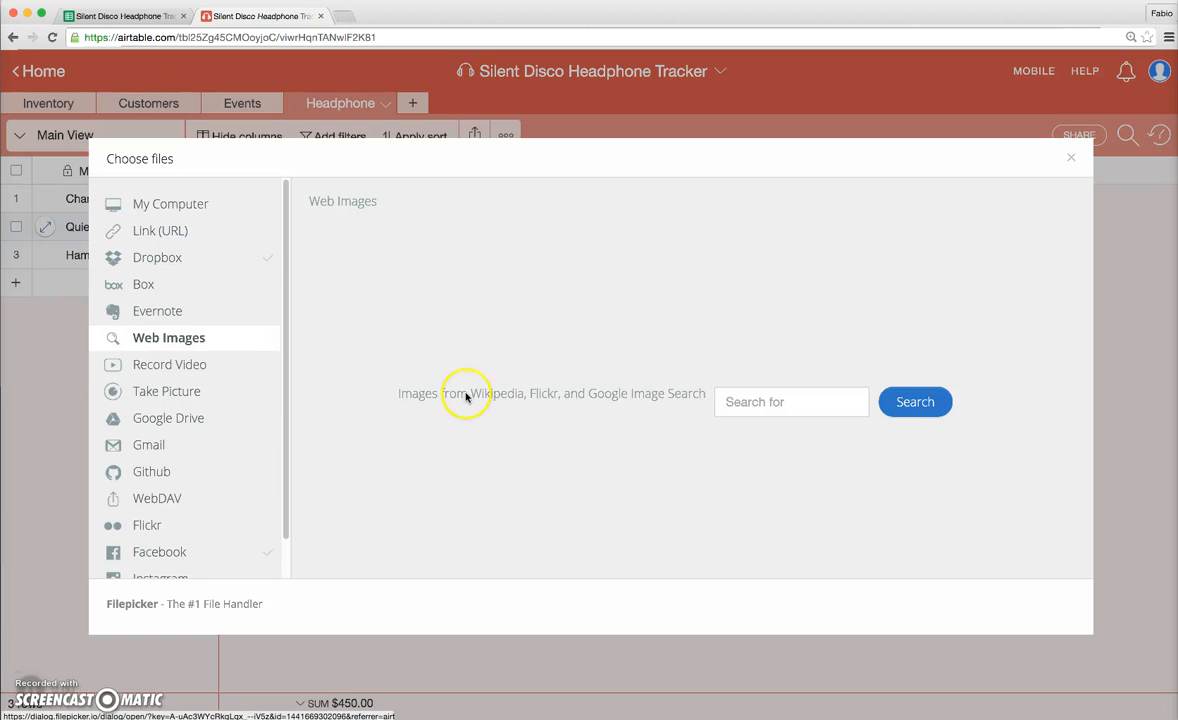
left_click(914, 400)
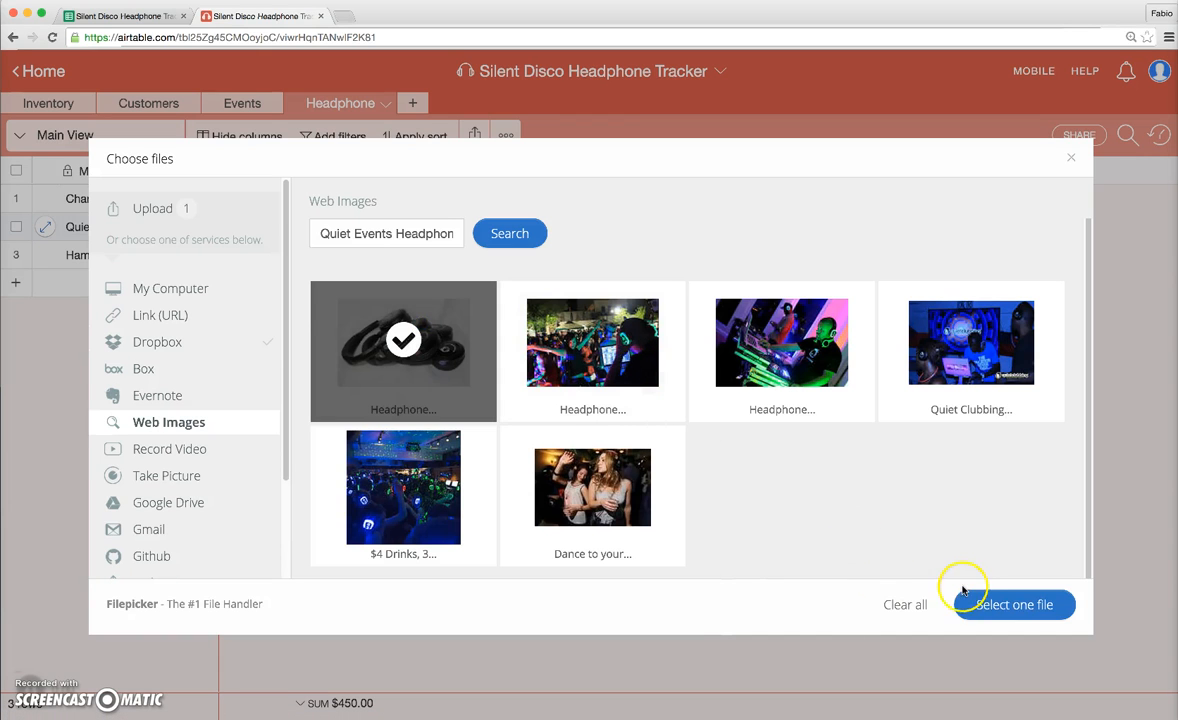
left_click(1012, 604)
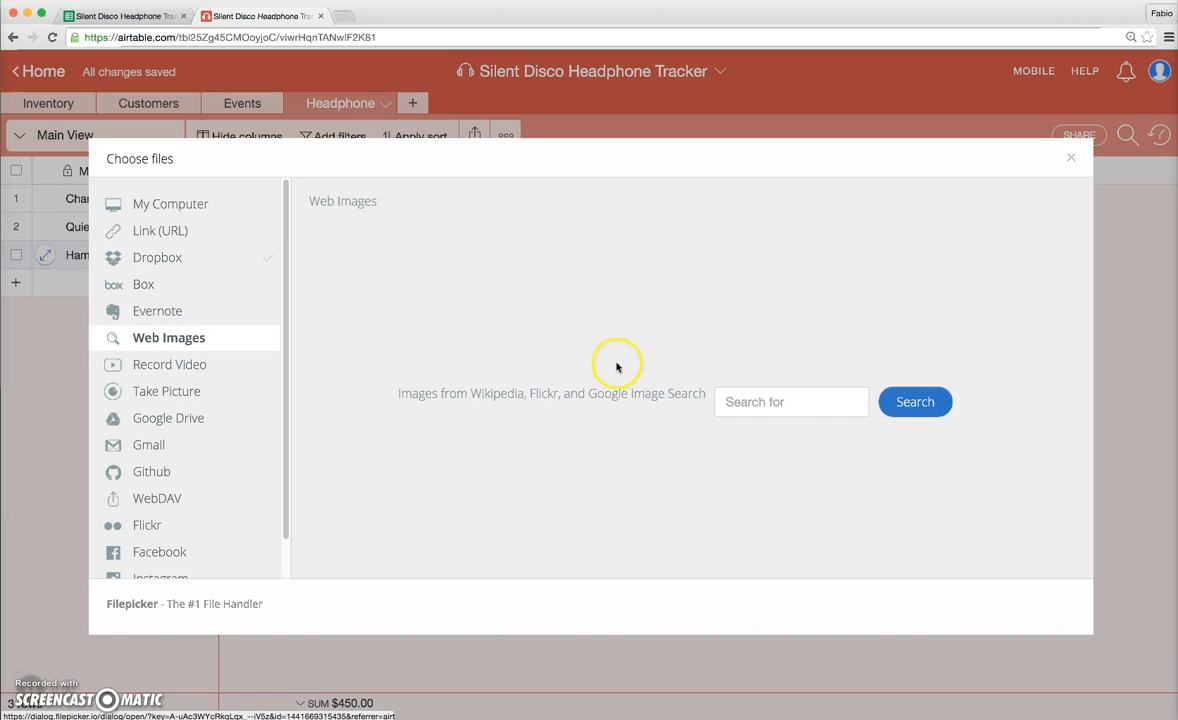
Attach a web-searched black over-ear headphones image to the Hamilton Multi Wireless record.
left_click(914, 400)
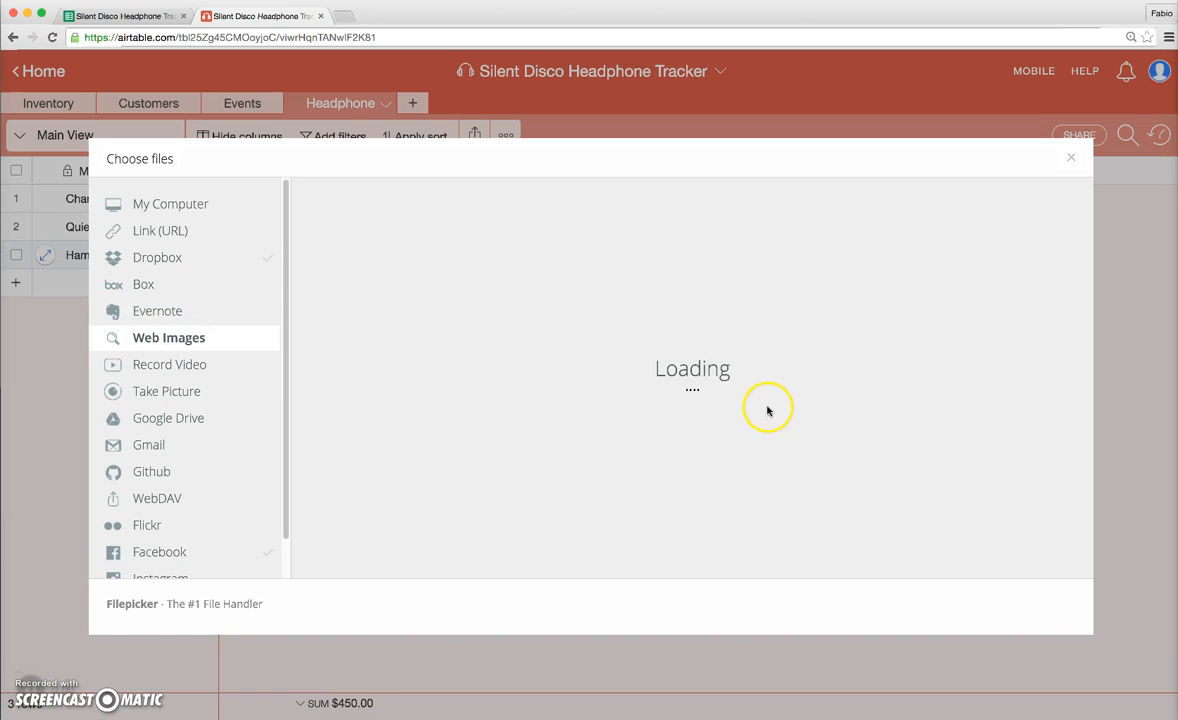
left_click(592, 344)
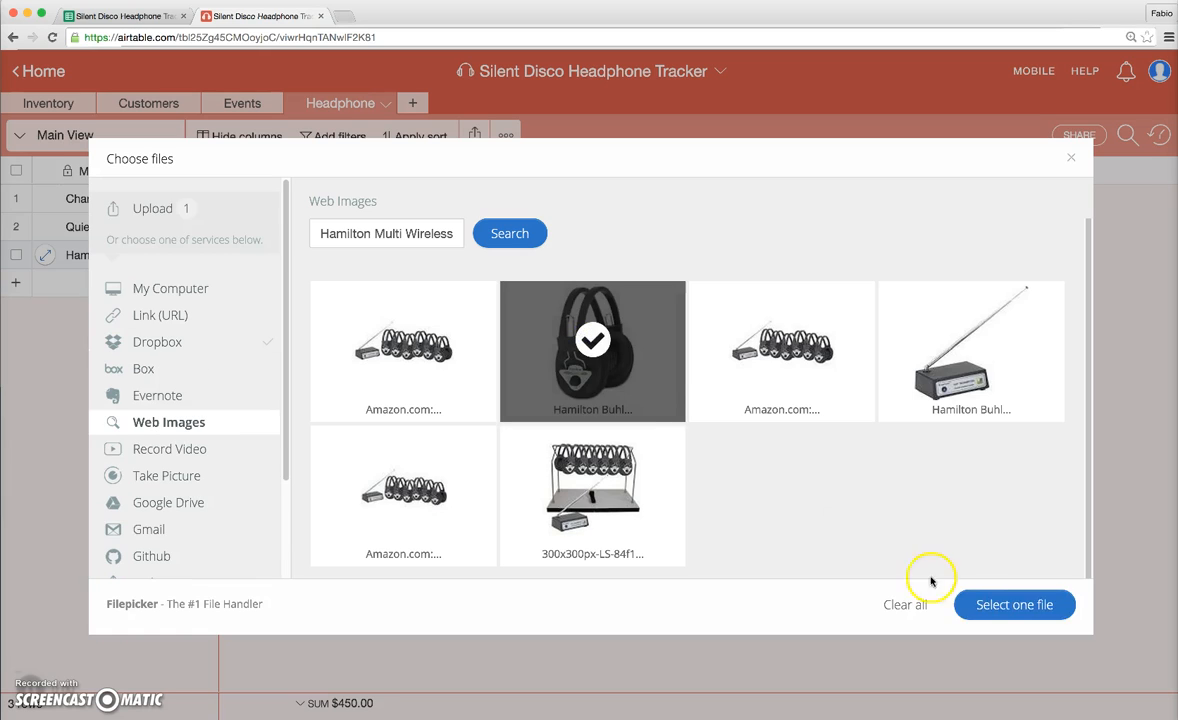
left_click(1014, 604)
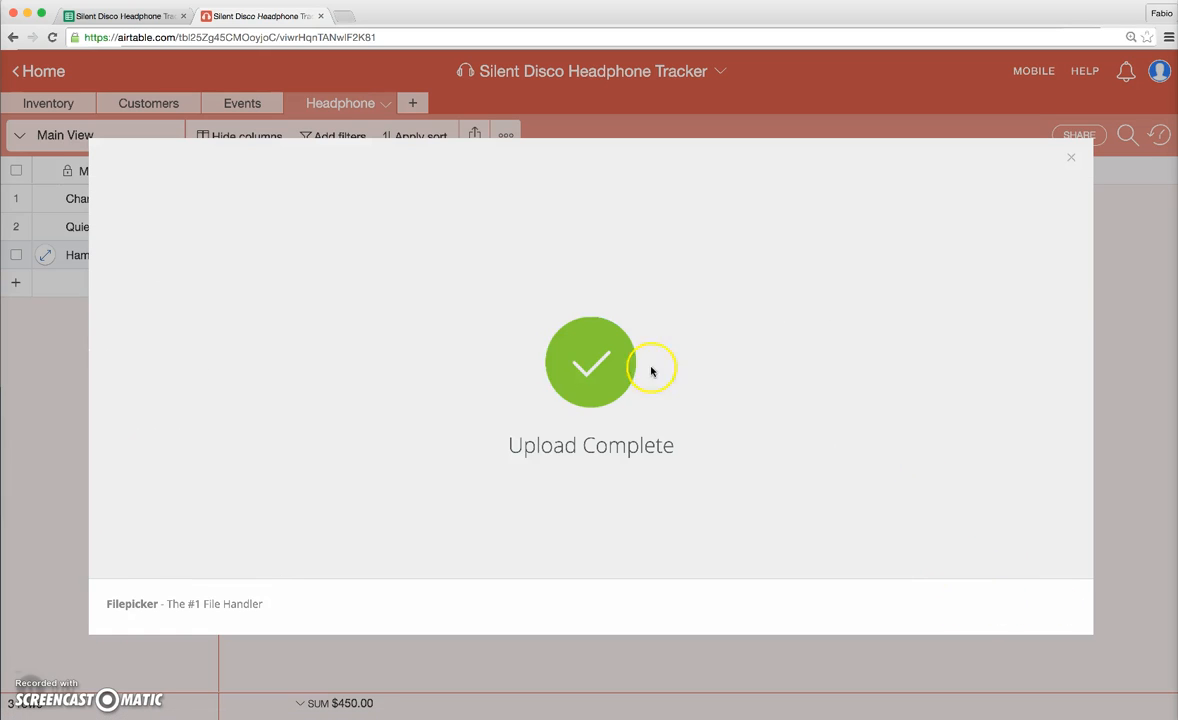
left_click(1072, 156)
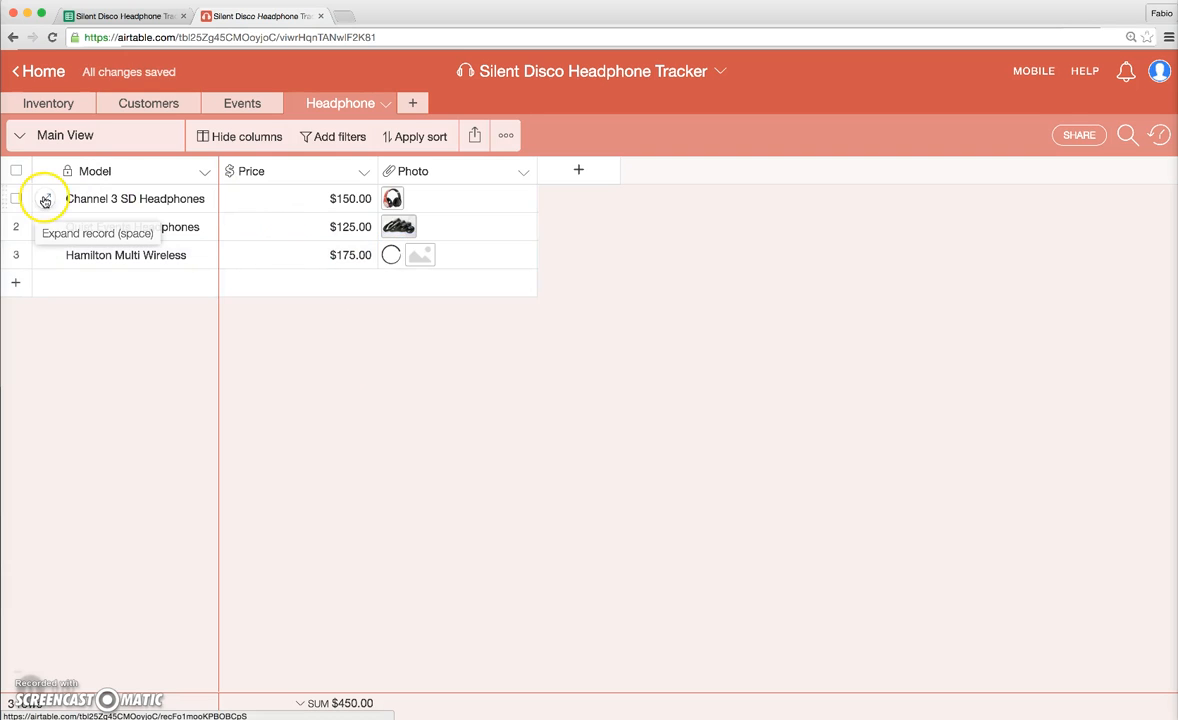
left_click(44, 198)
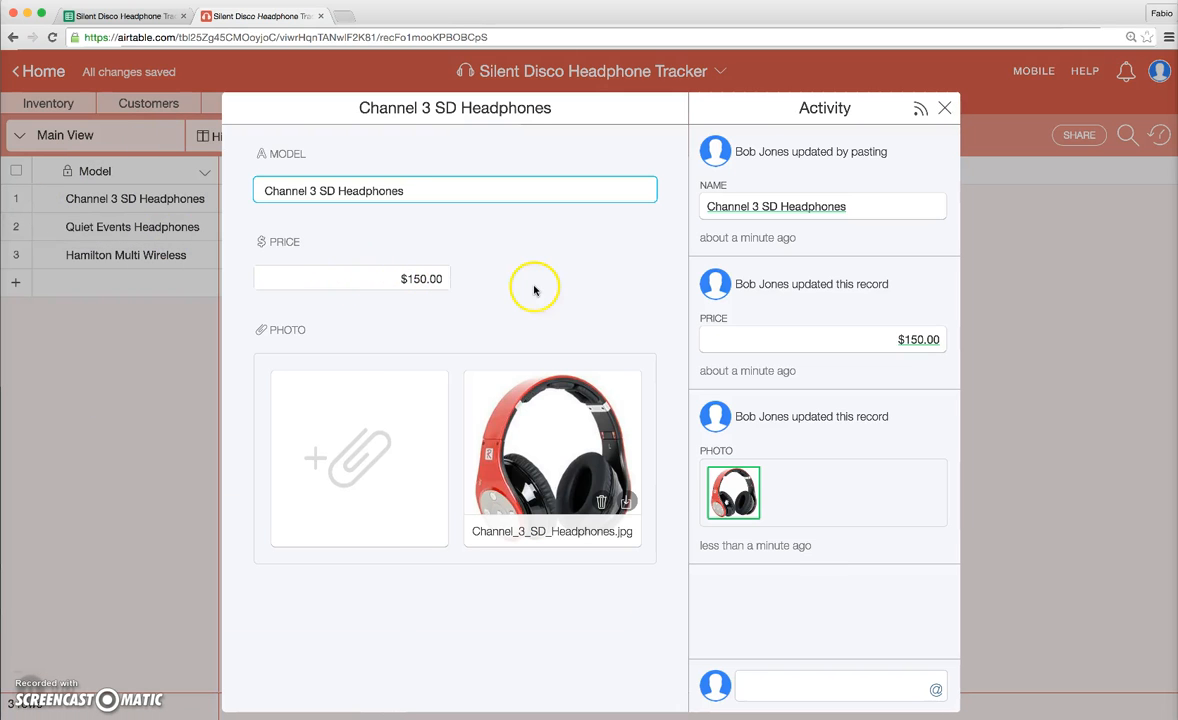
mouse_move(464, 352)
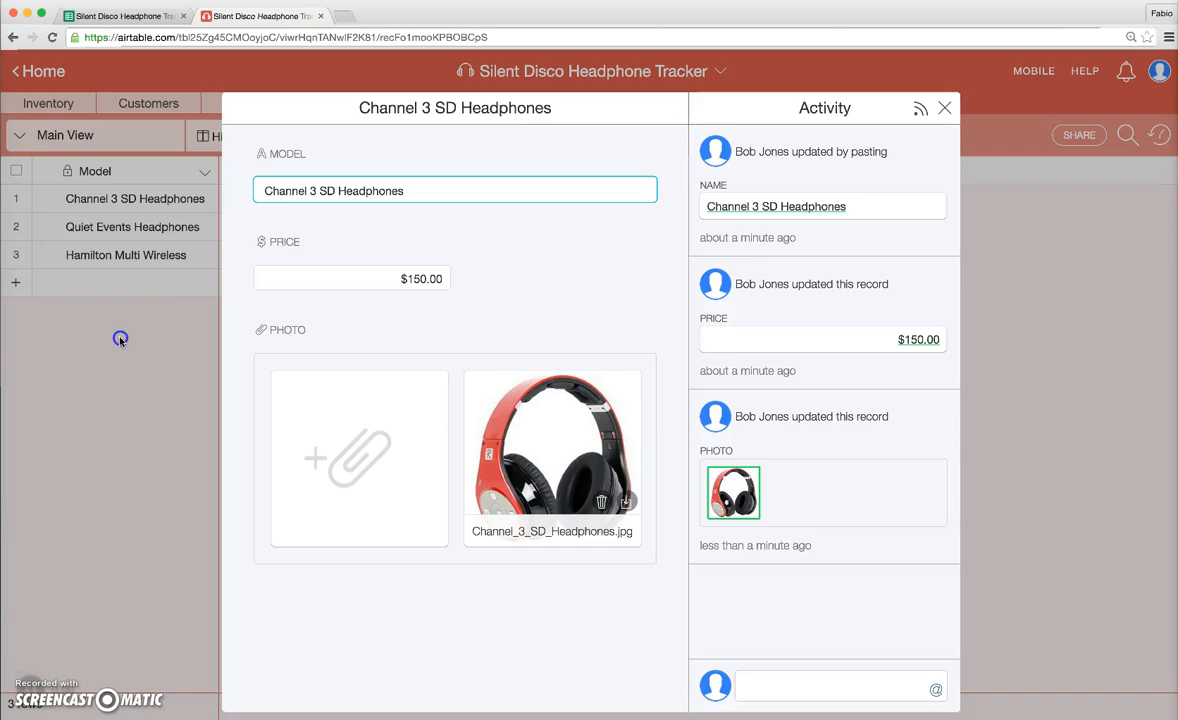
left_click(944, 108)
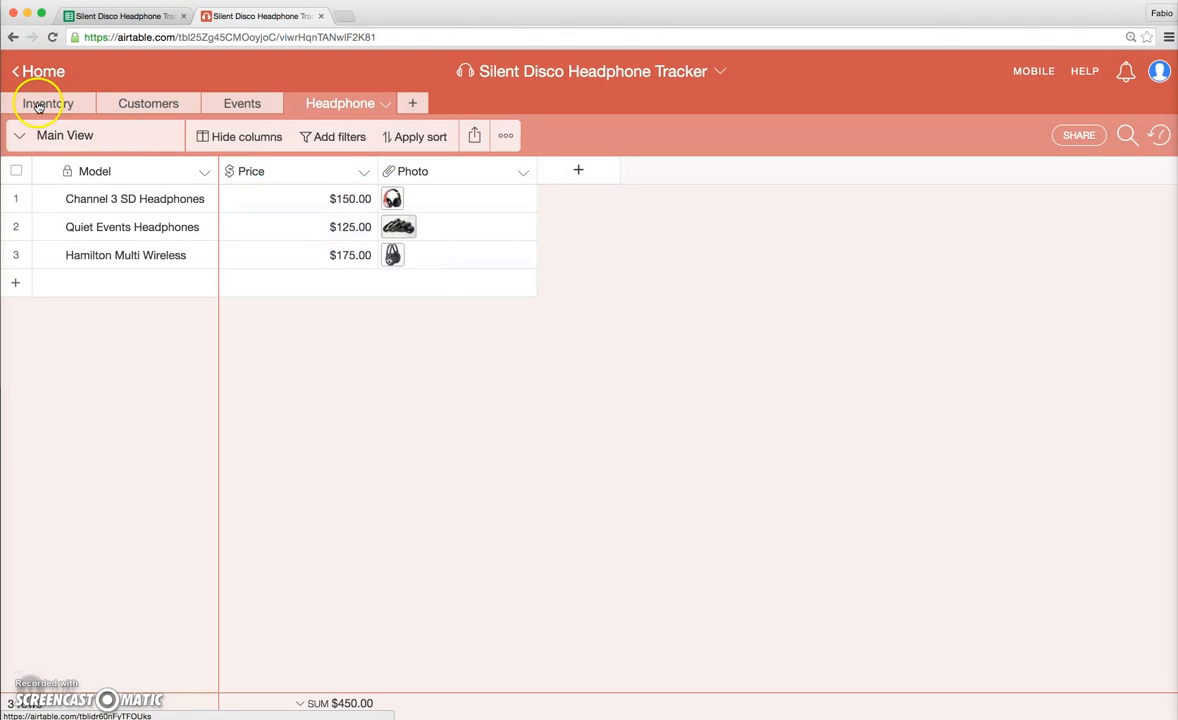
Convert Inventory's Model field to a link to Headphone records, accepting the conversion warning.
left_click(50, 104)
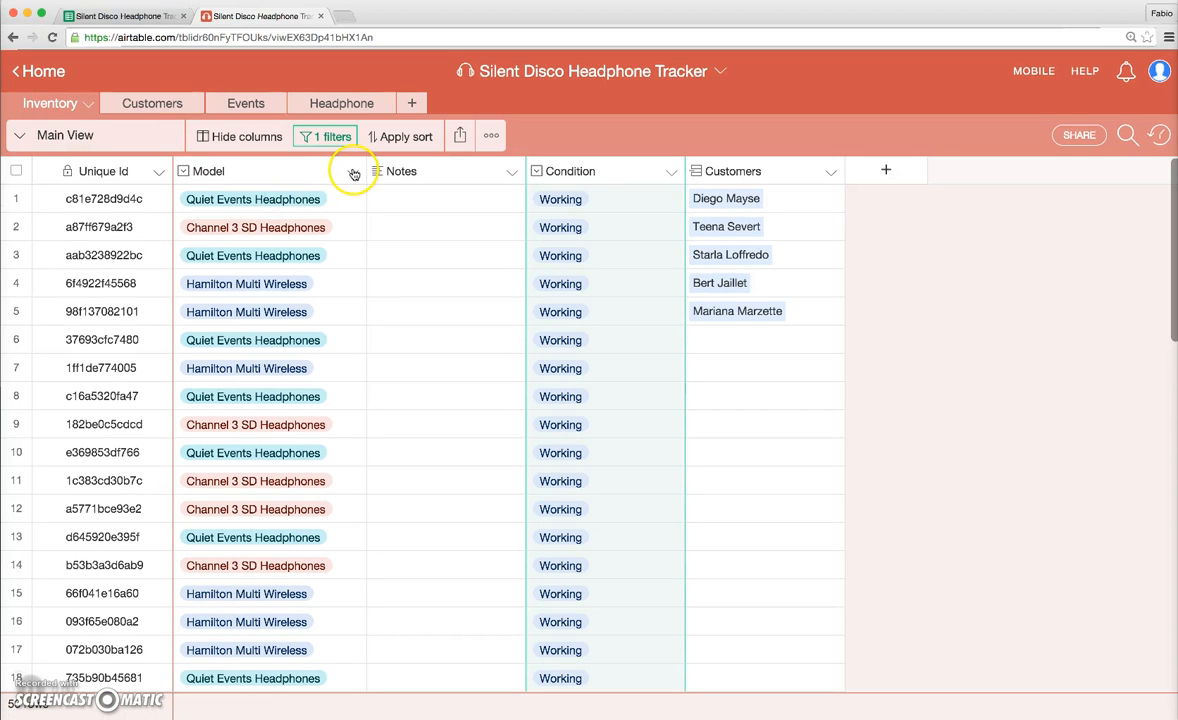
left_click(354, 172)
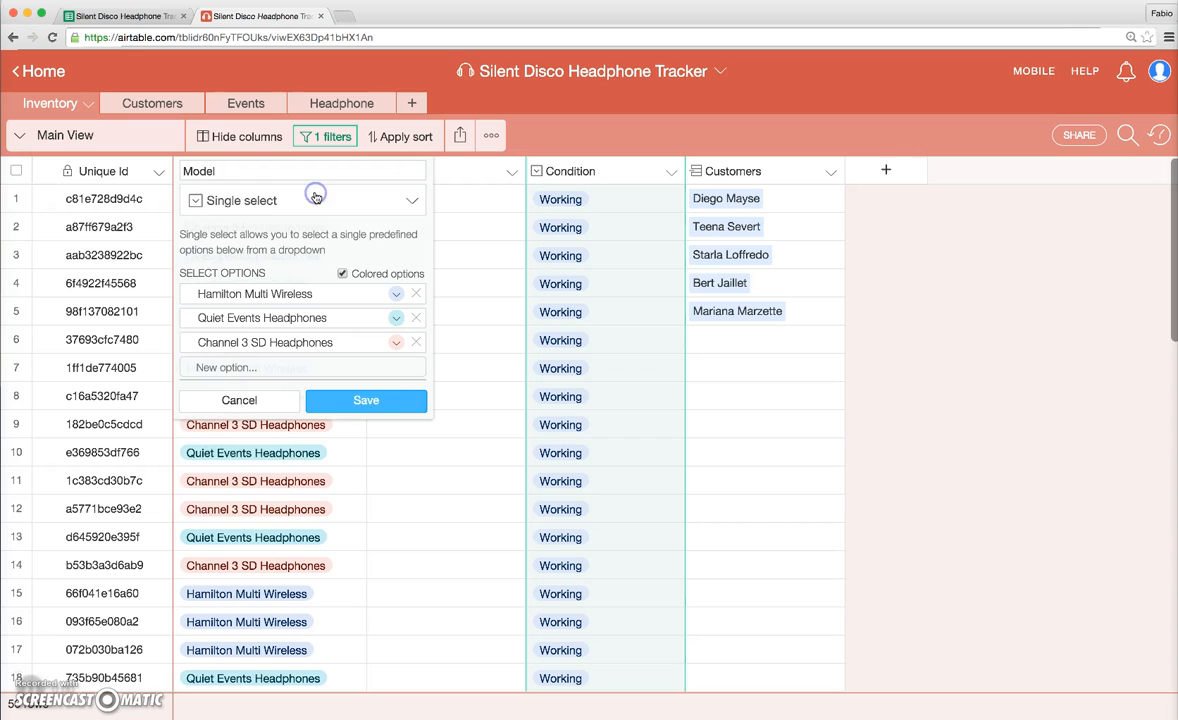
mouse_move(262, 200)
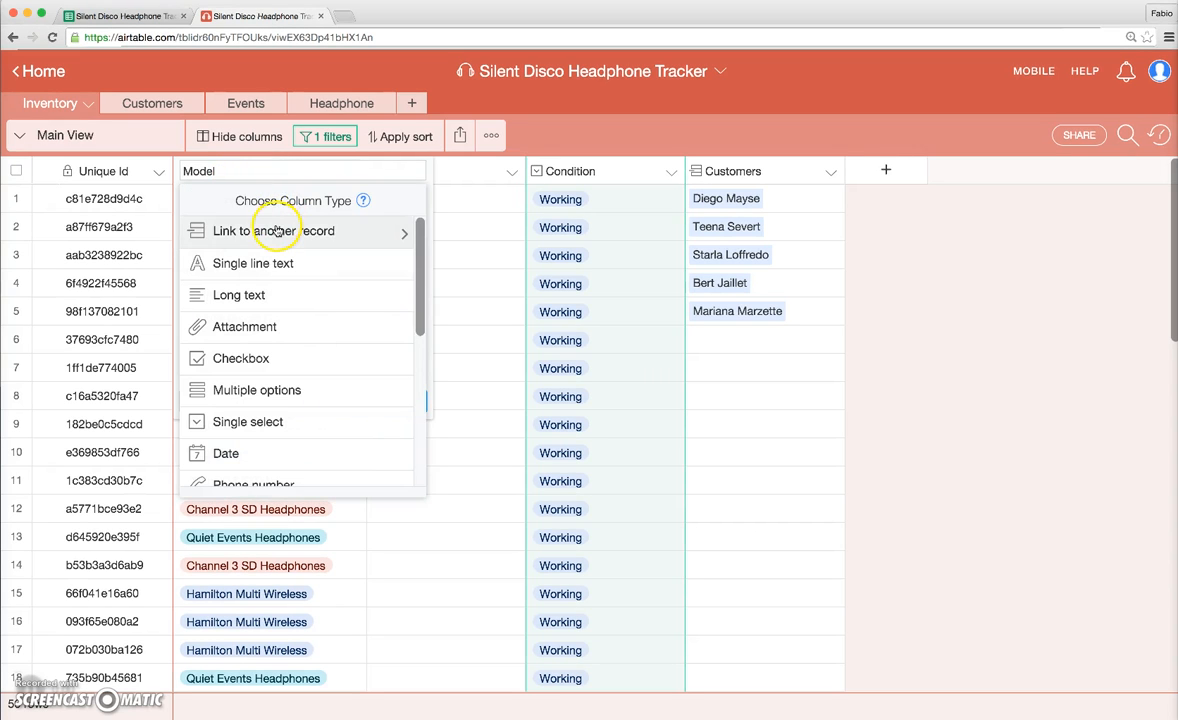
left_click(272, 232)
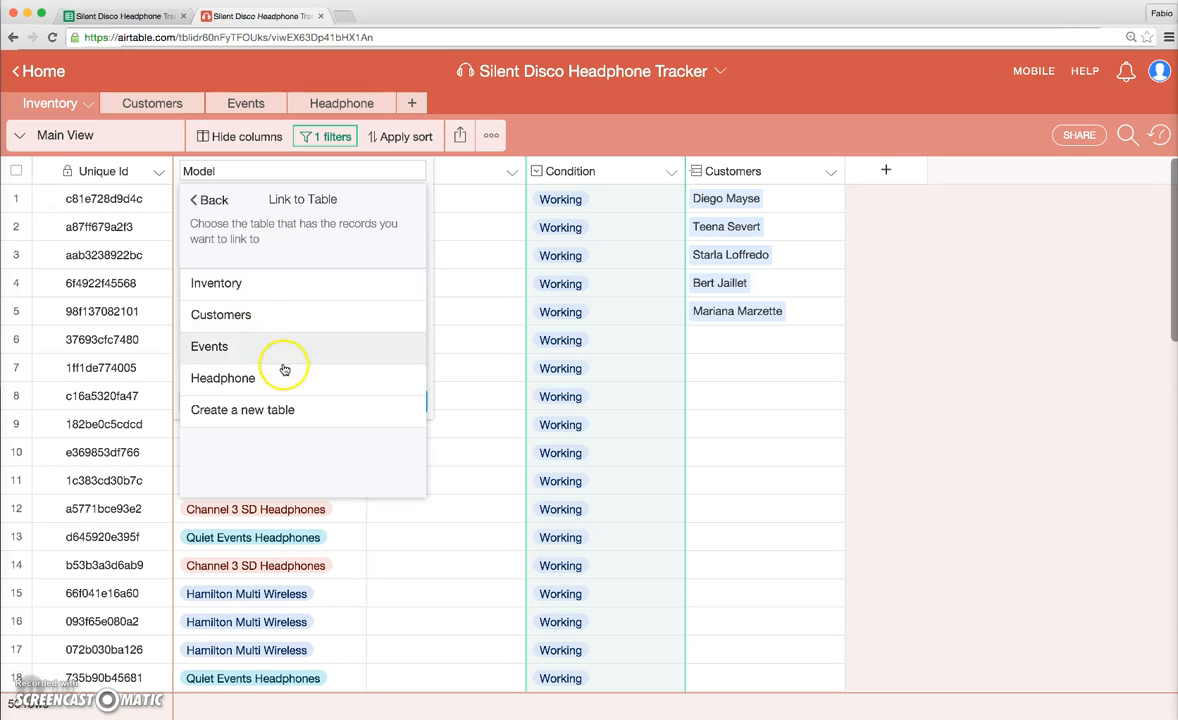
left_click(224, 378)
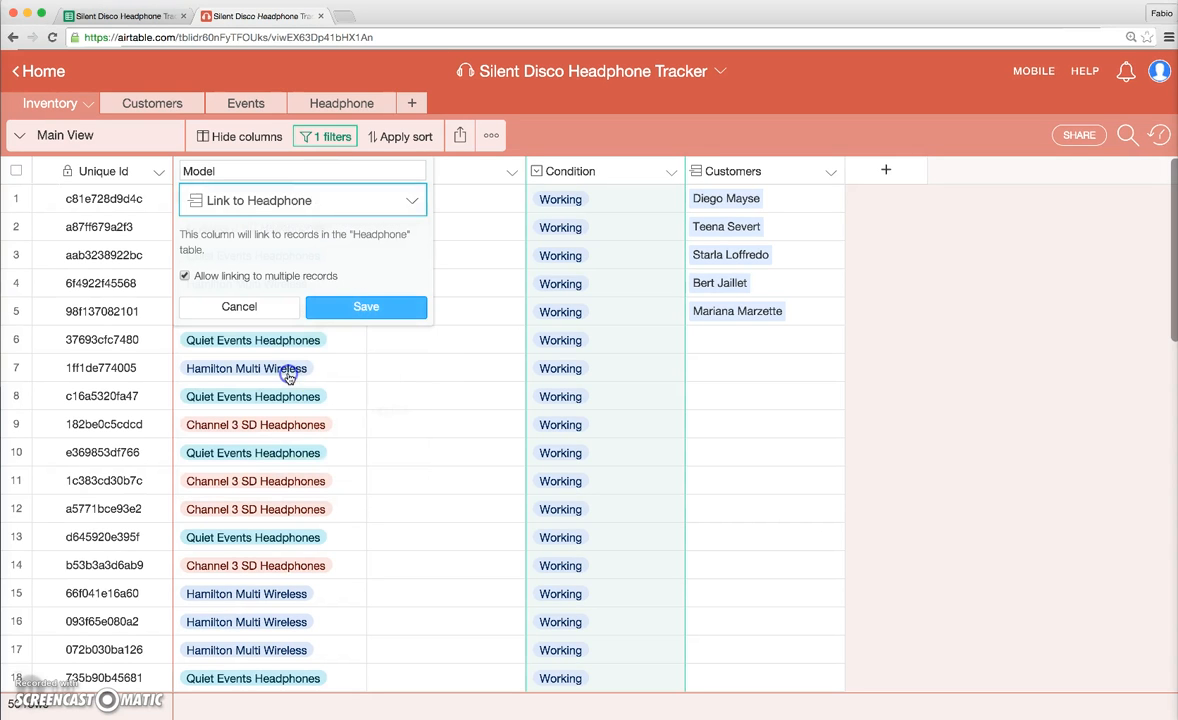
left_click(366, 306)
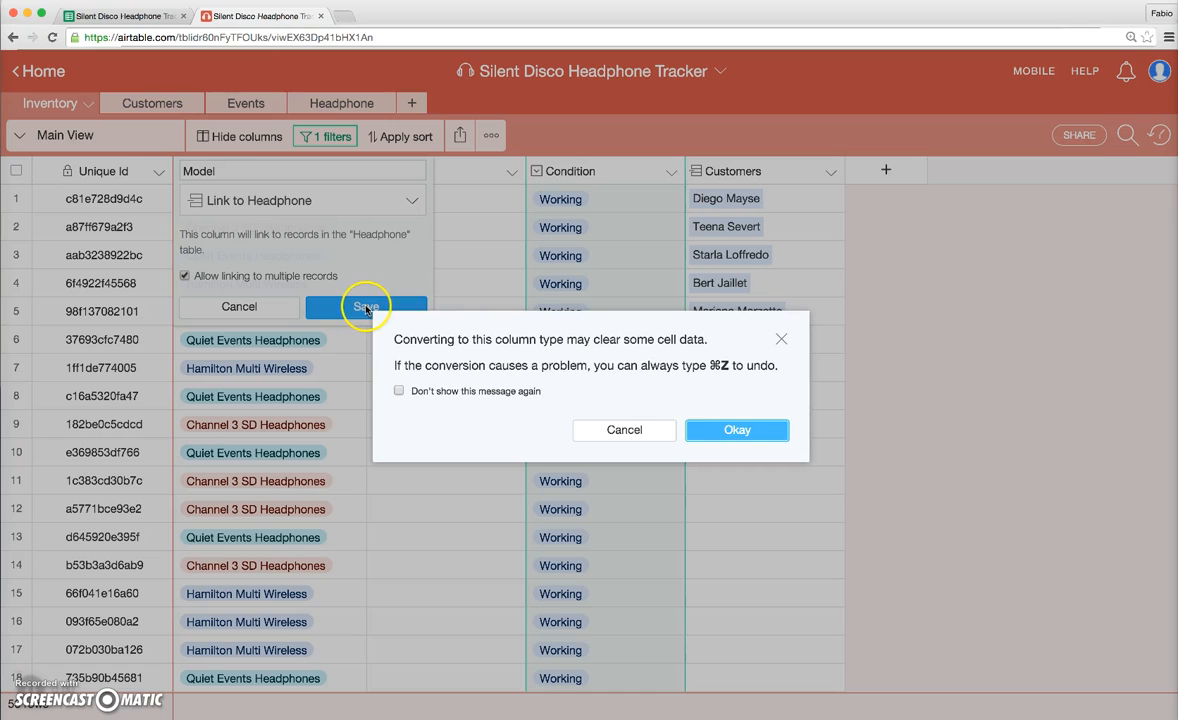
left_click(736, 428)
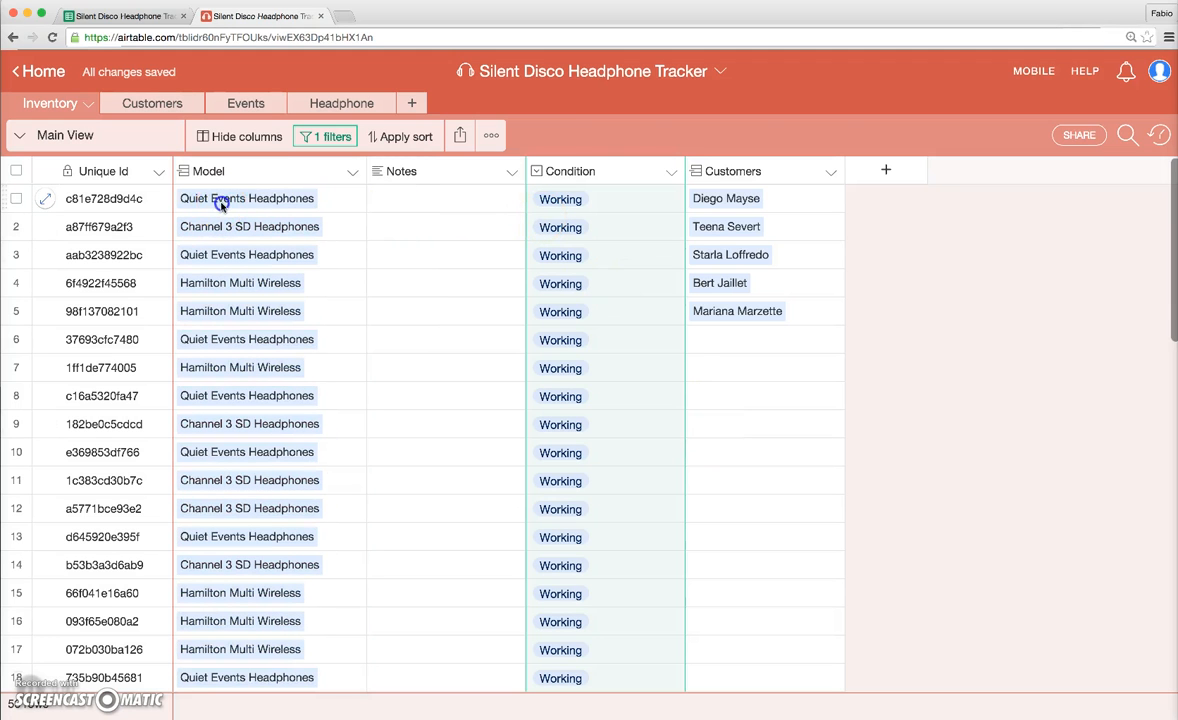
left_click(246, 198)
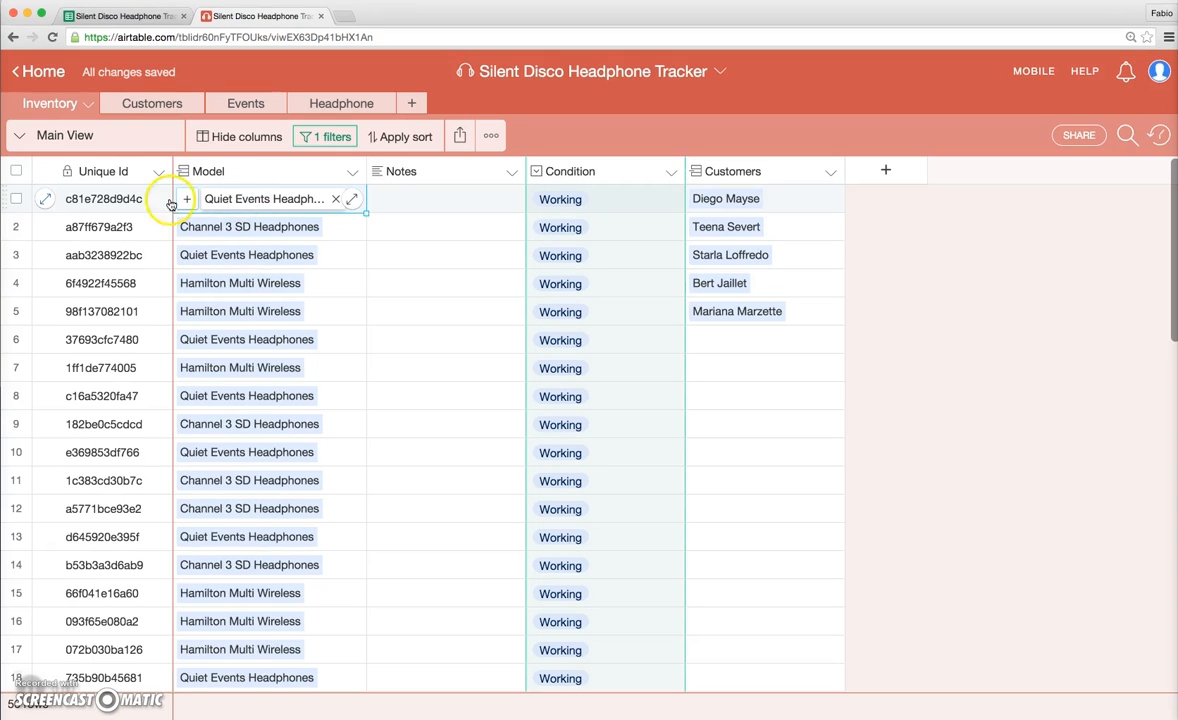
left_click(46, 200)
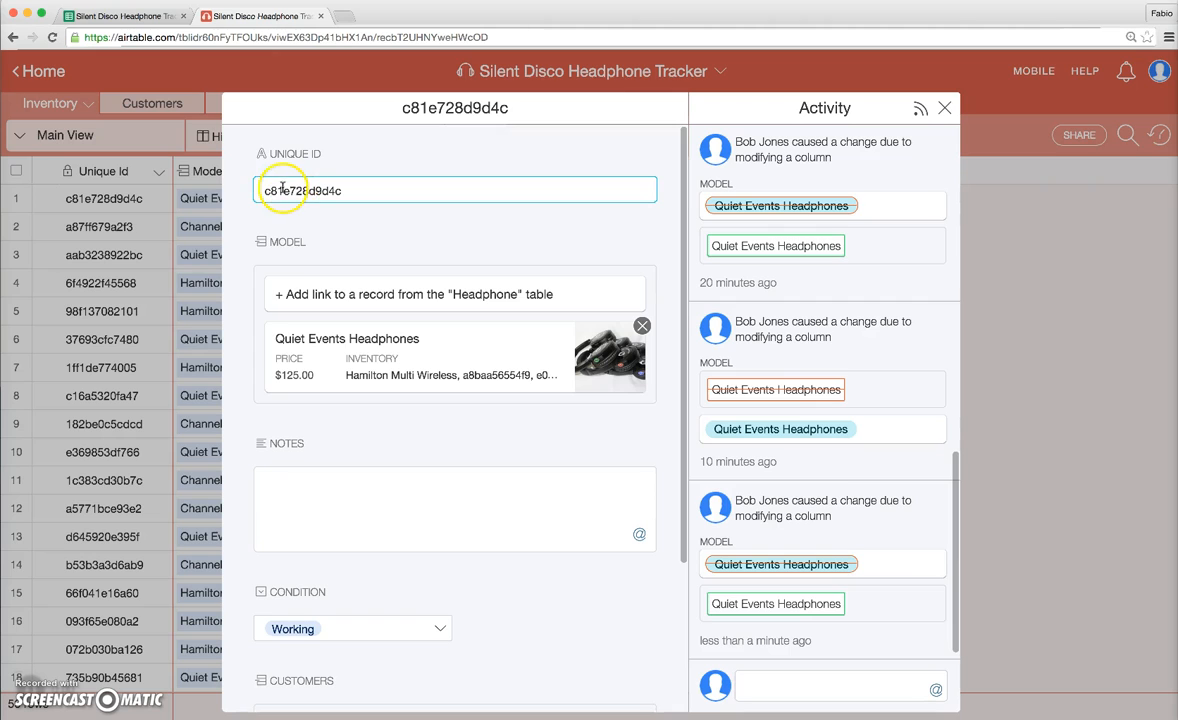
mouse_move(378, 338)
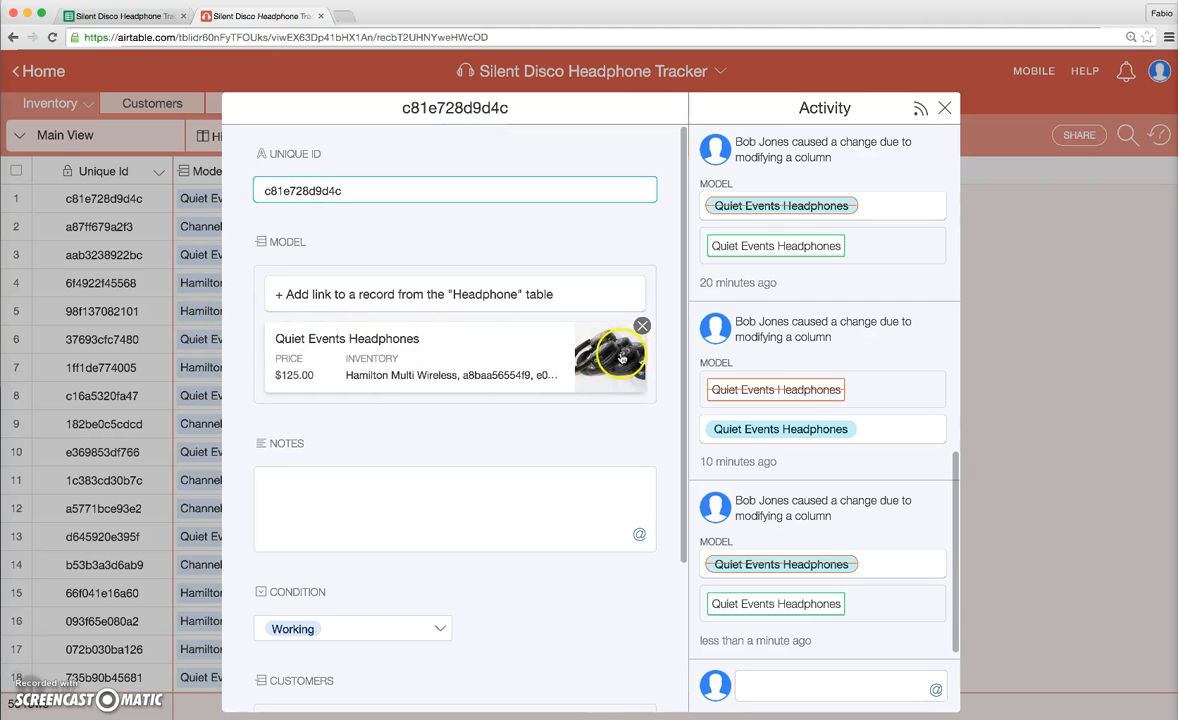
mouse_move(406, 420)
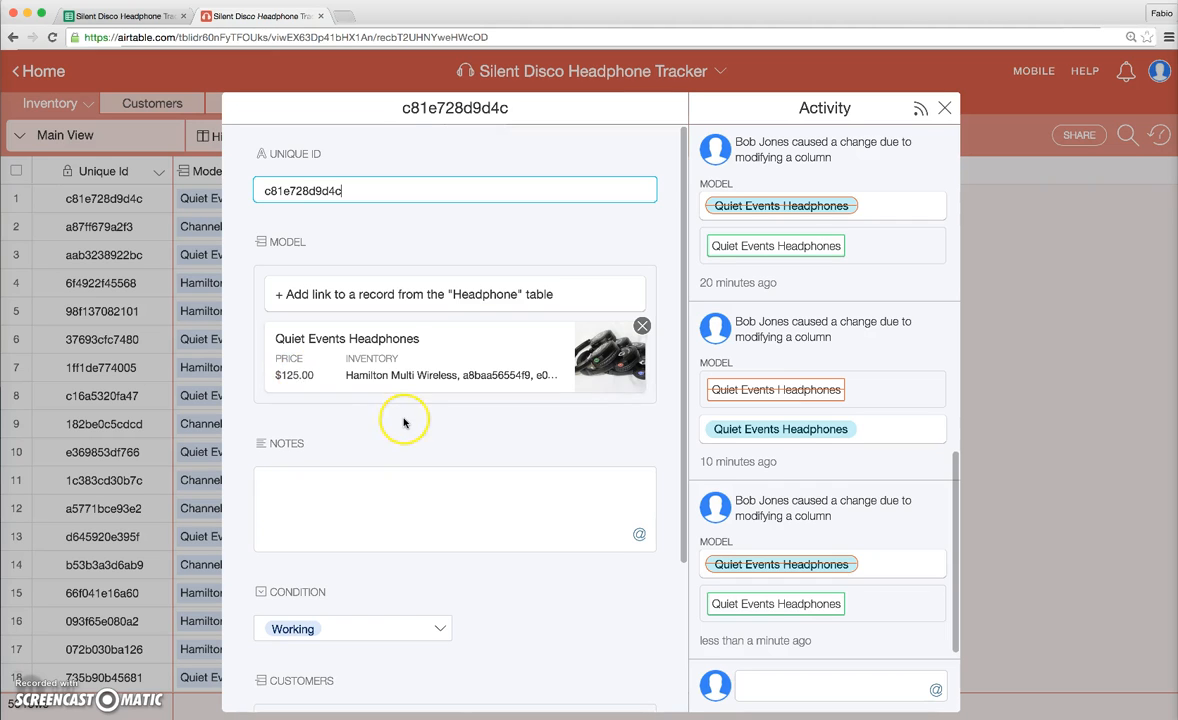
scroll("down", 3)
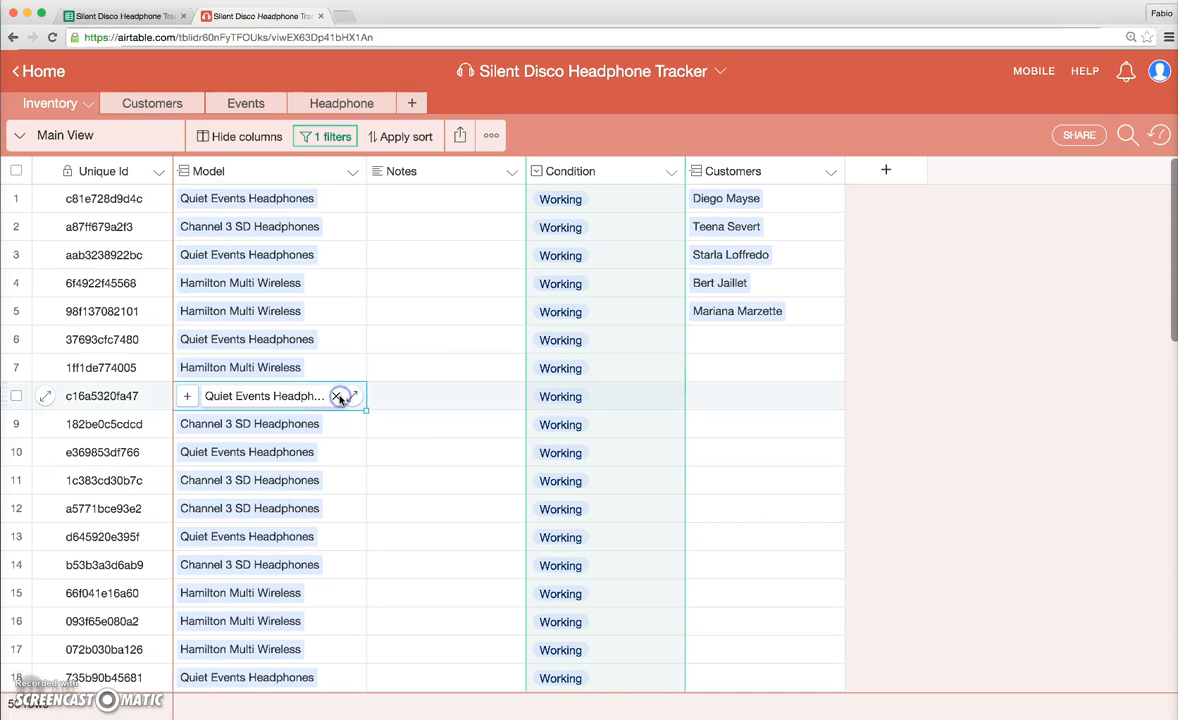
left_click(444, 340)
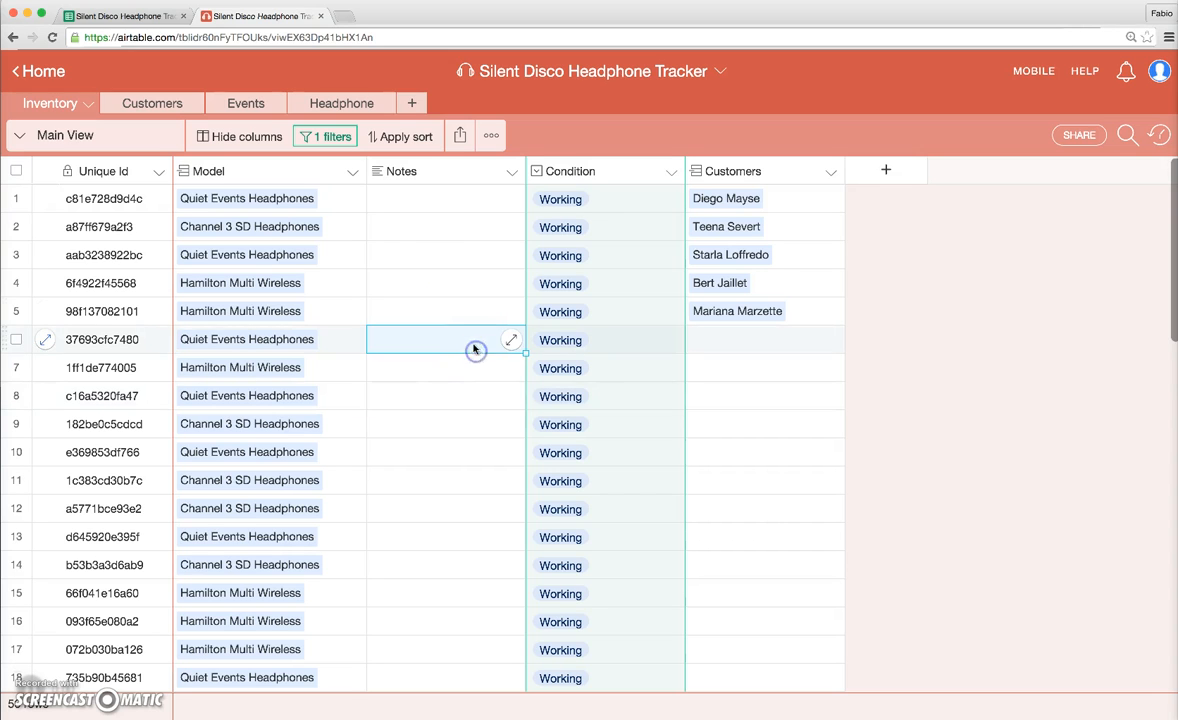